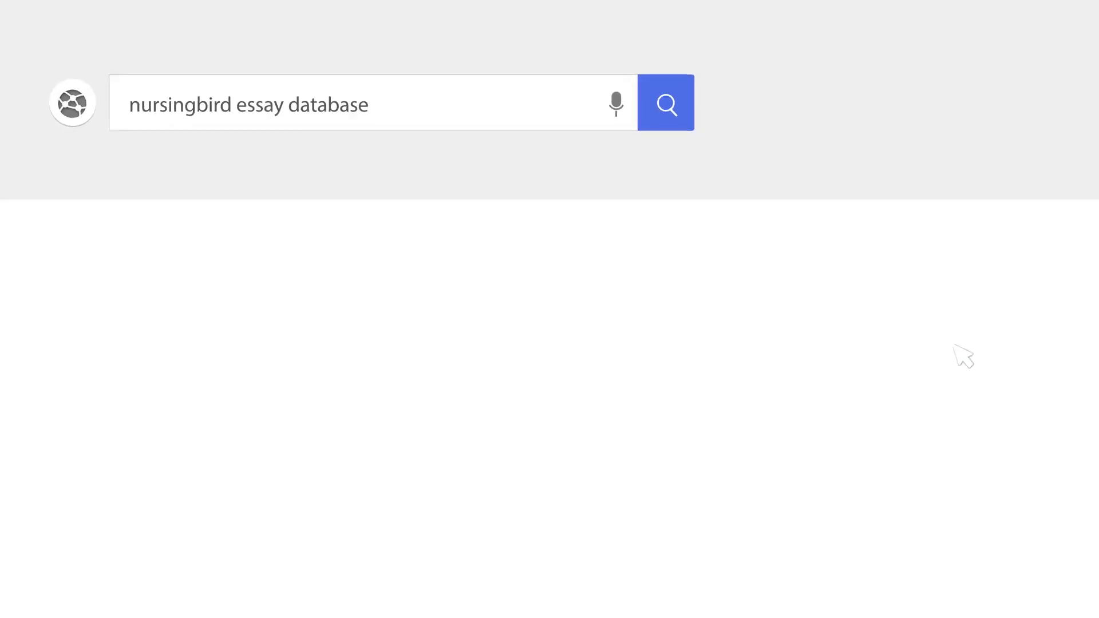
Step: Run the browser search for 'nursingbird essay database' and bring up the blank Word document
{"action": "left_click", "coordinate": [666, 102]}
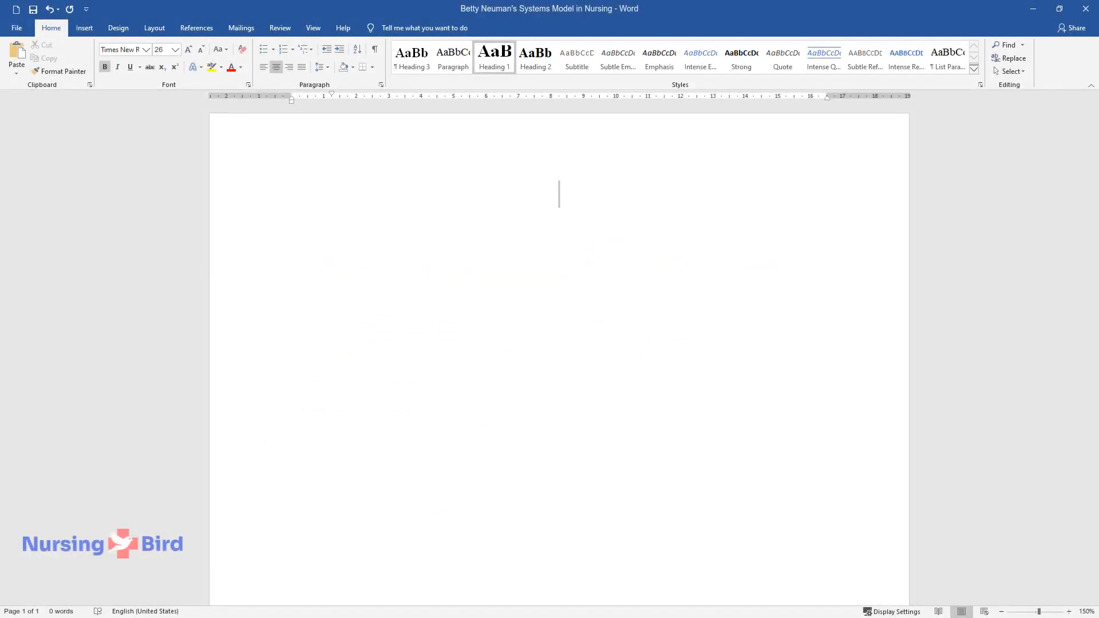
Step: Enter the title 'Betty Neuman', the 'Introduction' heading, and the opening sentence on stressors and reactions
{"action": "type", "text": "Betty Neuman's Systems Model in"}
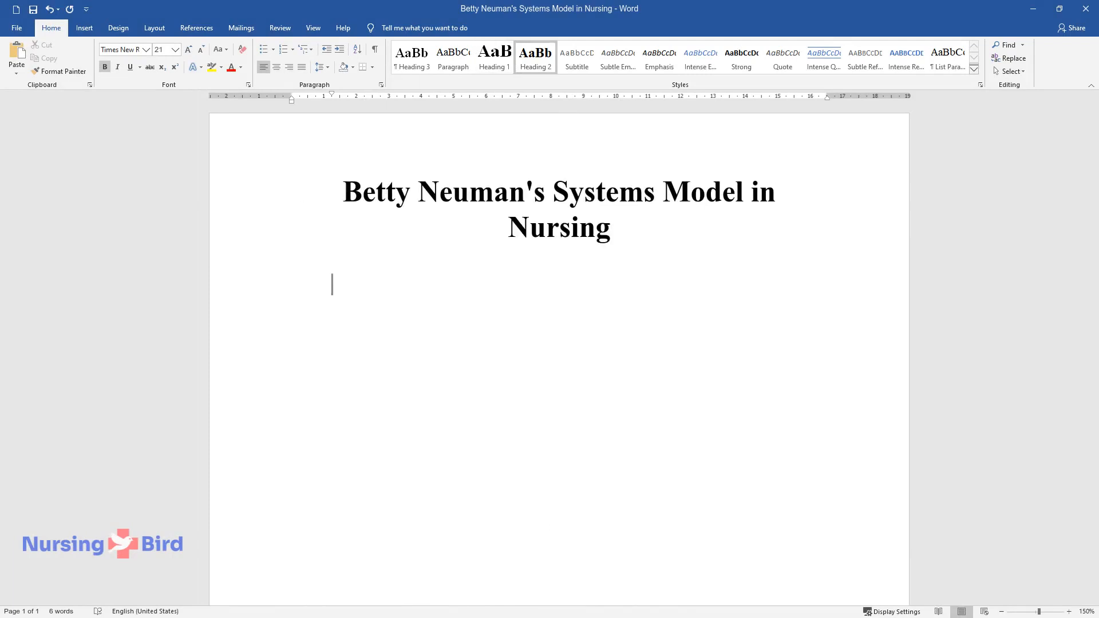
{"action": "type", "text": "Introduction"}
{"action": "type", "text": "The"}
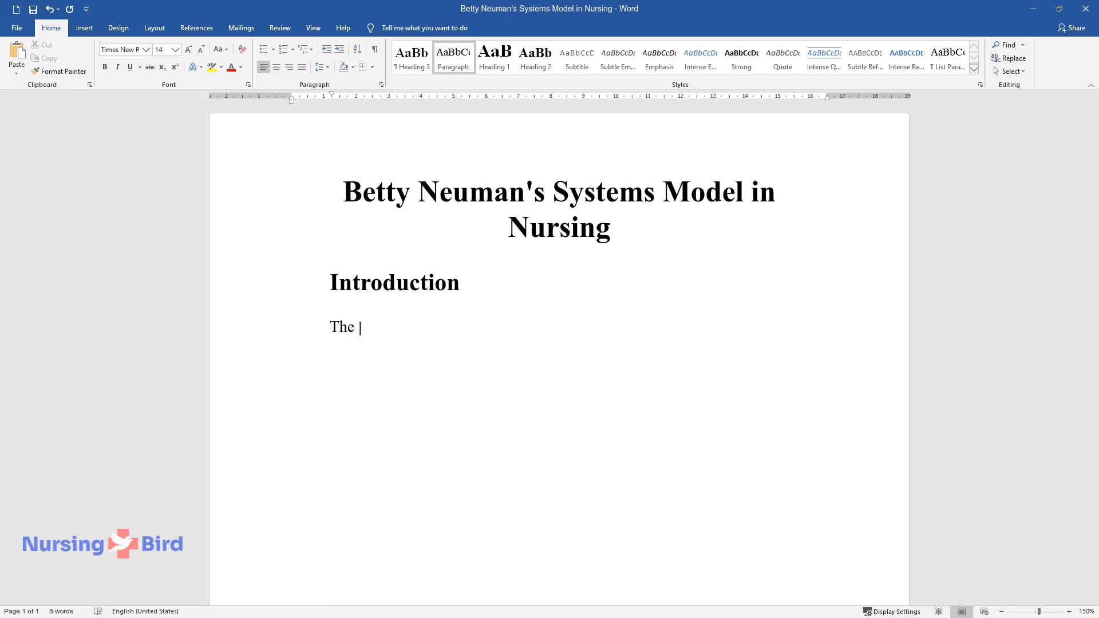
{"action": "type", "text": "Neuman systems model proposed by"}
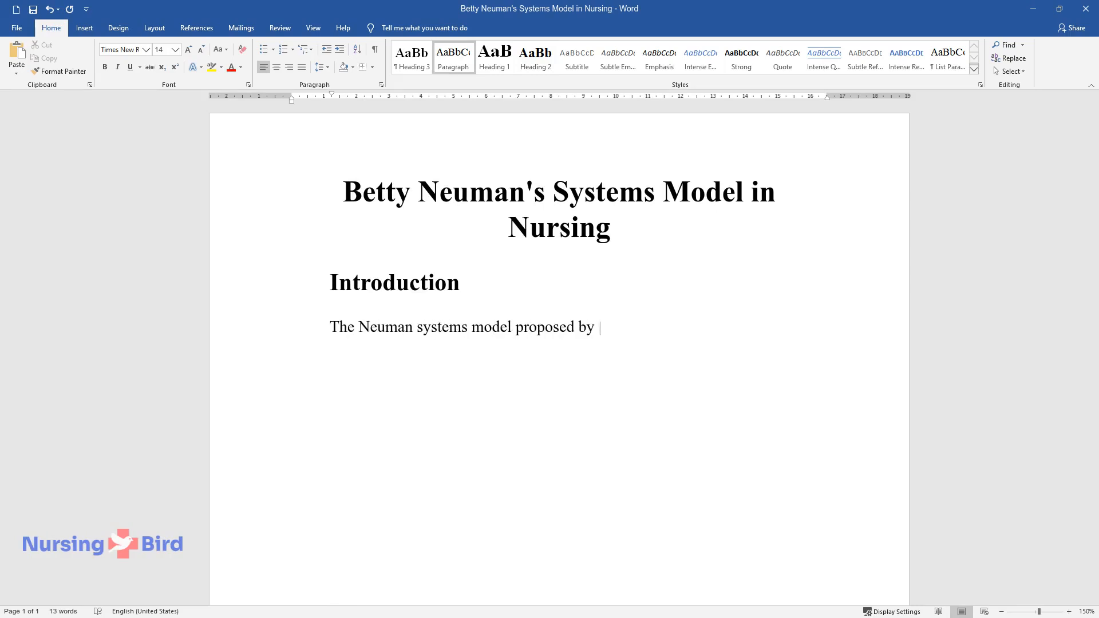
{"action": "type", "text": "Betty Neuman outlines the system"}
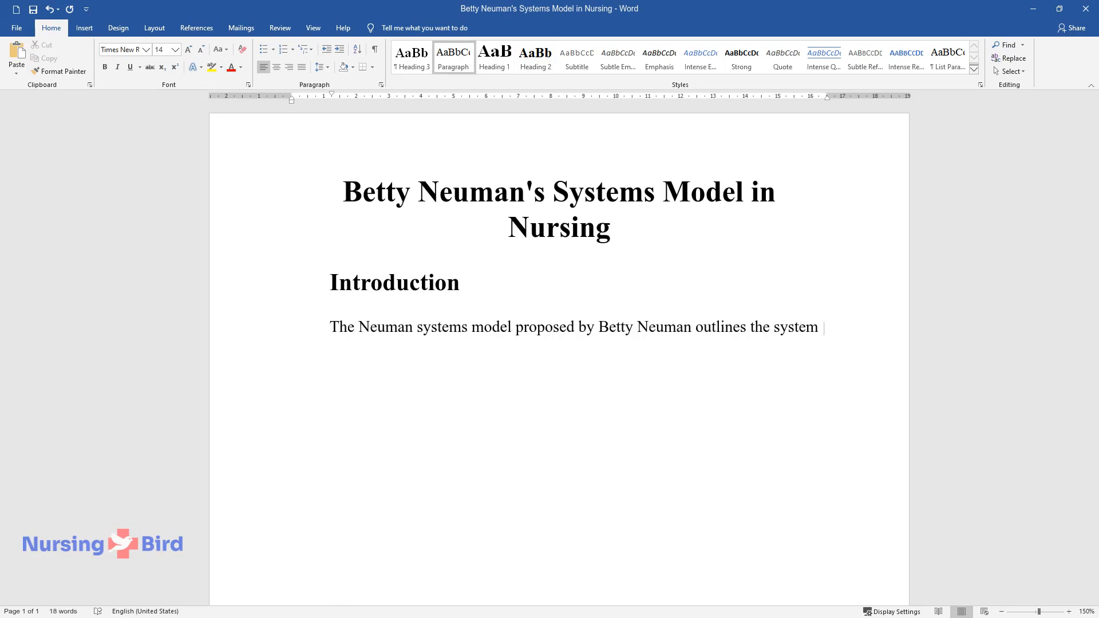
{"action": "type", "text": "of factors predictive of people's"}
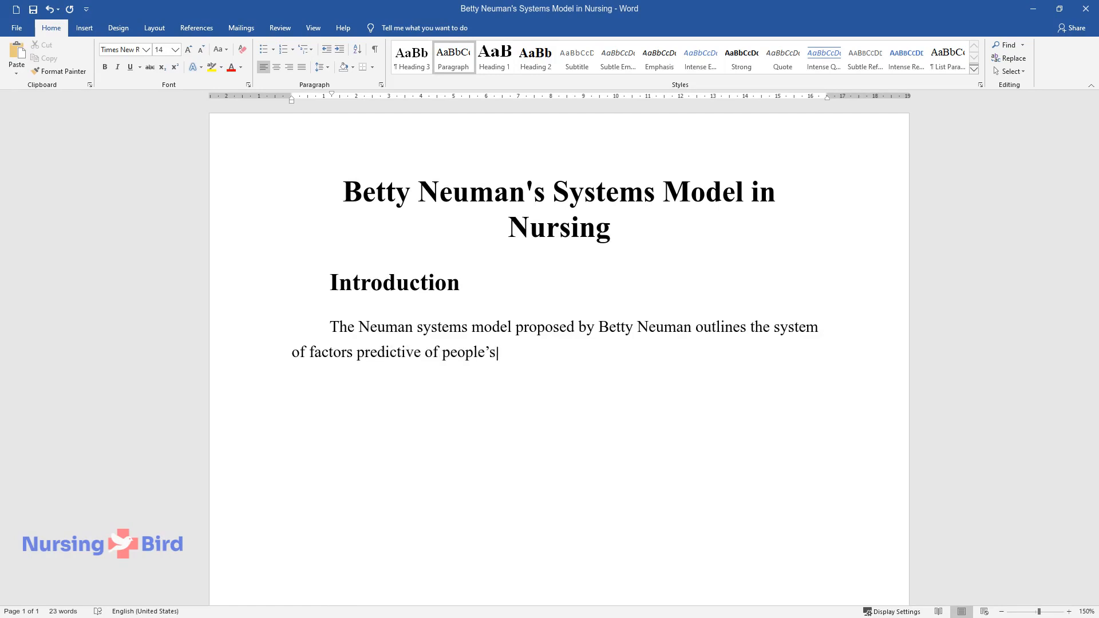
{"action": "type", "text": "attitudes and reactions to stres"}
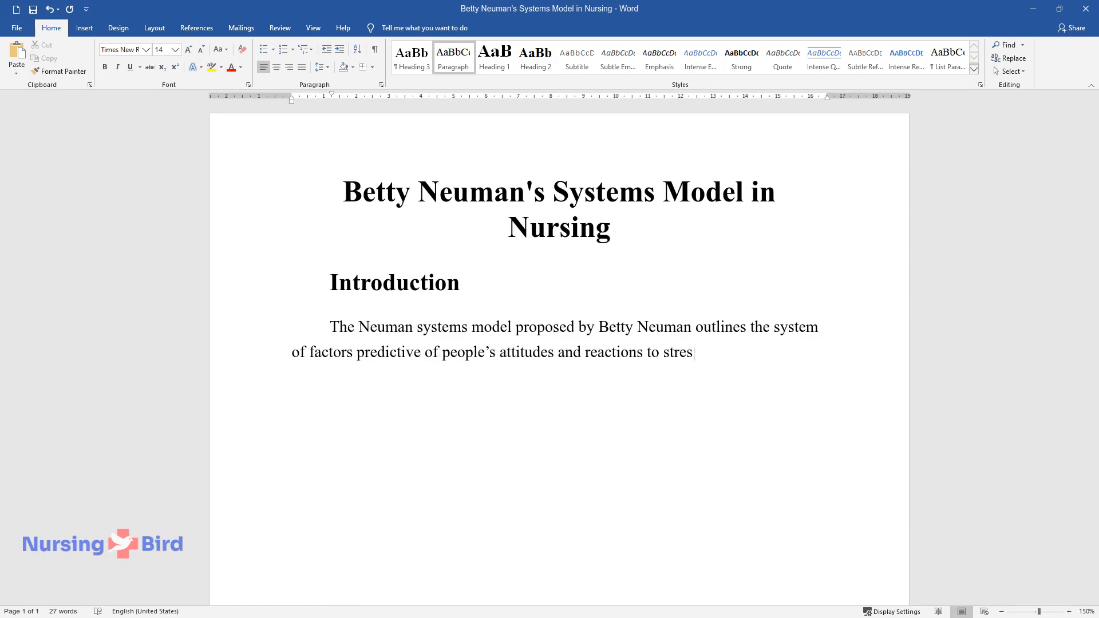
{"action": "type", "text": "sors. The researcher earned her"}
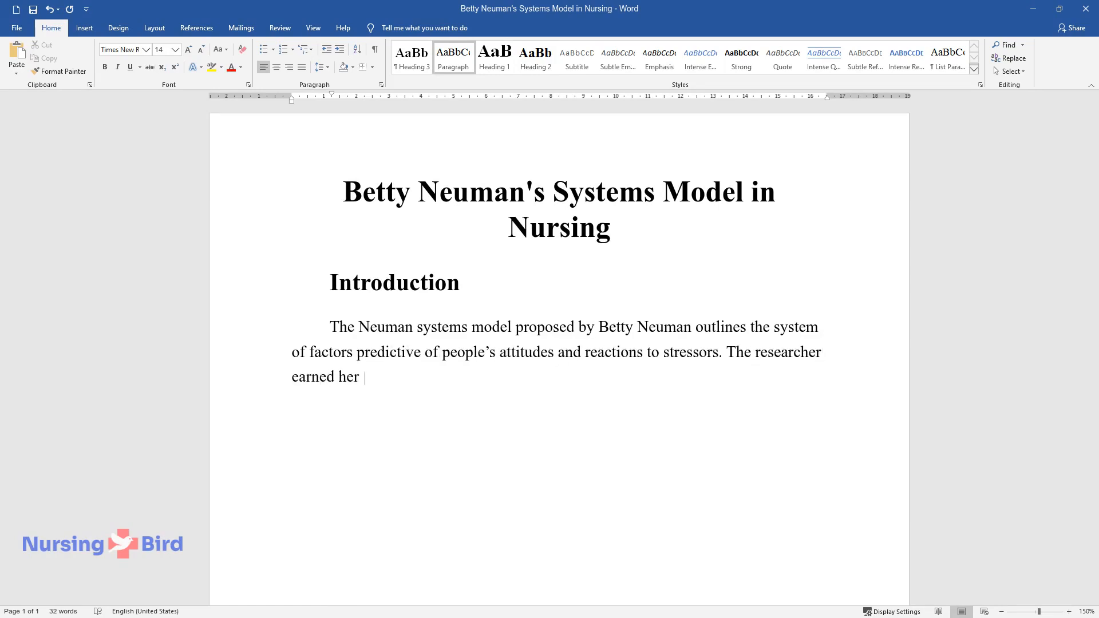
Step: Finish the introduction with Neuman's 1985 Ph.D., honorary doctorates, roles, and the model in nursing
{"action": "type", "text": "Ph.D. degree in clinical psycholo"}
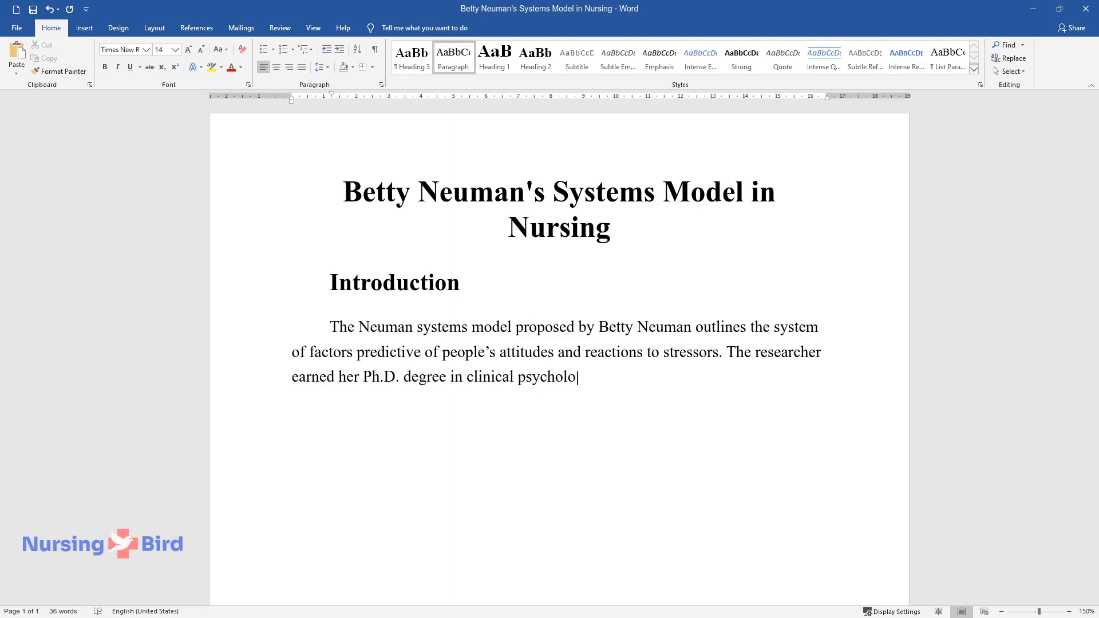
{"action": "type", "text": "gy in 1985 and received honorary"}
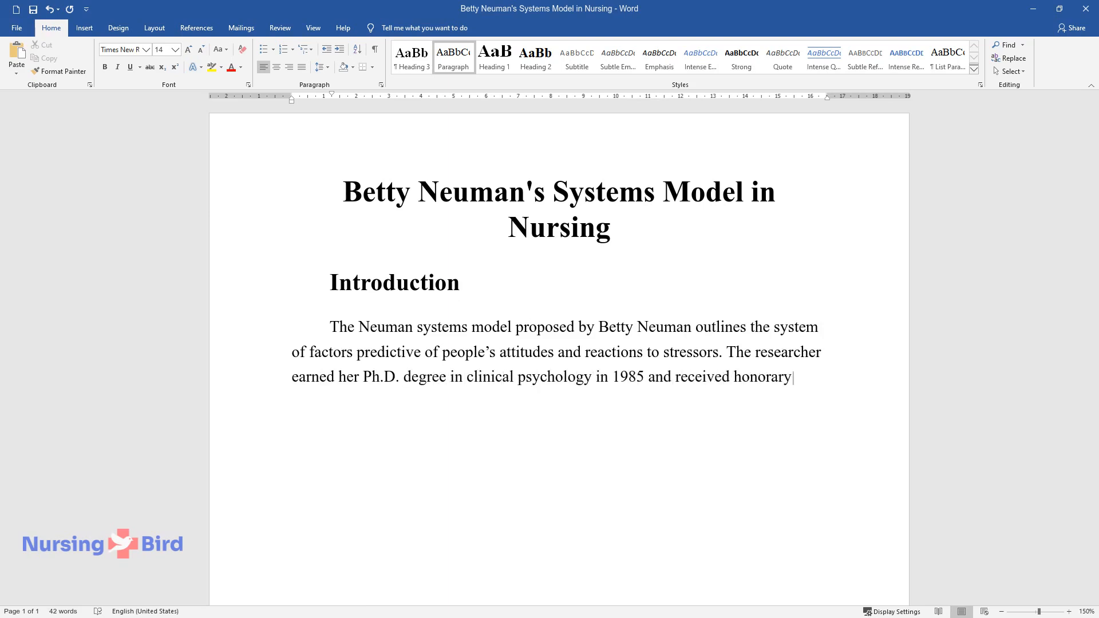
{"action": "type", "text": "doctorate degrees from three educational institutions. Since the start of her career,"}
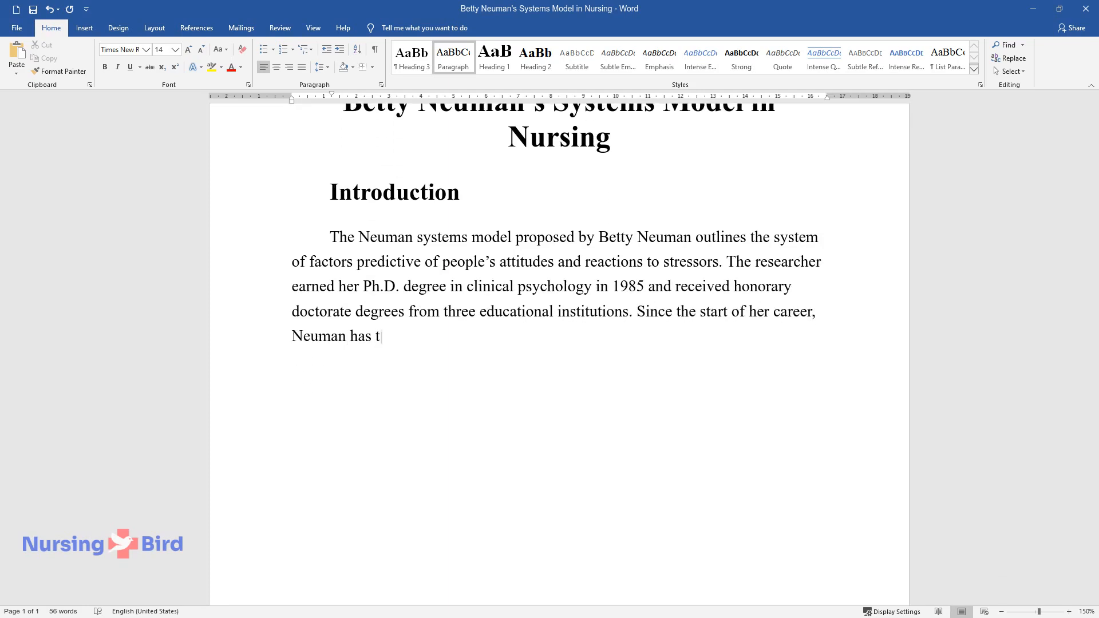
{"action": "type", "text": "ried different professional roles"}
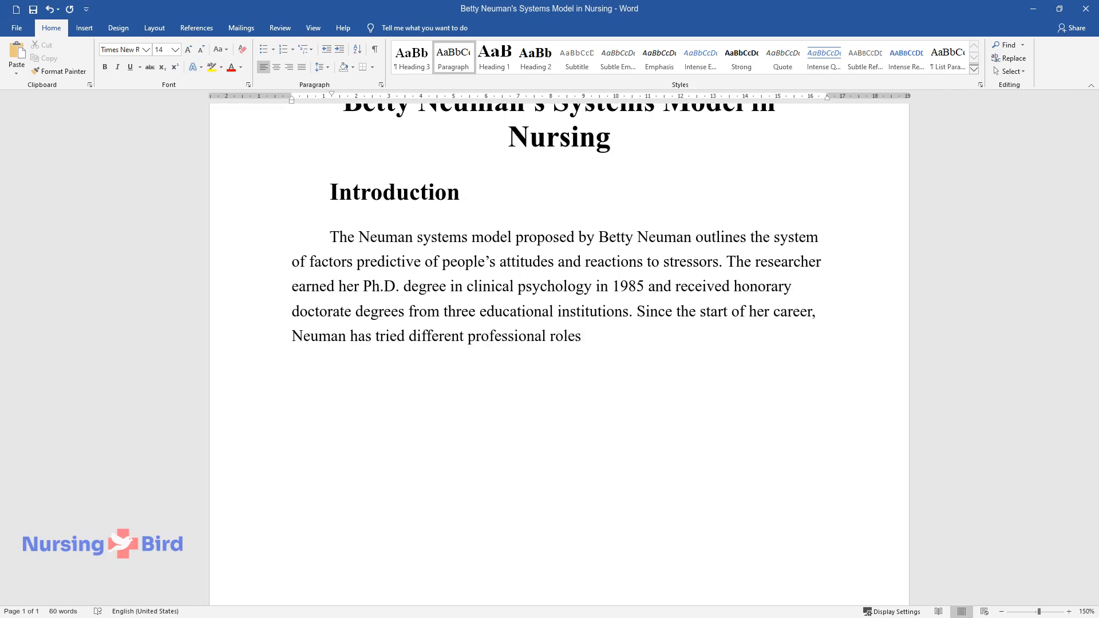
{"action": "type", "text": "in research, education, and coun"}
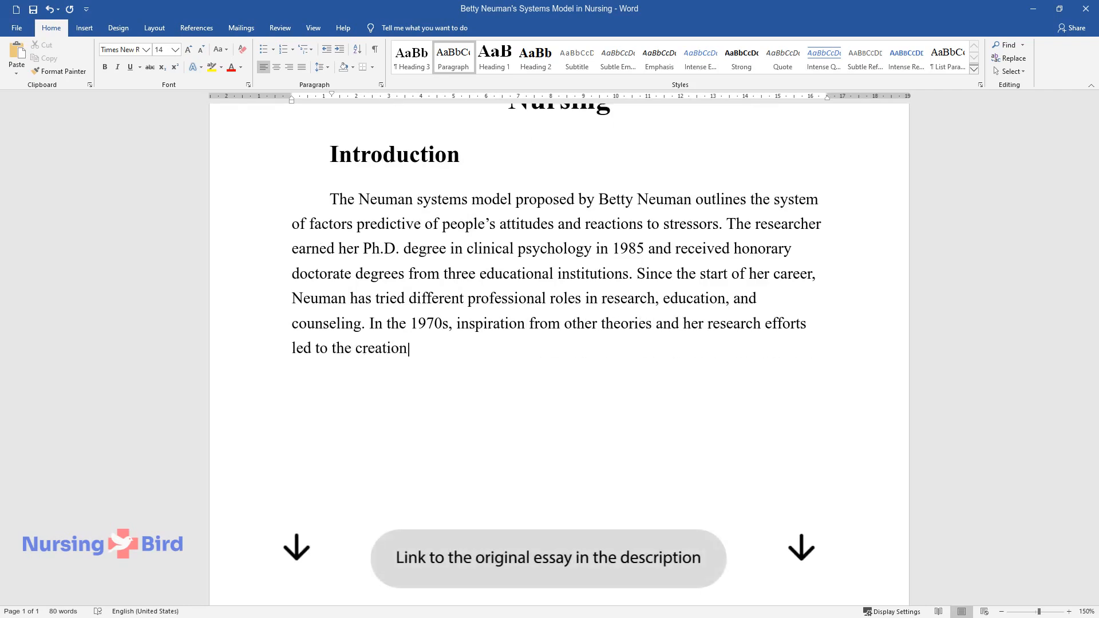
{"action": "type", "text": "of the Neuman systems model that is still popular today. By"}
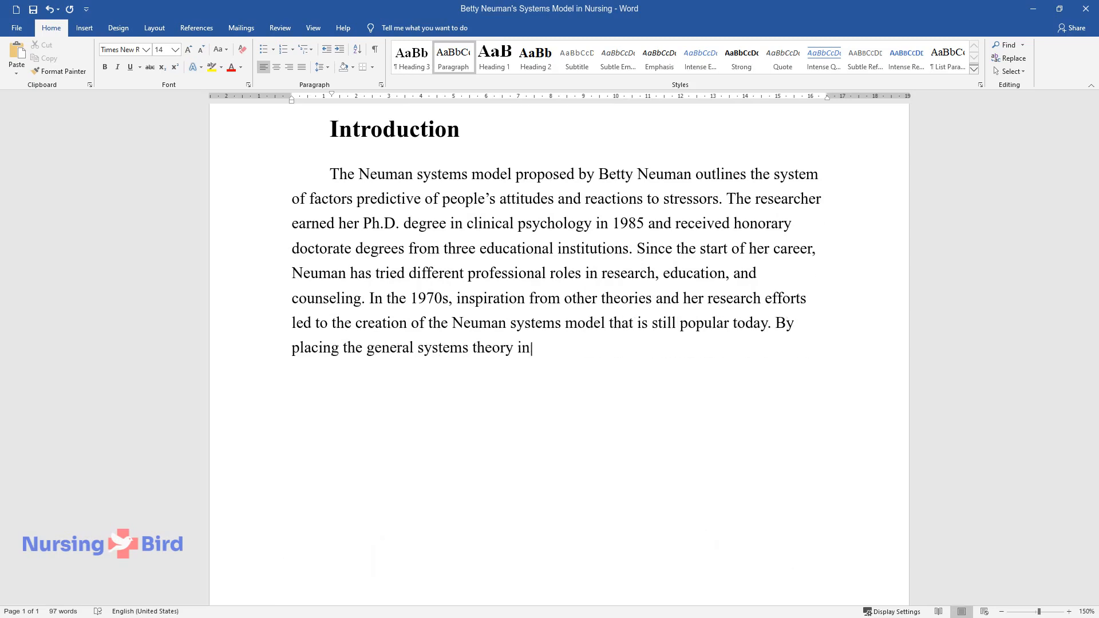
{"action": "type", "text": "the context of nursing, the model provides"}
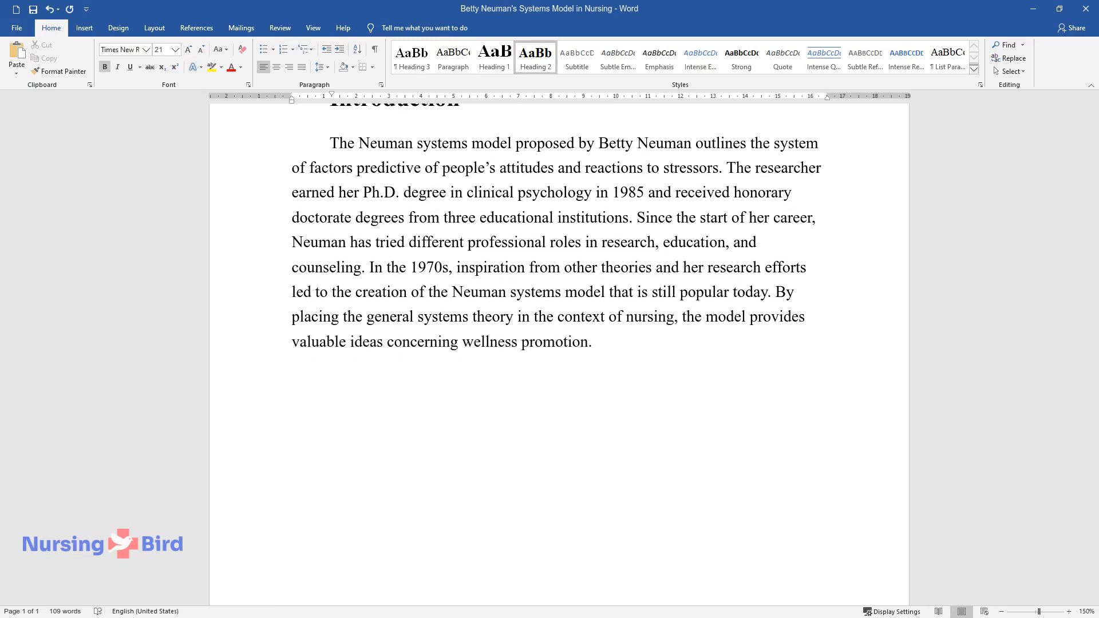
Step: Add the 'Theory Analysis' heading and the sentences defining stressors as individually analysed external stimuli
{"action": "type", "text": "Theory Analysi"}
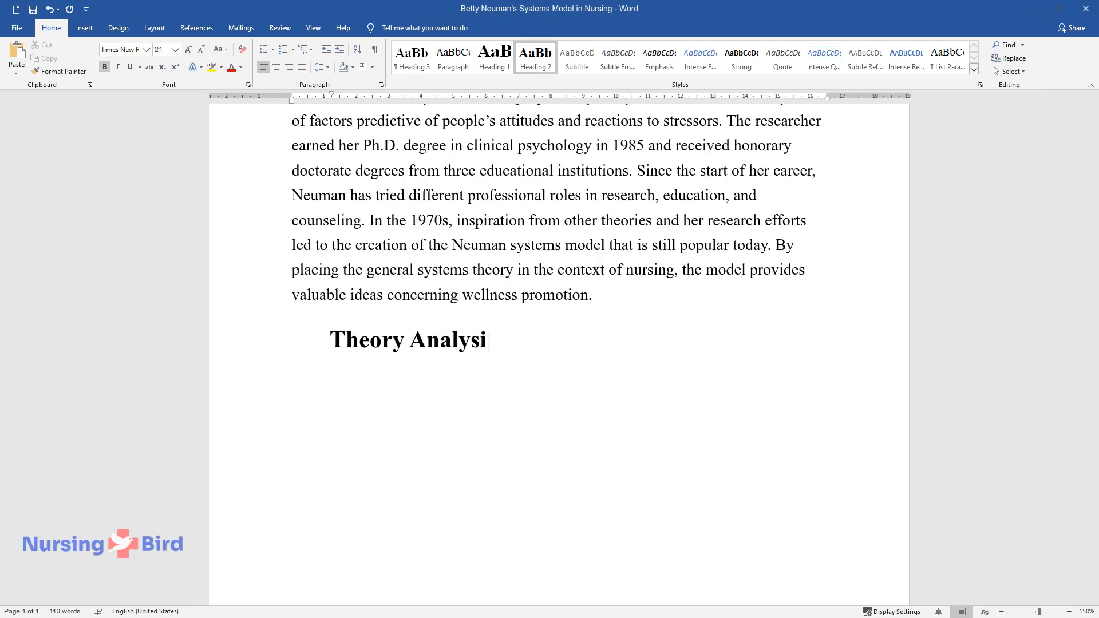
{"action": "type", "text": "Among the basic c"}
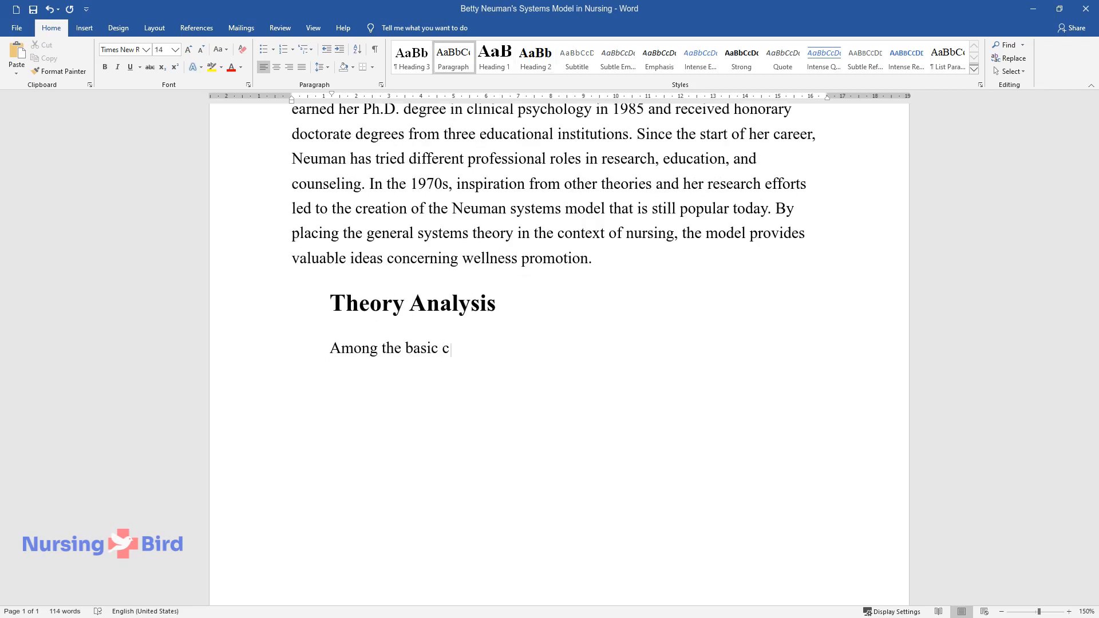
{"action": "type", "text": "oncepts that Neuman introduces a"}
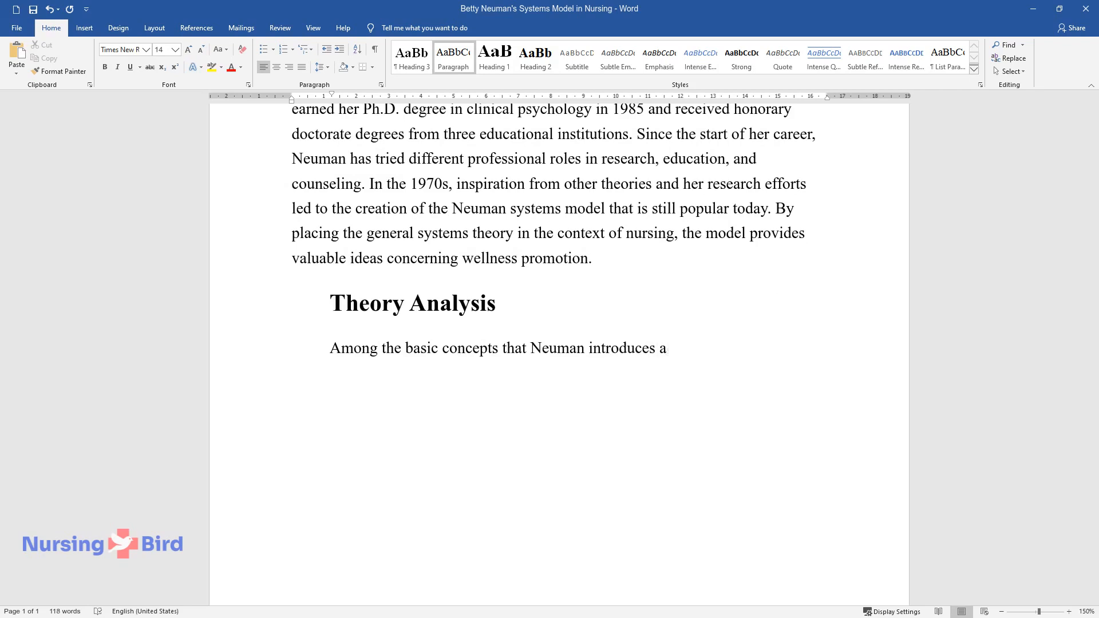
{"action": "type", "text": "re stressors or external stimuli t"}
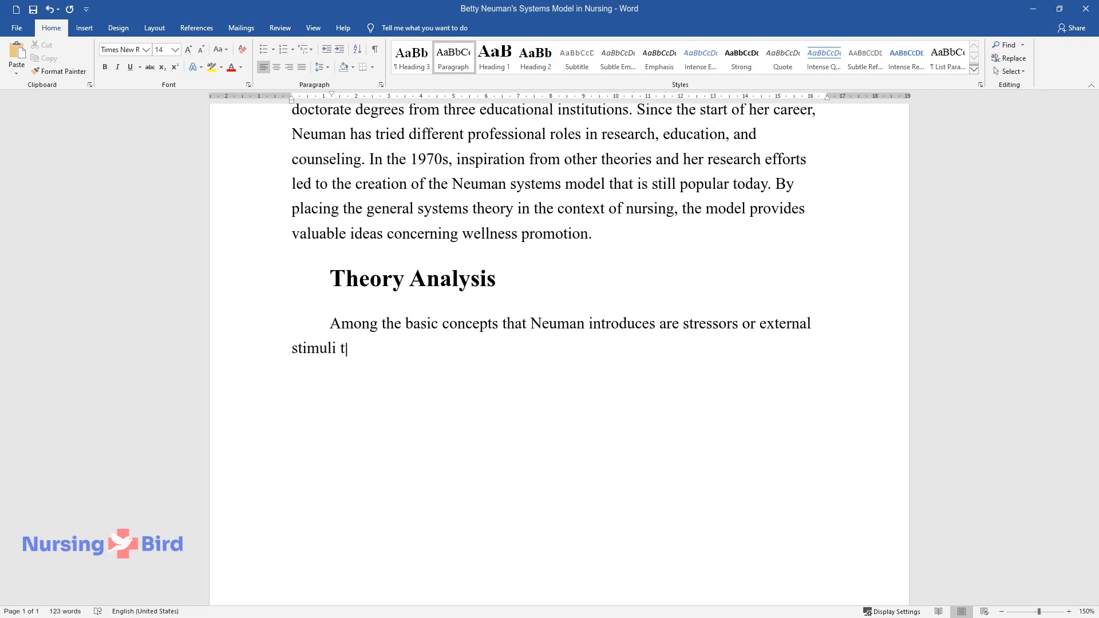
{"action": "type", "text": "hat cause negative reactions. Stre"}
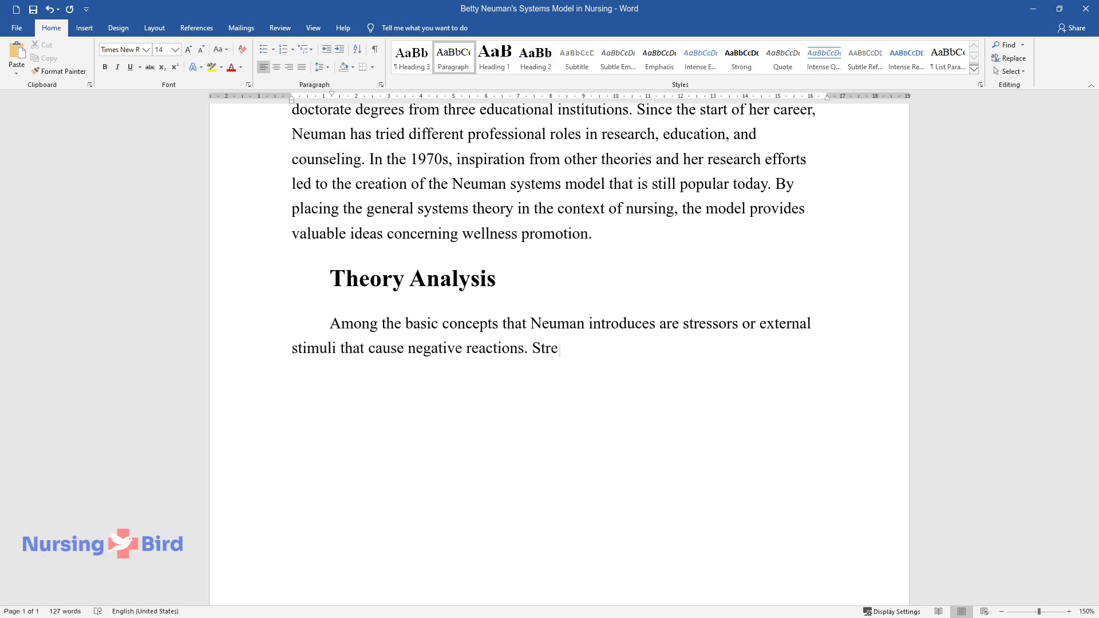
{"action": "type", "text": "ssors are not the same for different"}
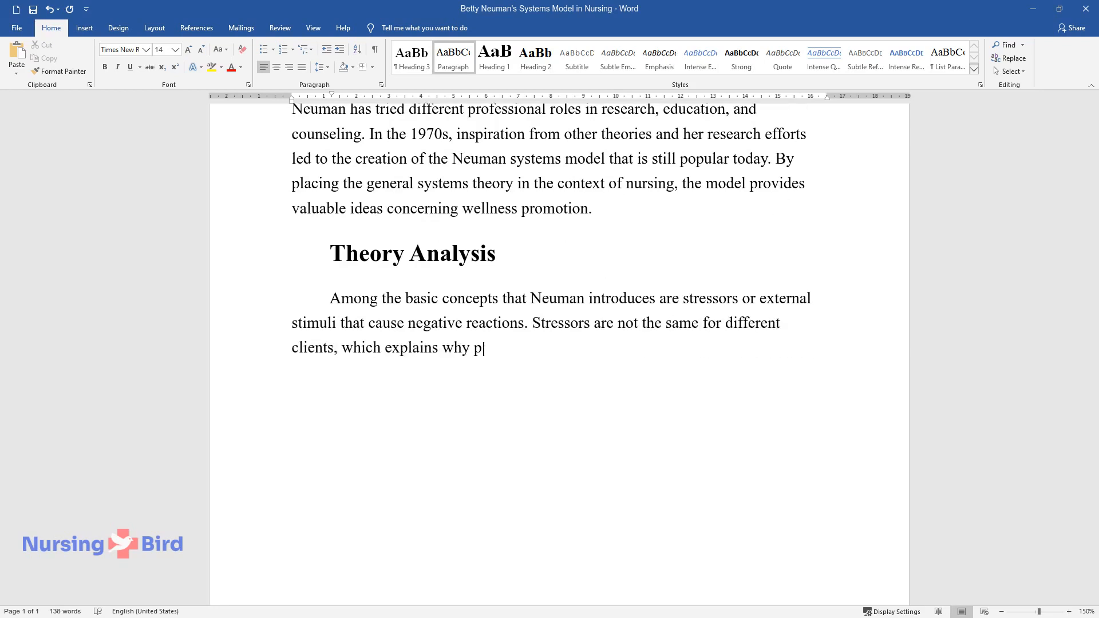
{"action": "type", "text": "atient cases should be analyzed in"}
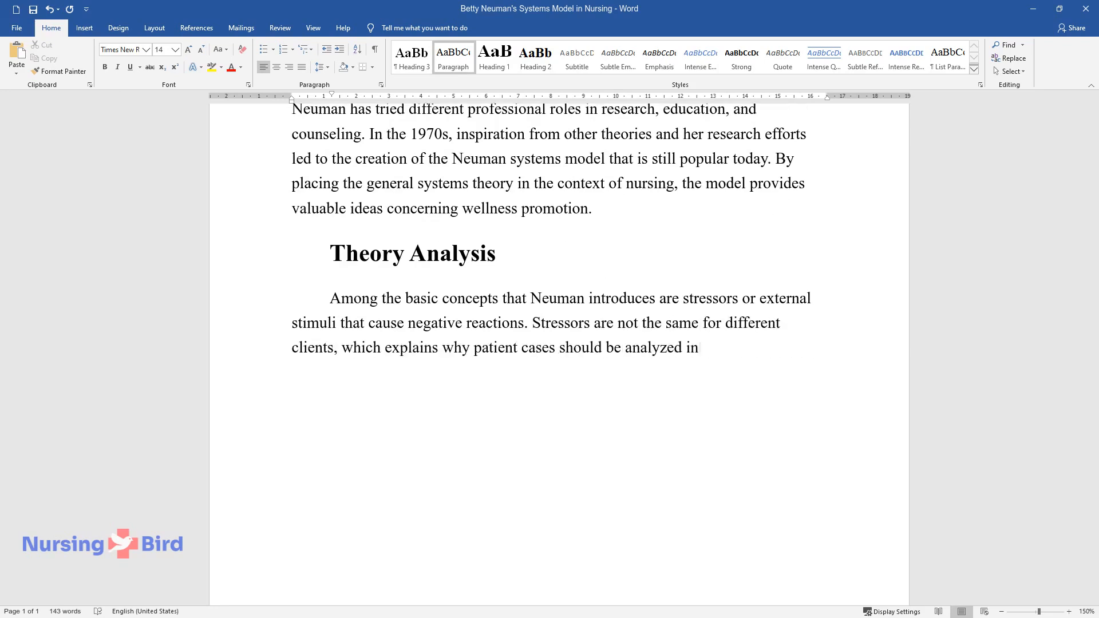
{"action": "type", "text": "individually. The next concept, a normal line of defense, can be def"}
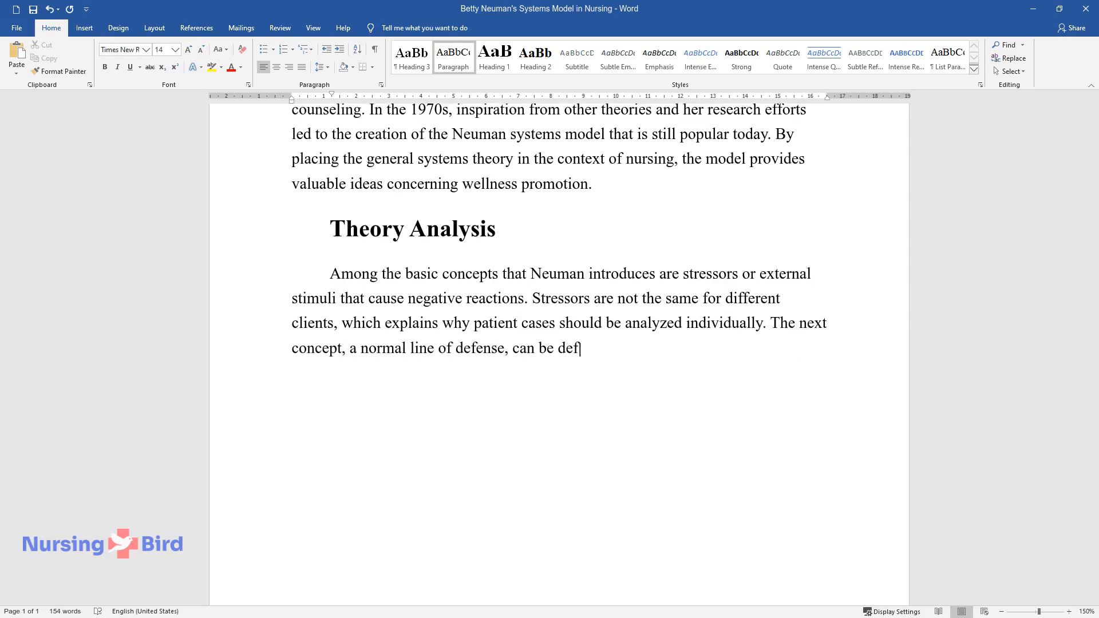
Step: Describe the normal line of defense as a 'normal range of response' and standard of patient wellness
{"action": "type", "text": "ined as a \"normal range of respons"}
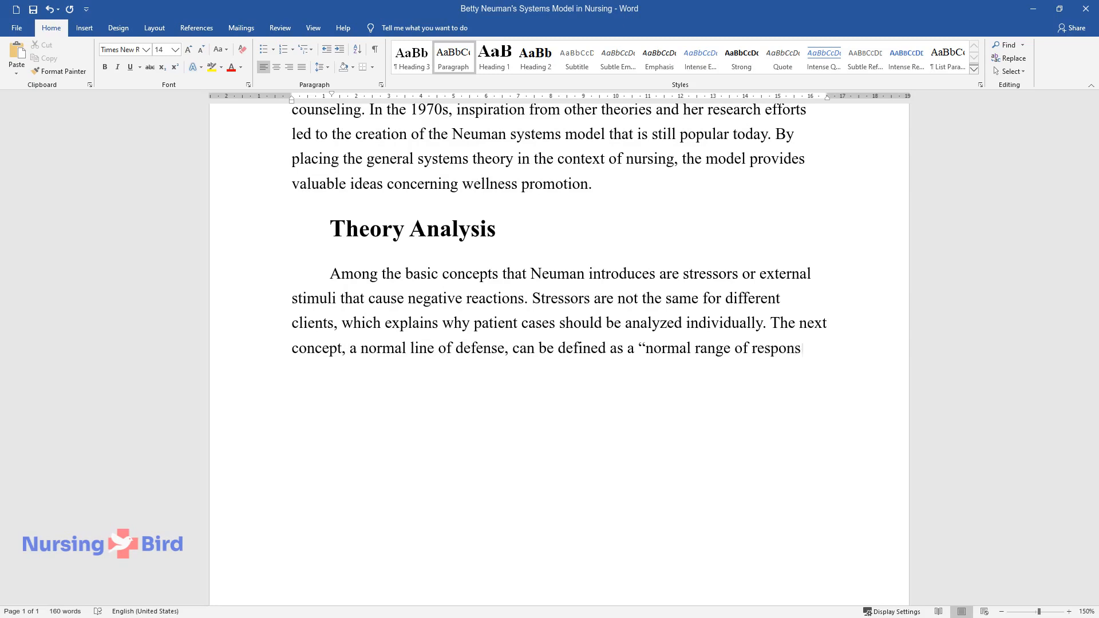
{"action": "type", "text": "e to external stressors,” helping"}
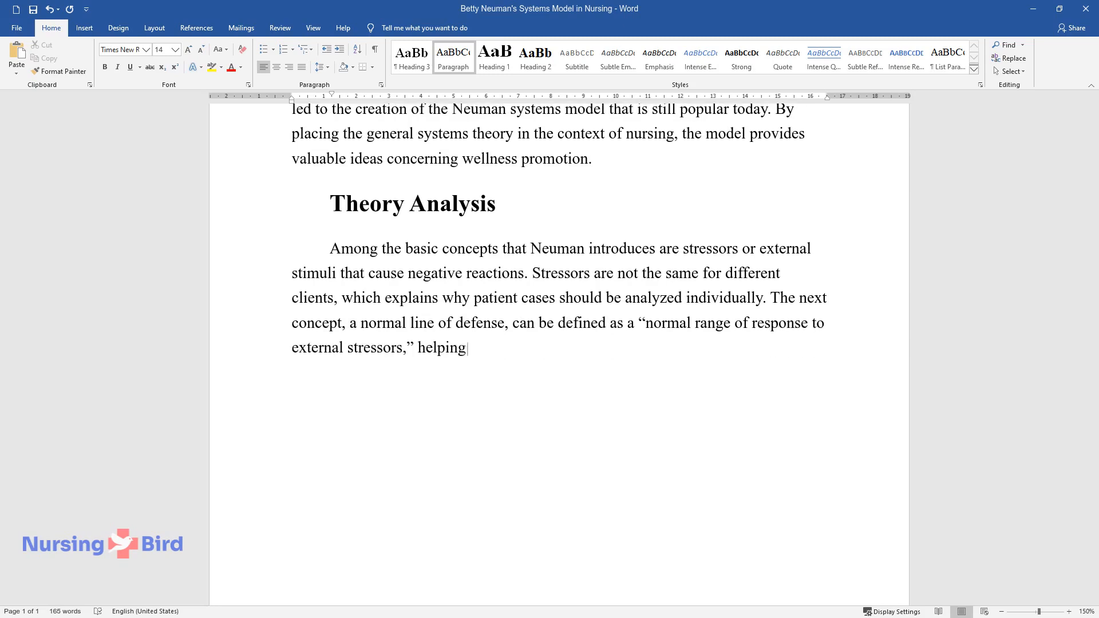
{"action": "type", "text": "to distinguish between typical and abnormal reactions"}
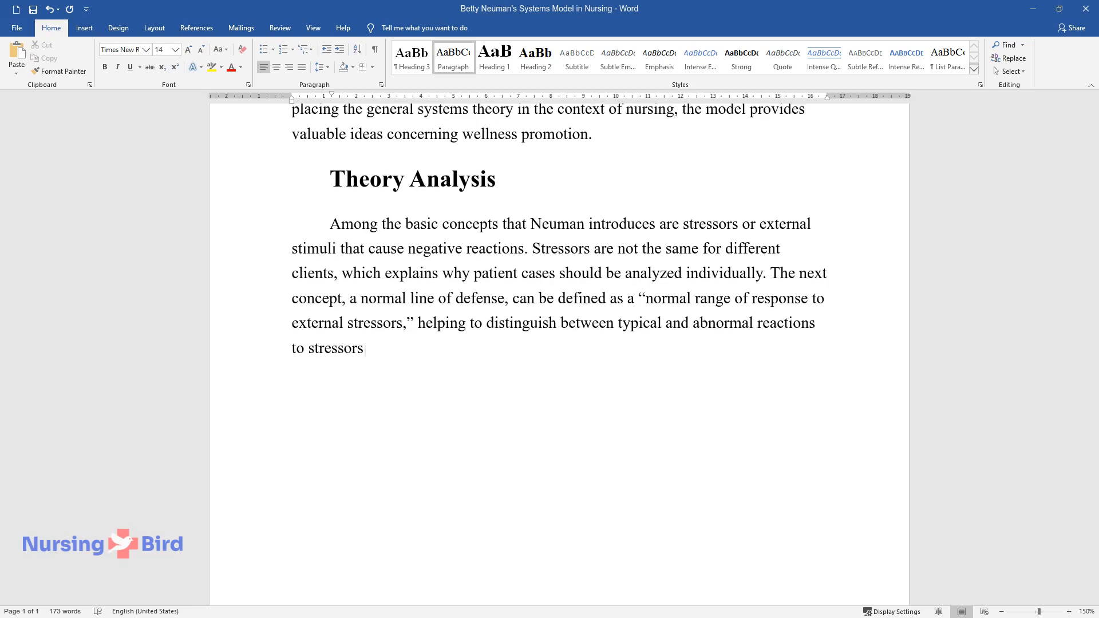
{"action": "type", "text": "This component often acts as th"}
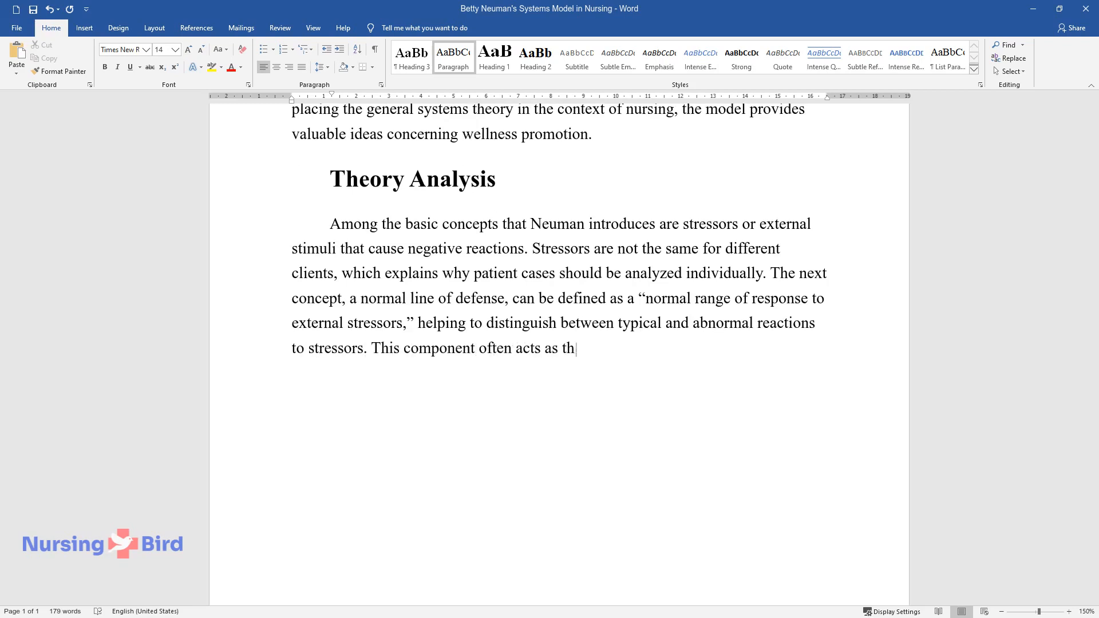
{"action": "type", "text": "e standard of patient wellness, a"}
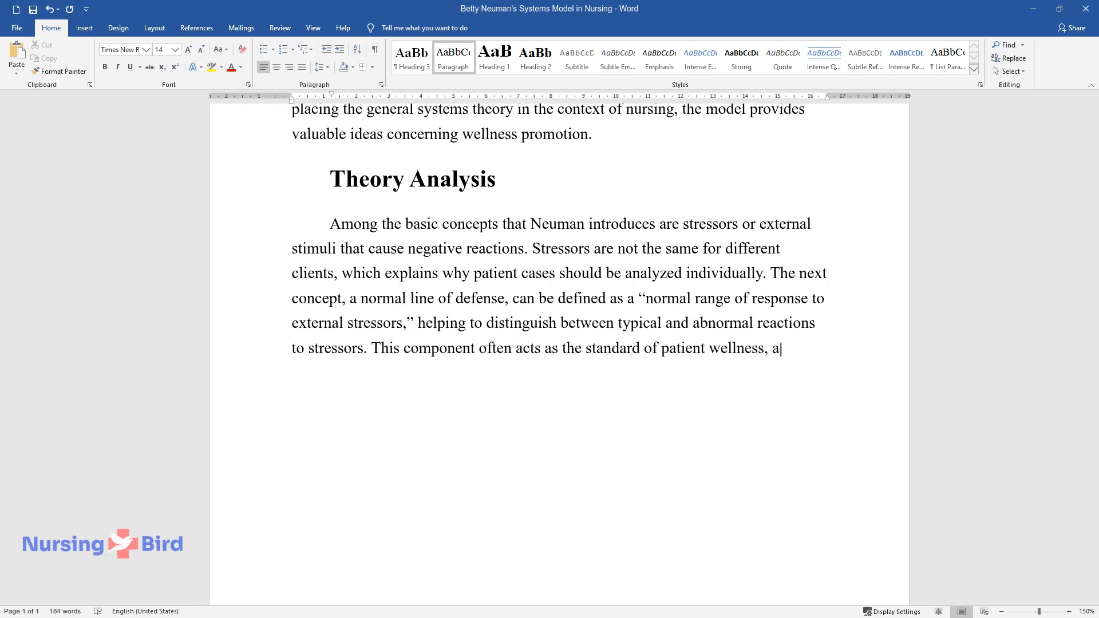
{"action": "type", "text": "nd it can change over time due to"}
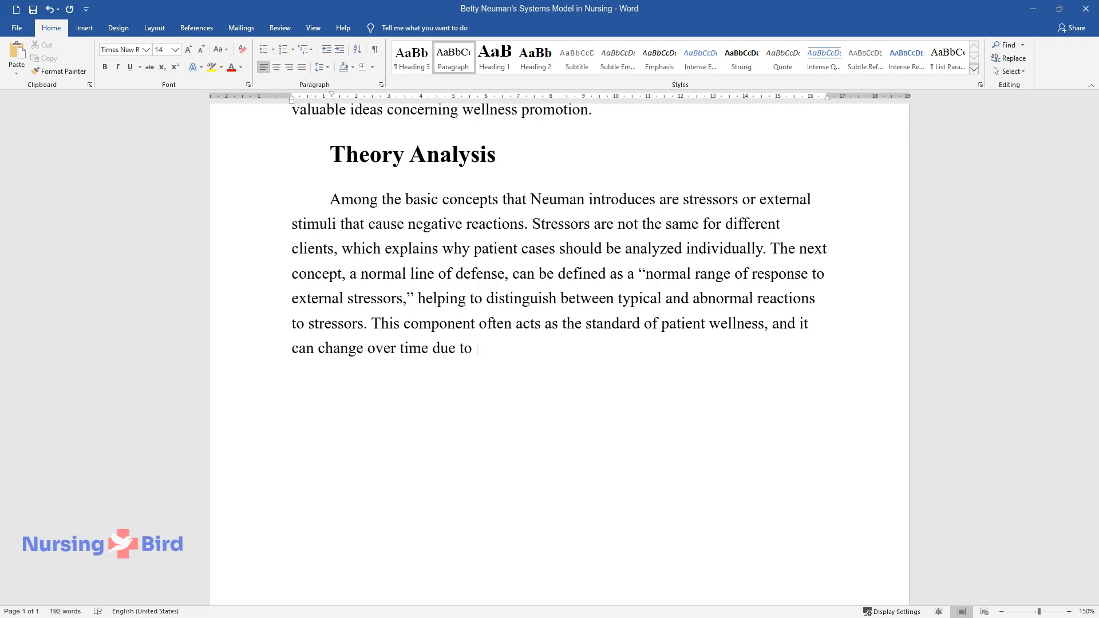
{"action": "type", "text": "the influence of everyday situations. Therefore, the"}
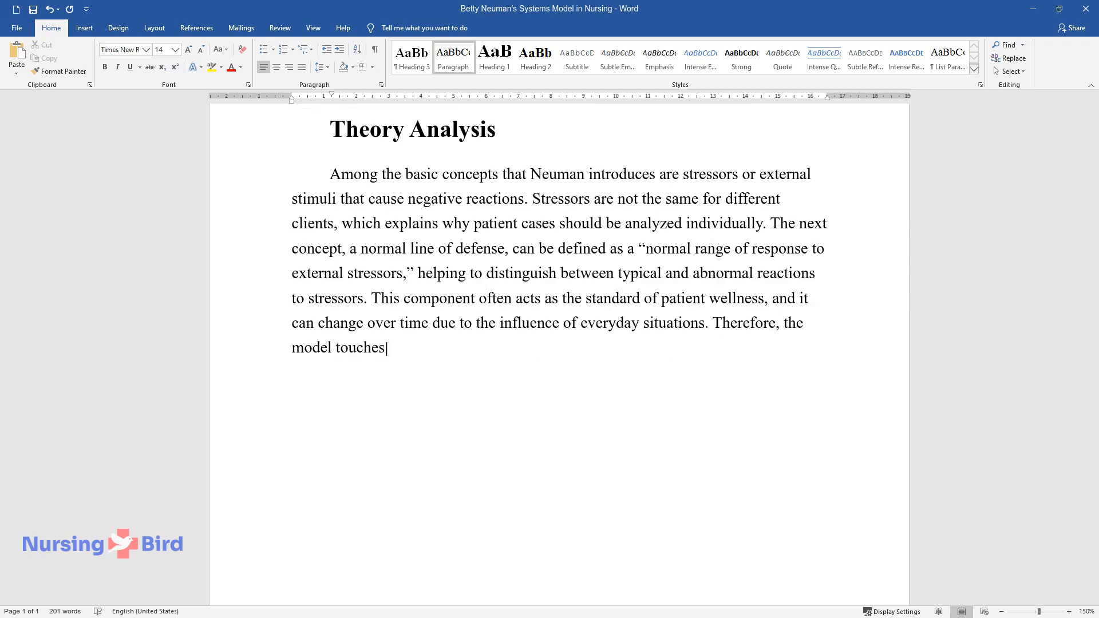
{"action": "type", "text": "upon a broad range of processes t"}
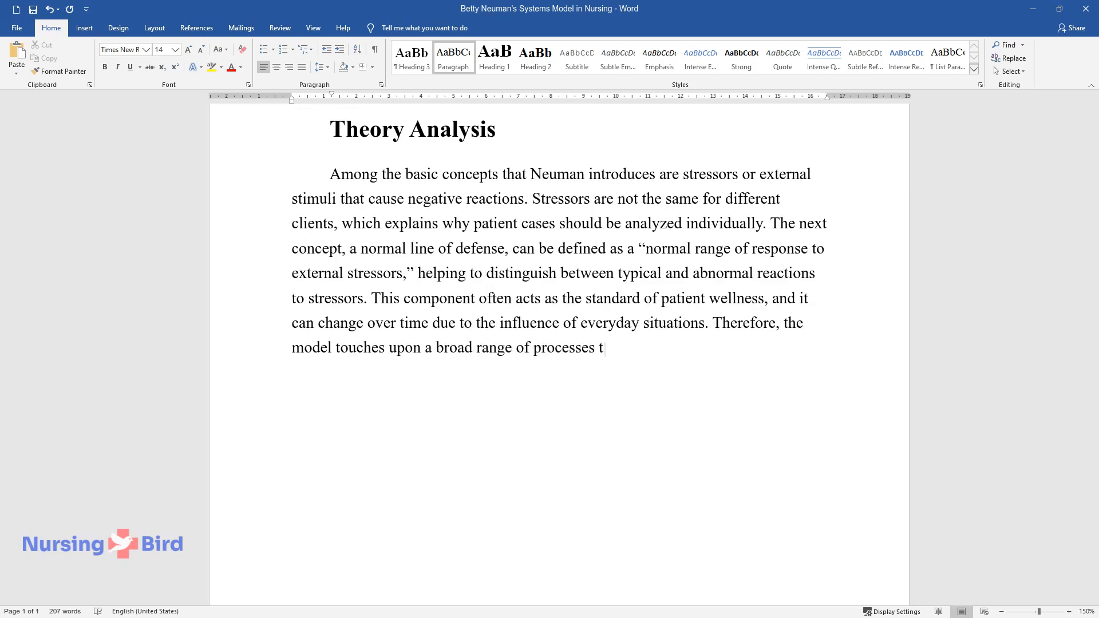
{"action": "type", "text": "hat take place when a person is i"}
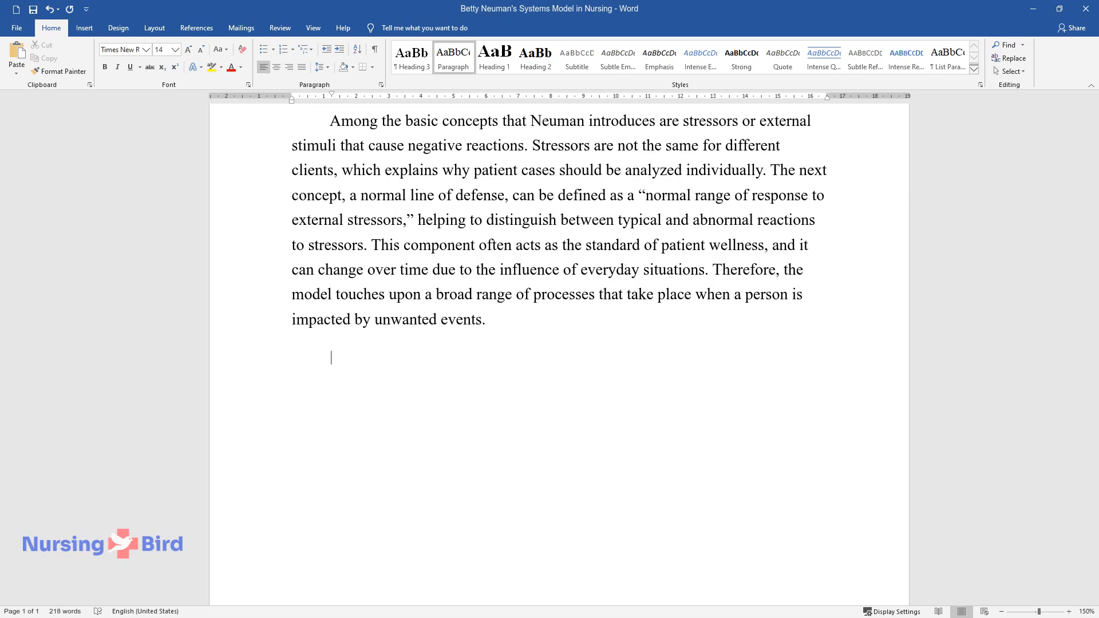
Step: Write the paragraph on lines of resistance and the flexible line of defense supporting the normal line
{"action": "type", "text": "The author tries to"}
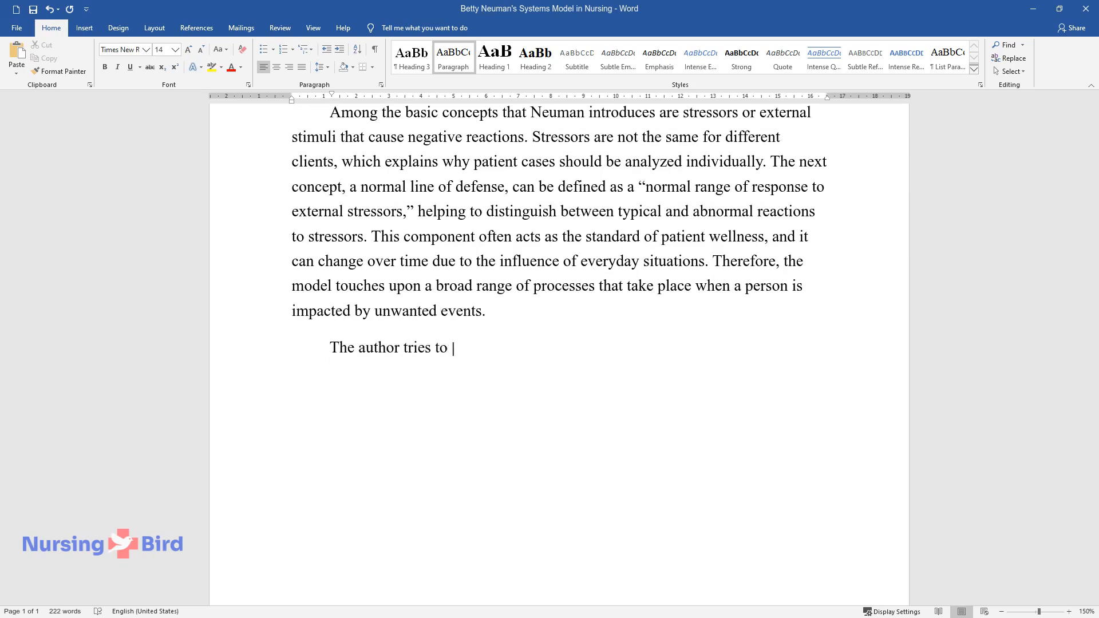
{"action": "type", "text": "model a well-developed system in the theory. Thus, in her"}
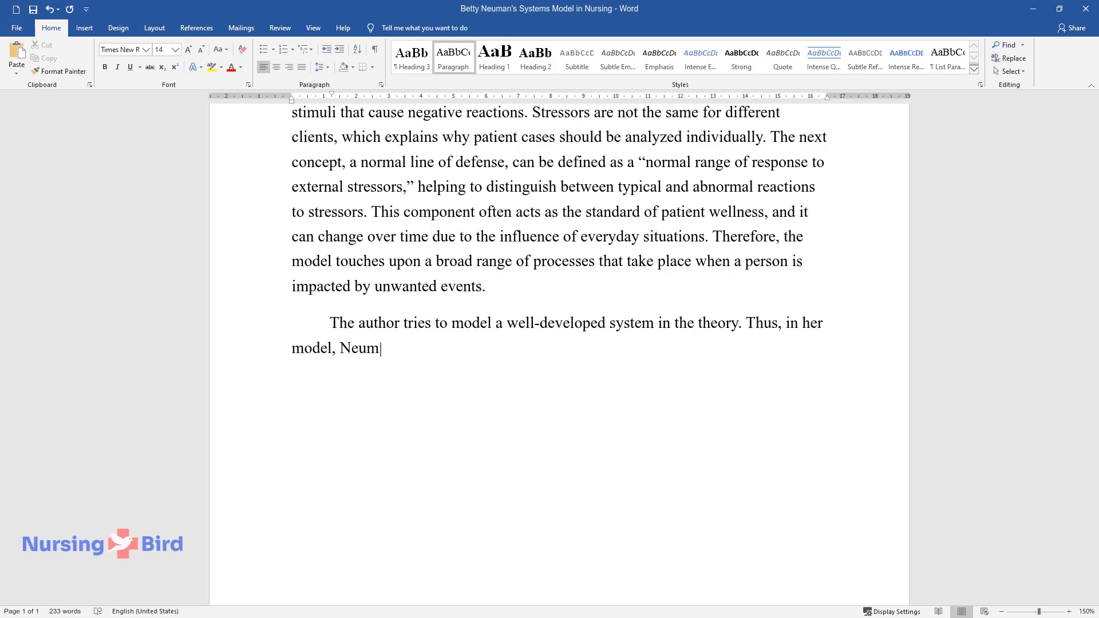
{"action": "type", "text": "an also introduces the notion of t"}
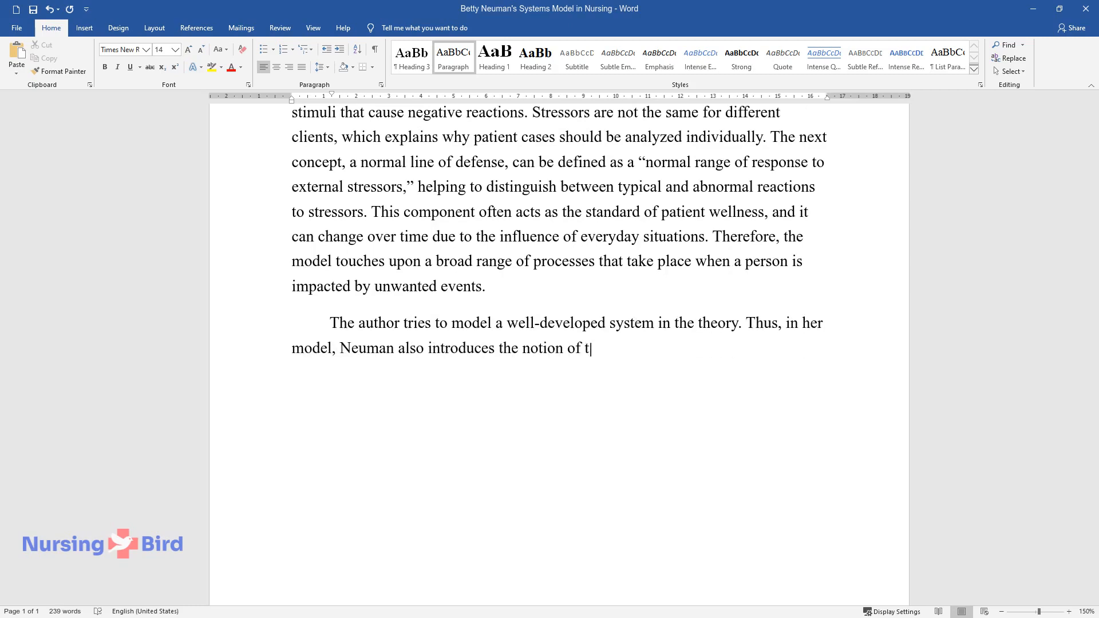
{"action": "type", "text": "he lines of resistance. They are sp"}
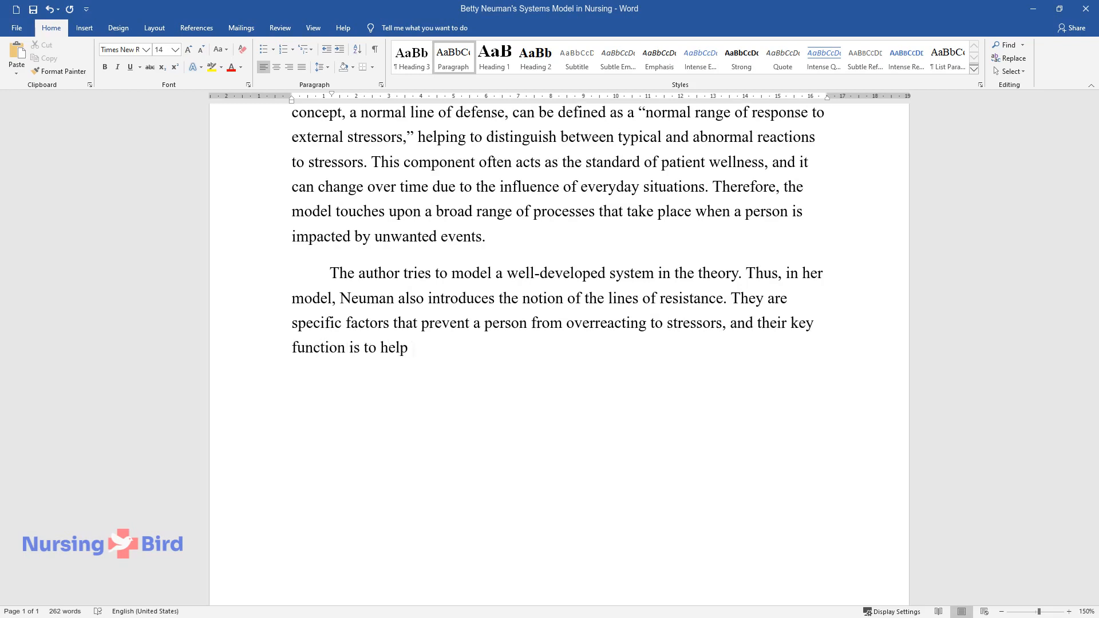
{"action": "type", "text": "an individual to maintain emotional stability. Then, there is a"}
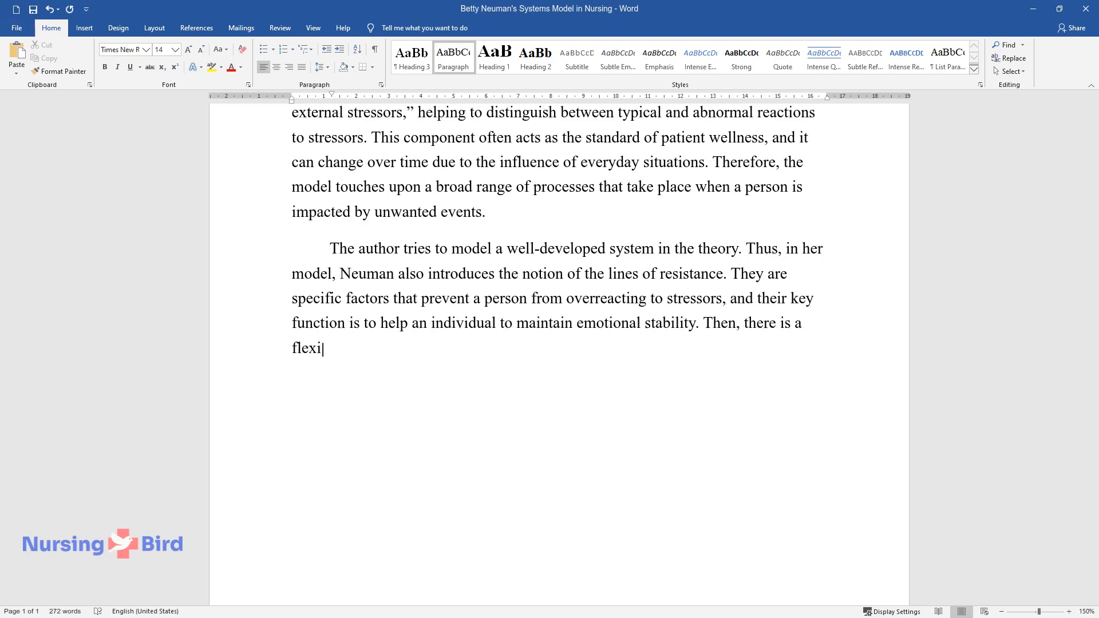
{"action": "type", "text": "ble line of defense that protects"}
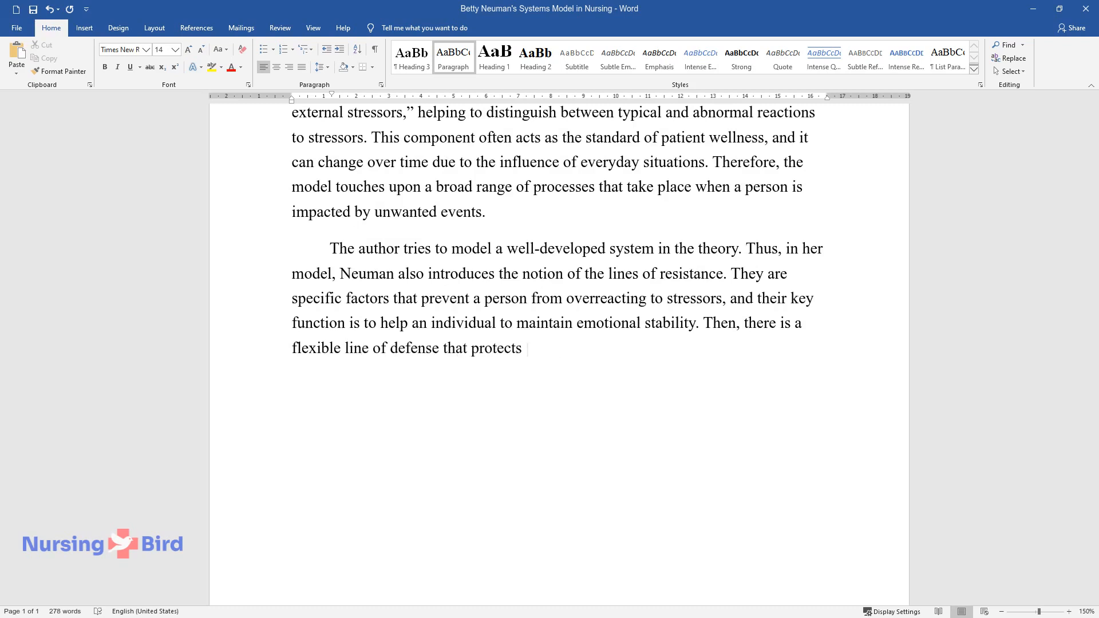
{"action": "type", "text": "and supports the normal line of defense and"}
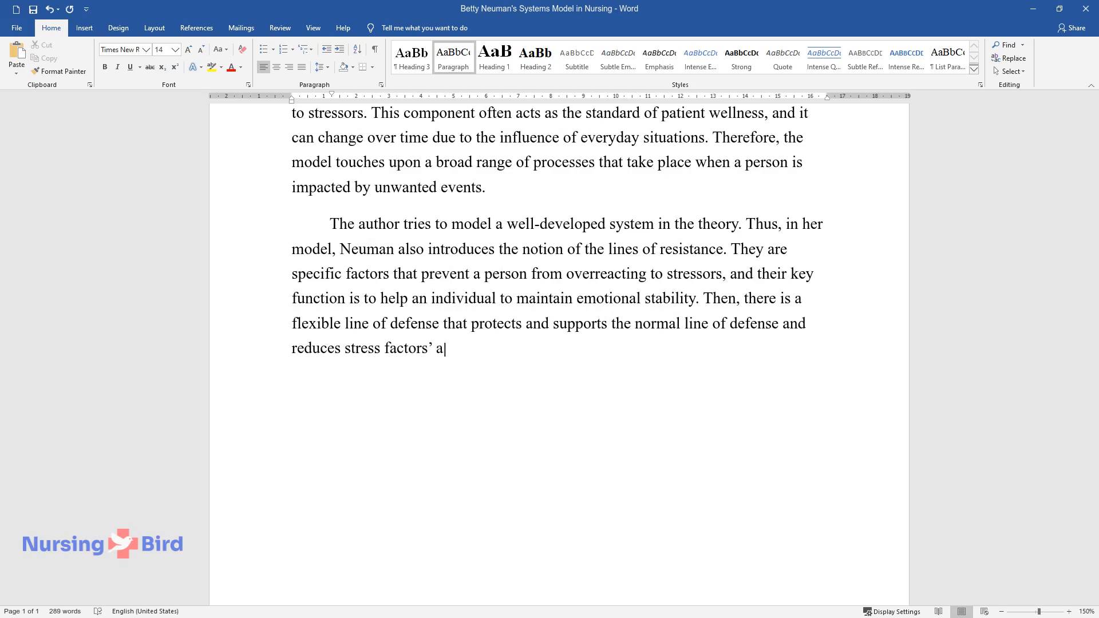
{"action": "type", "text": "bility to destabilize the system."}
{"action": "type", "text": "Apart from that, attention should be paid to the so-ca"}
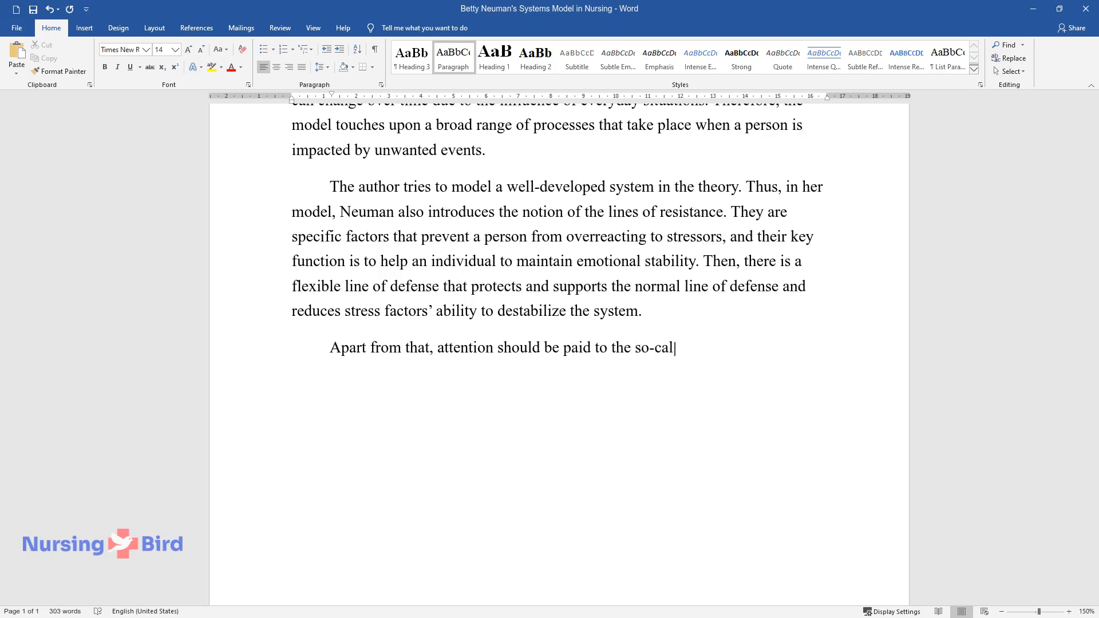
Step: Describe the central core as the complex of factors giving energy to handle stressful events
{"action": "type", "text": "led central core, one of the basic c"}
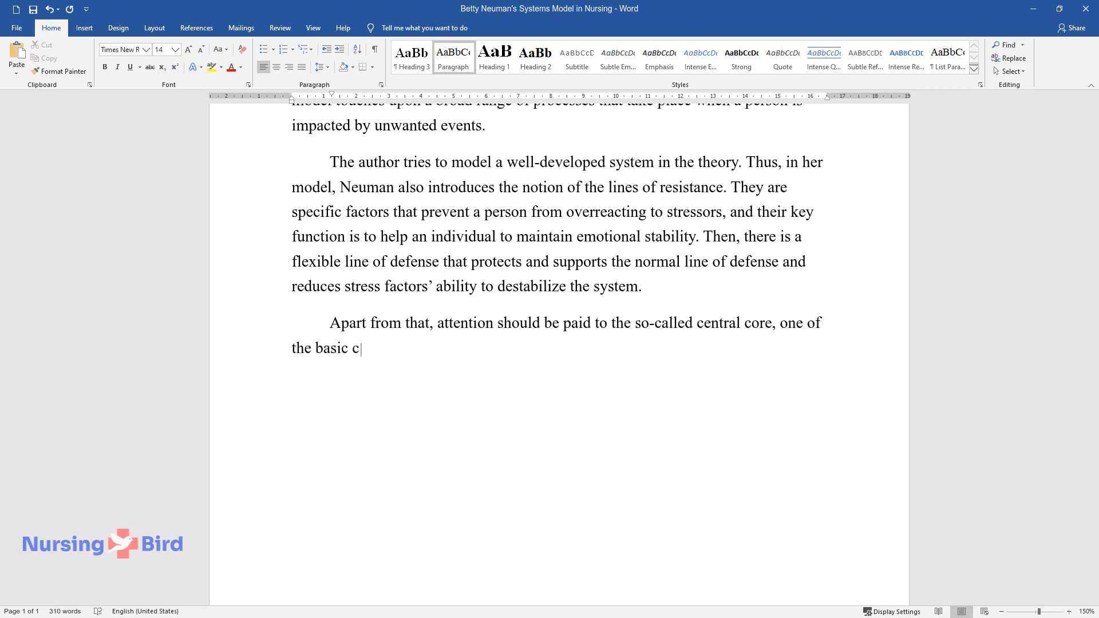
{"action": "type", "text": "omponents of the model. It can be d"}
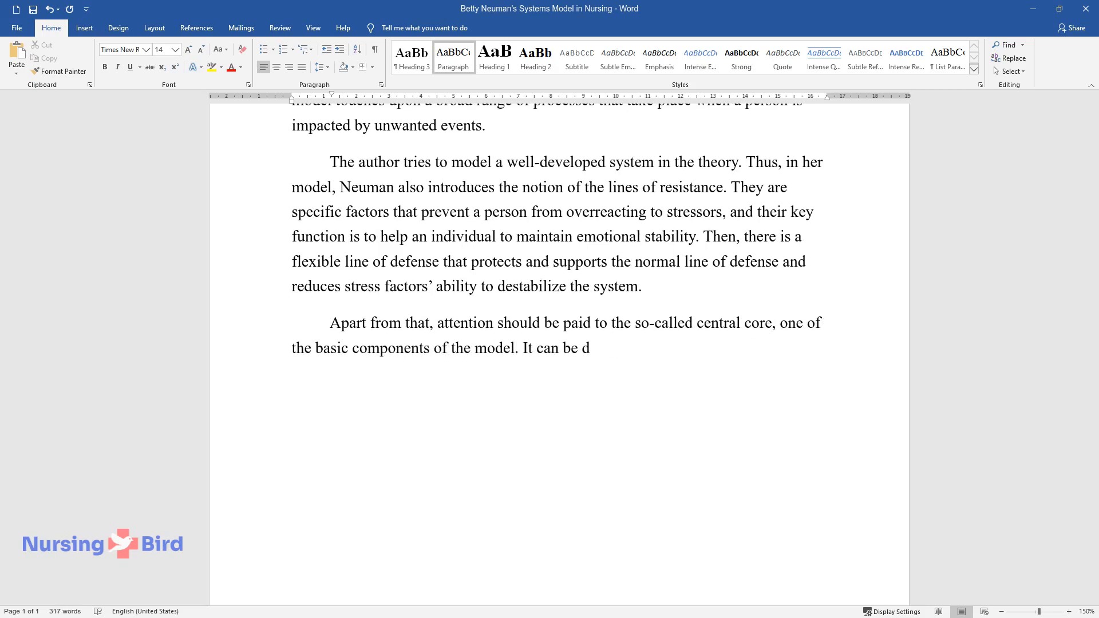
{"action": "type", "text": "escribed as a complex of factors that"}
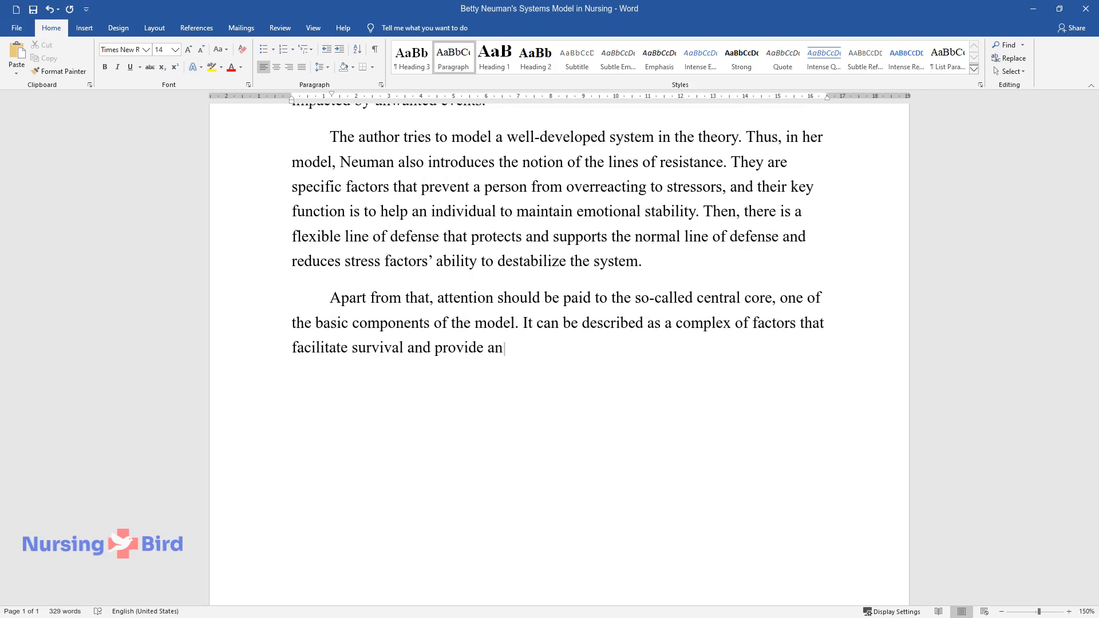
{"action": "type", "text": "individual with the energy needed t"}
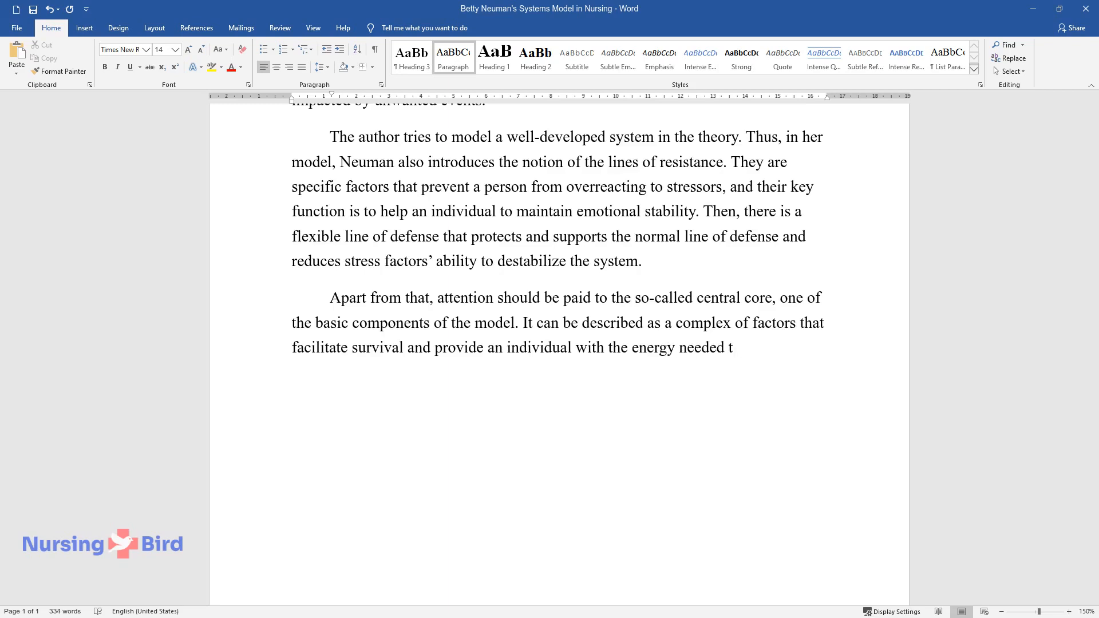
{"action": "type", "text": "o handle different stressful events"}
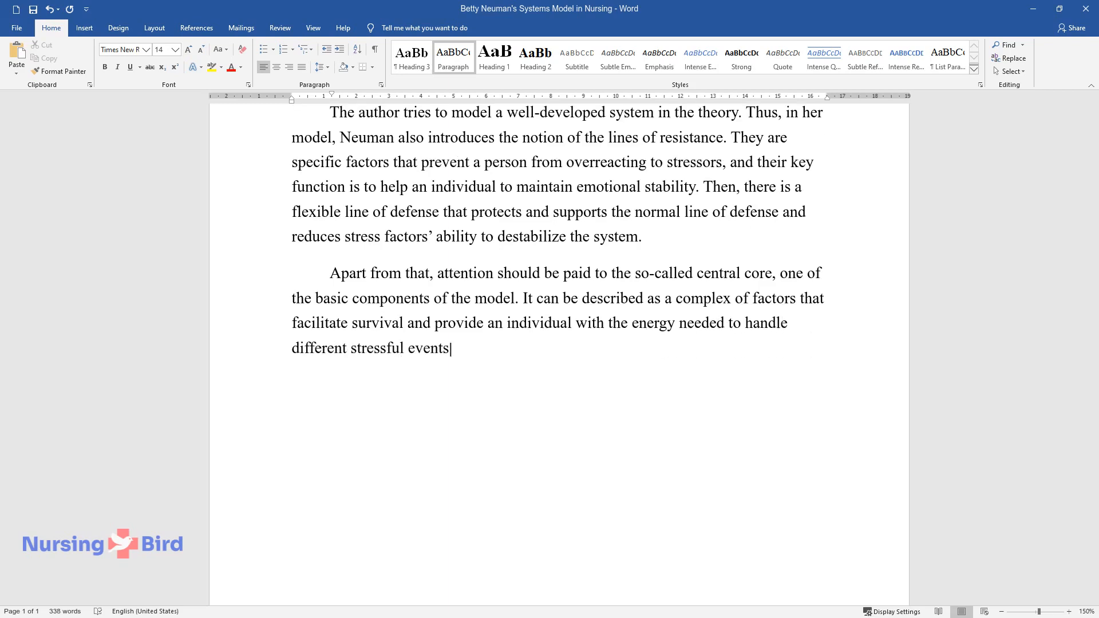
{"action": "type", "text": "As is clear from the way that the"}
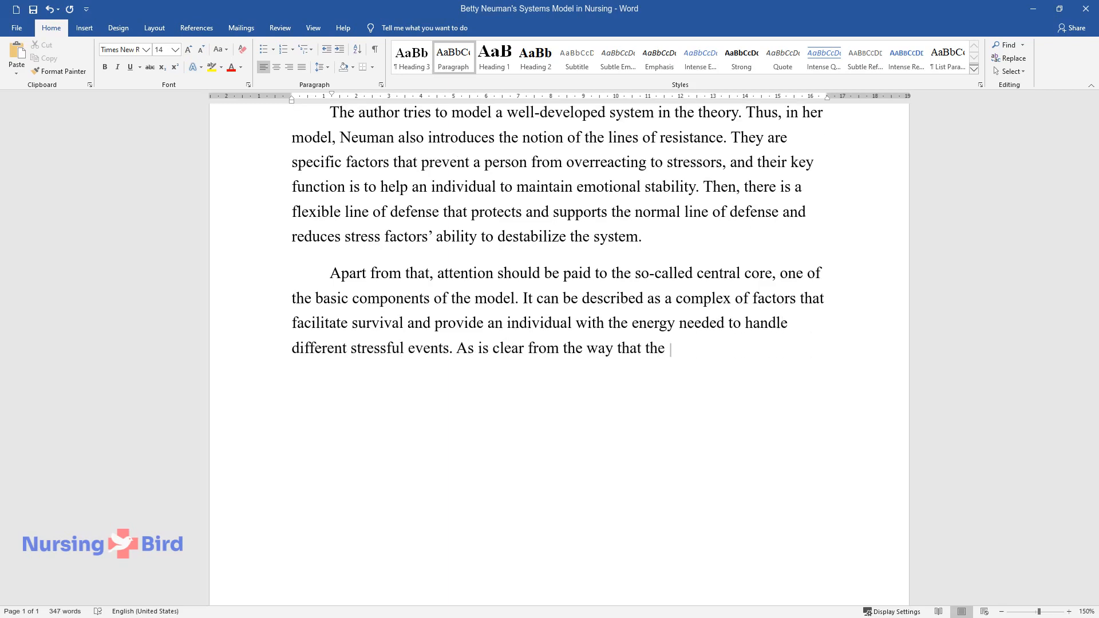
{"action": "type", "text": "term is formulated, the researcher p"}
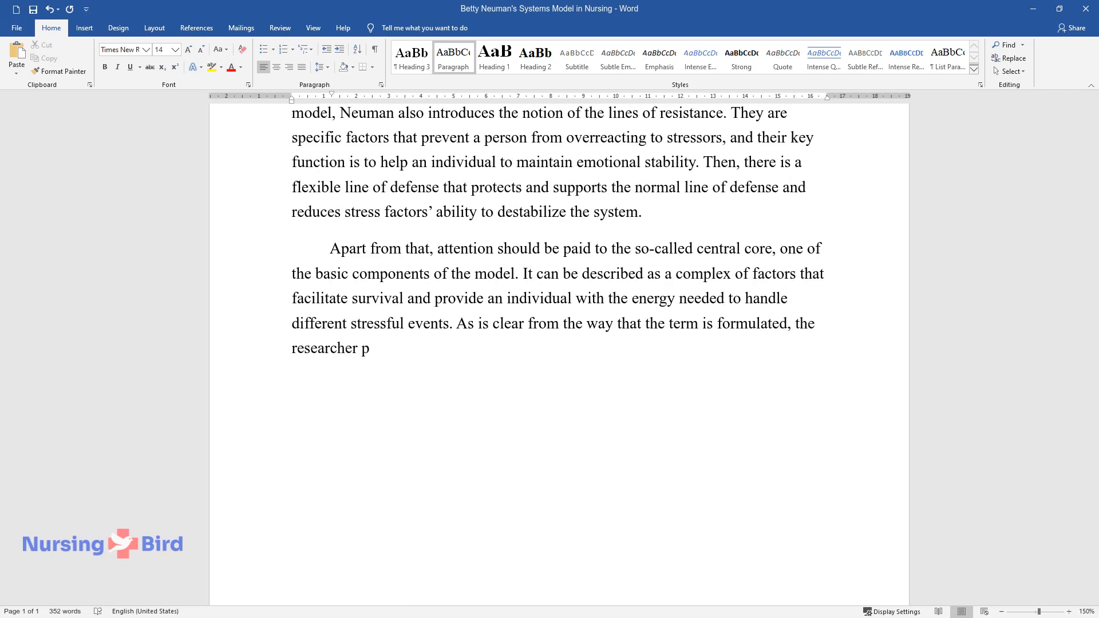
{"action": "type", "text": "uts a deep meaning in it and structu"}
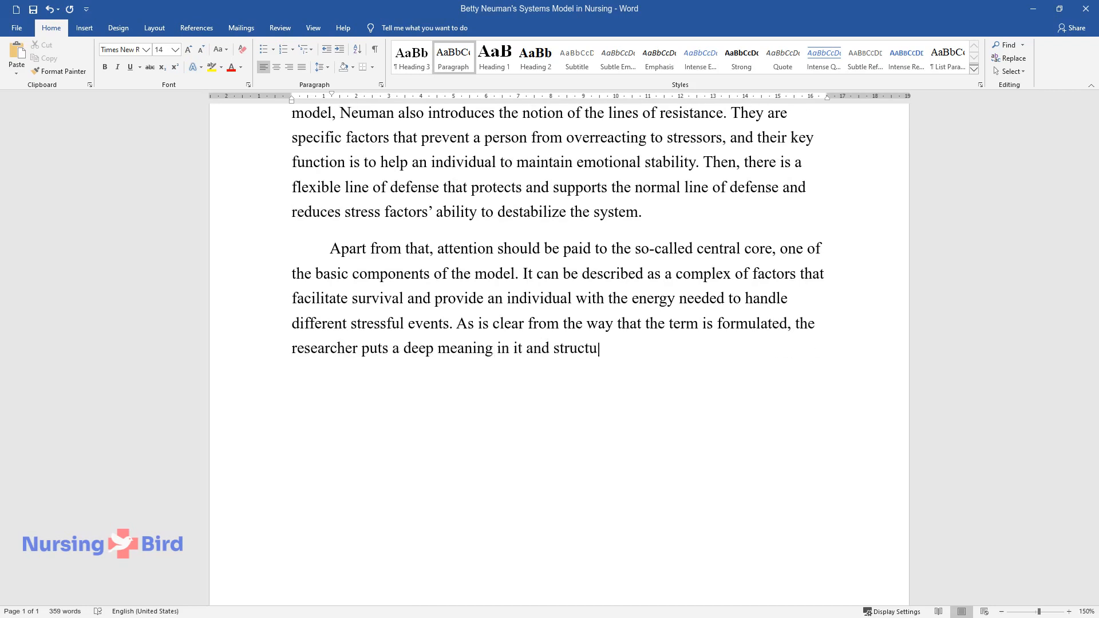
{"action": "type", "text": "res the entire system around the component. Apart from the definitions"}
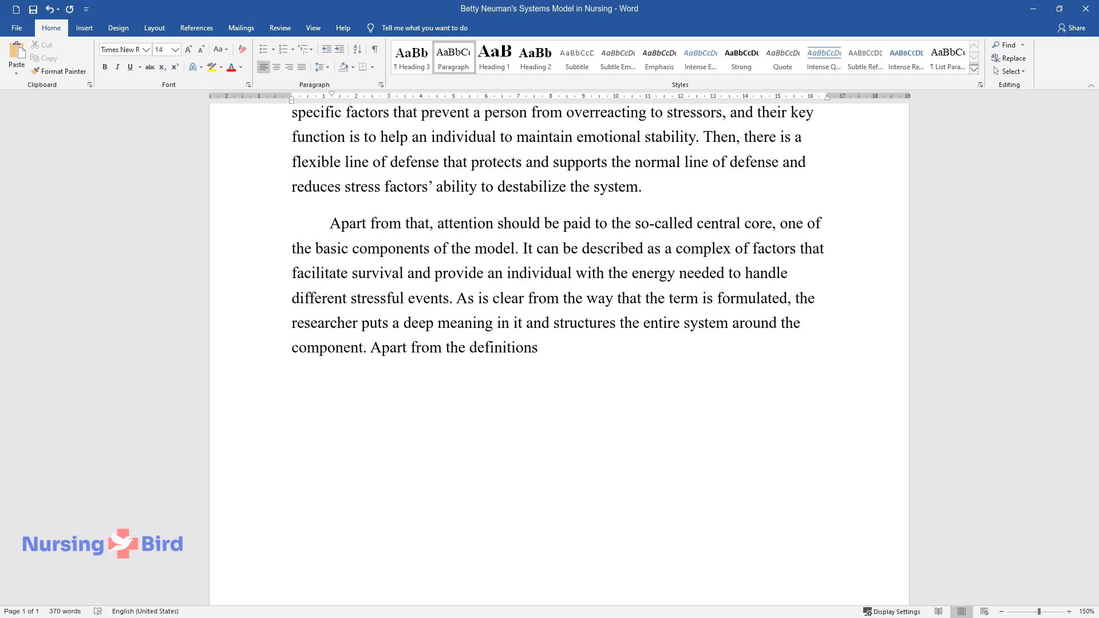
Step: Explain Neuman's graphic representation with four interdependent elements and energy resources at the core
{"action": "type", "text": "of particular terms coined by Neuman, it is"}
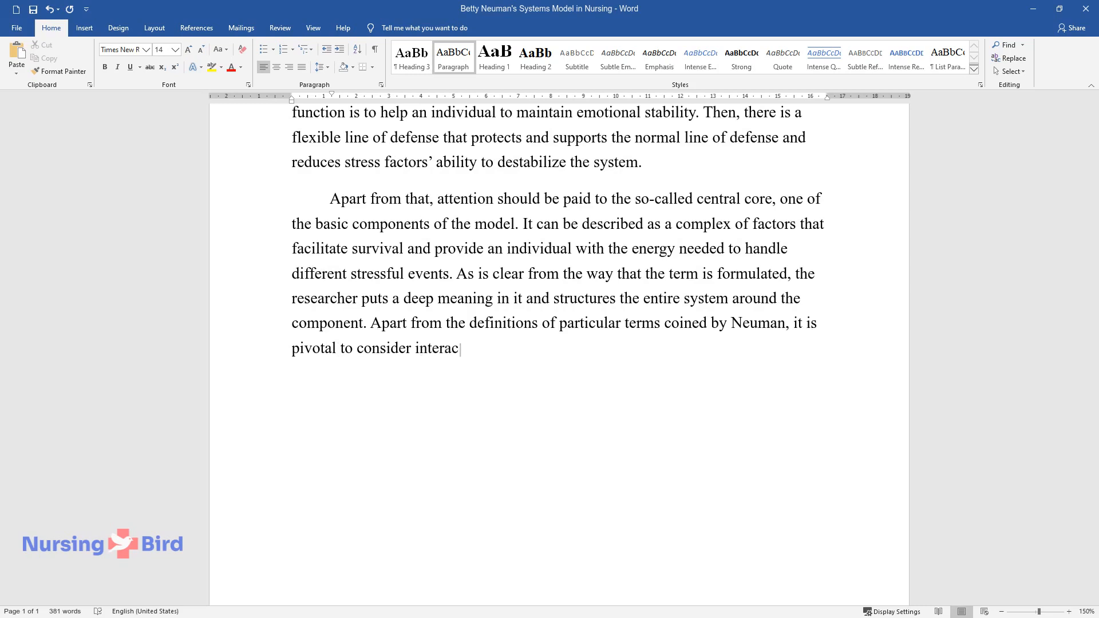
{"action": "type", "text": "tions between the abovementioned components of the"}
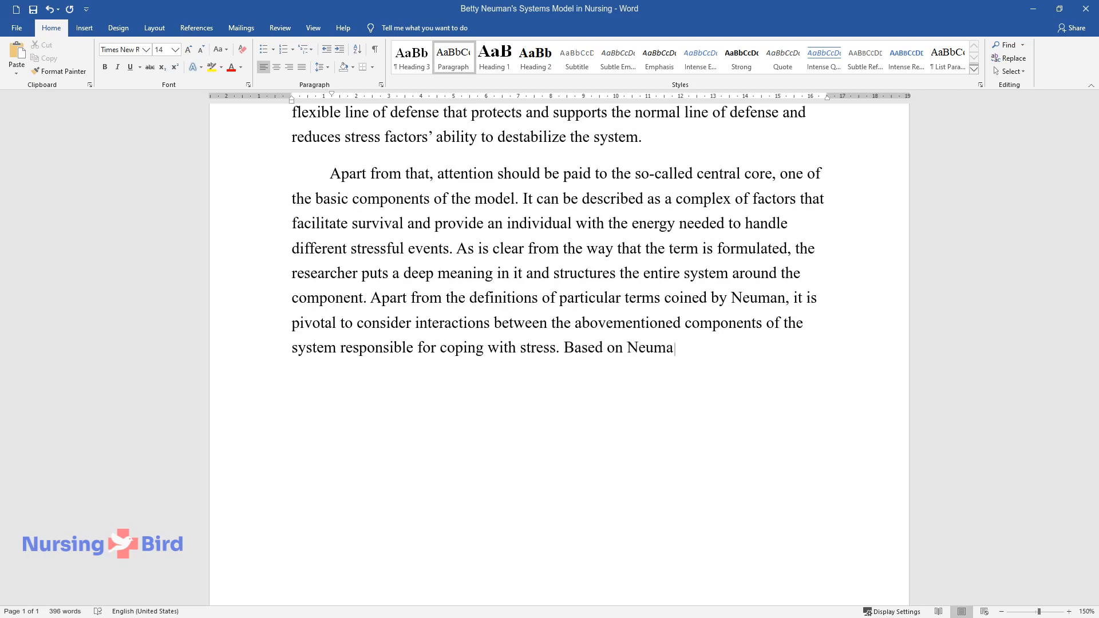
{"action": "type", "text": "n's graphic representation of her m"}
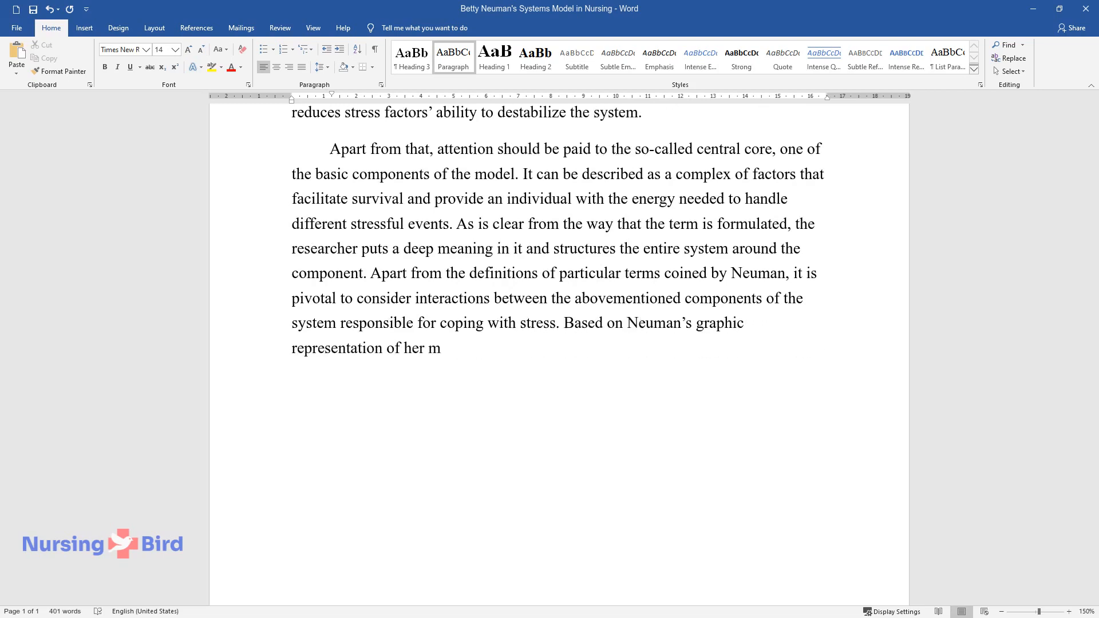
{"action": "type", "text": "odel, the mechanism consists of four"}
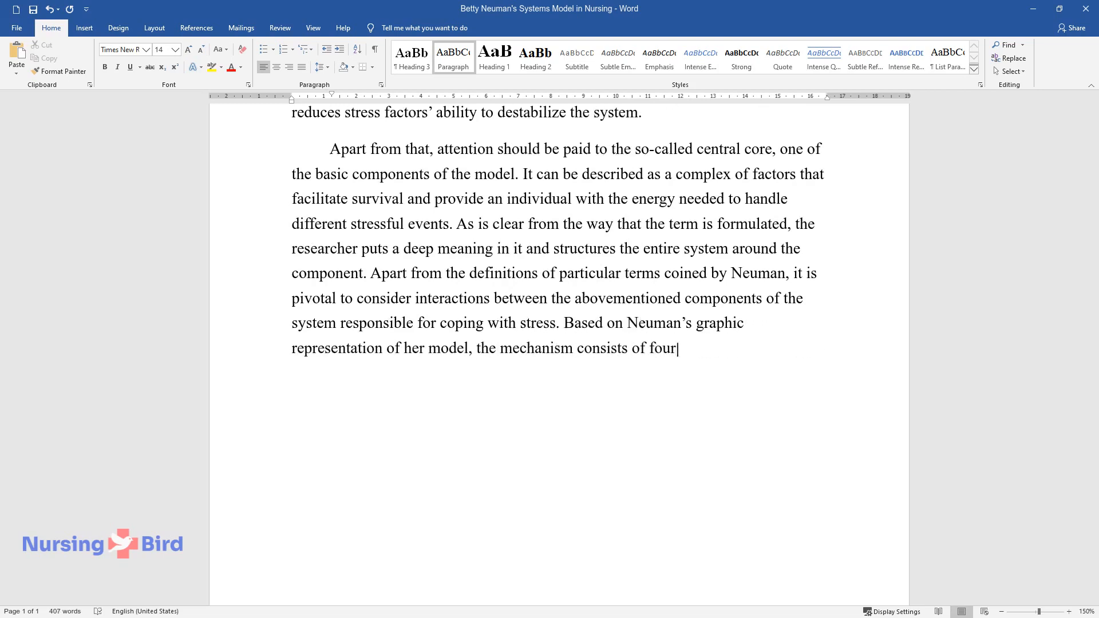
{"action": "type", "text": "interdependent elements. The resour"}
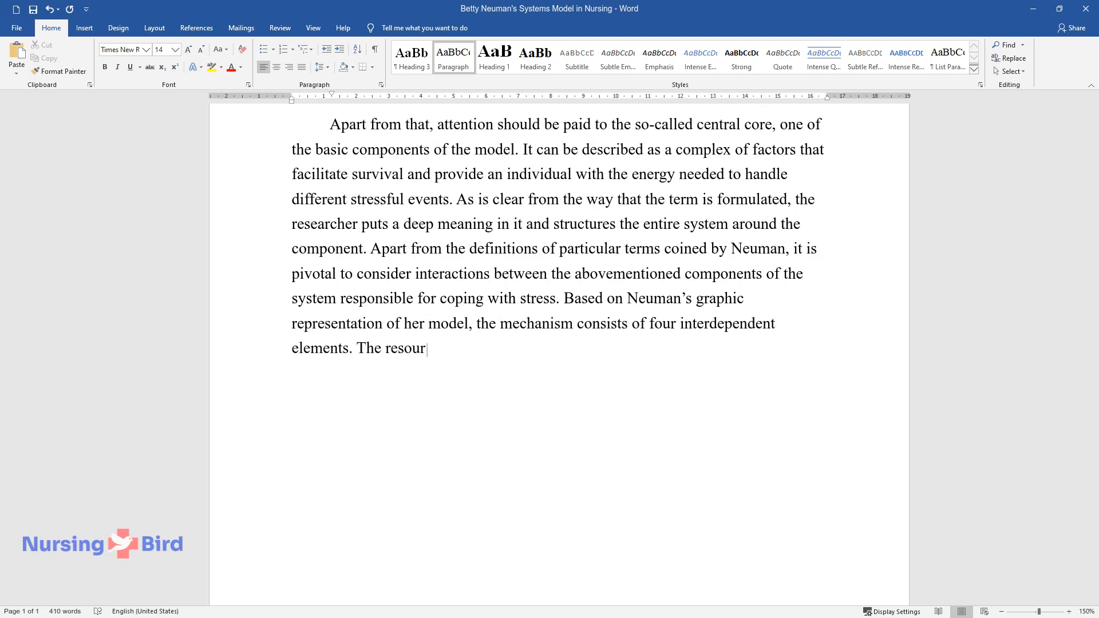
{"action": "type", "text": "ces of energy at the core of the system are followed by"}
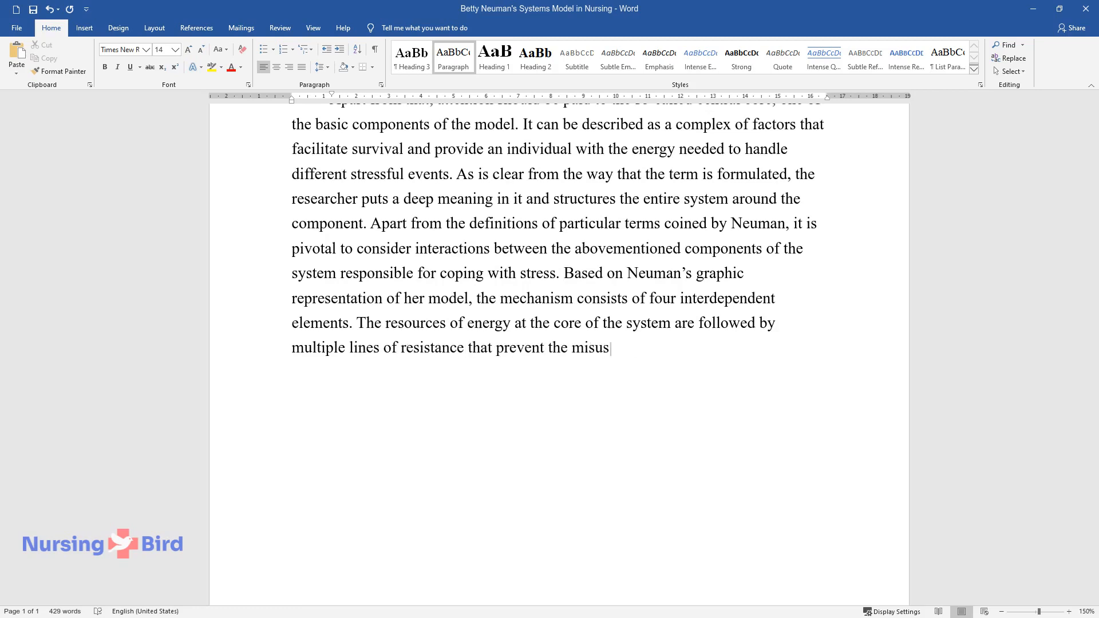
{"action": "type", "text": "e of these resources."}
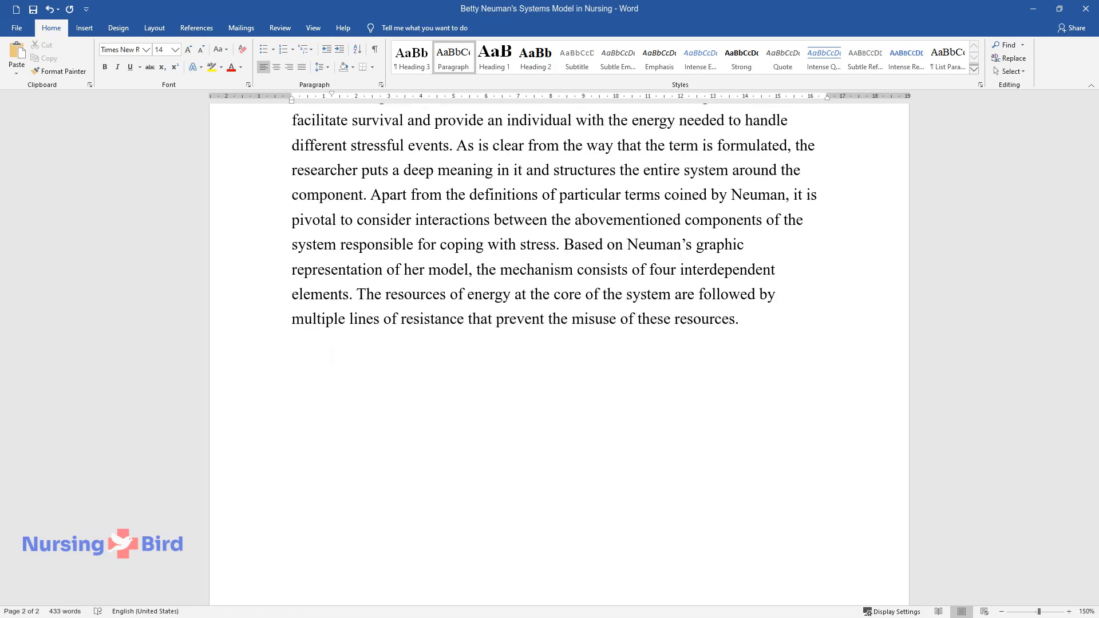
Step: Describe the normal line of defense surrounded by the next layer, the flexible line
{"action": "type", "text": "In their turn, these lines are surrounded by the normal defense line that set"}
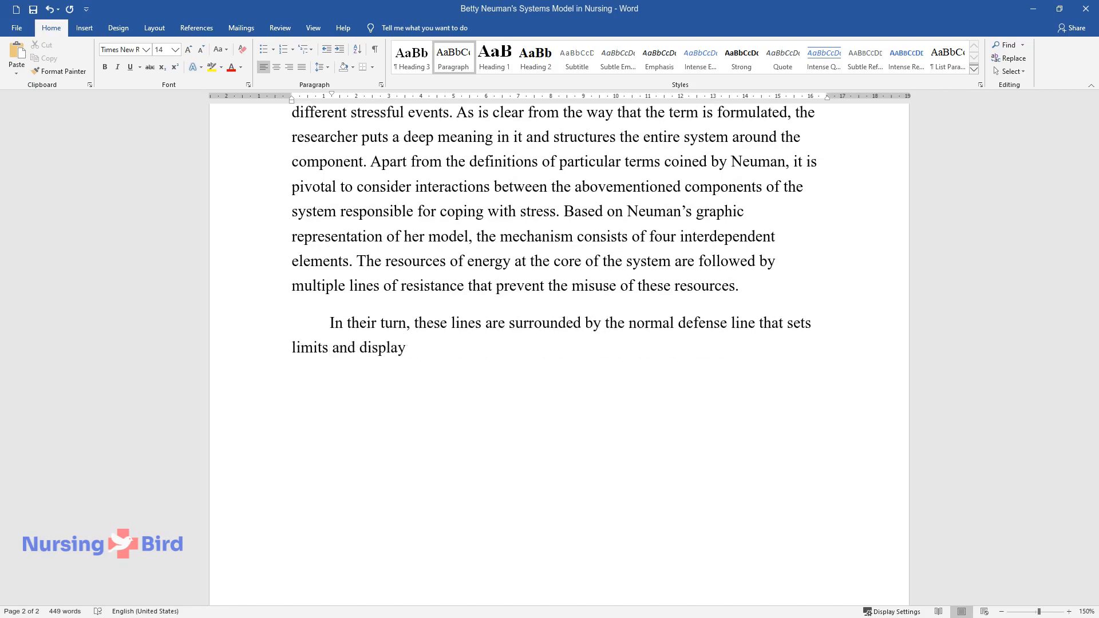
{"action": "type", "text": "s common and normal reactions to pa"}
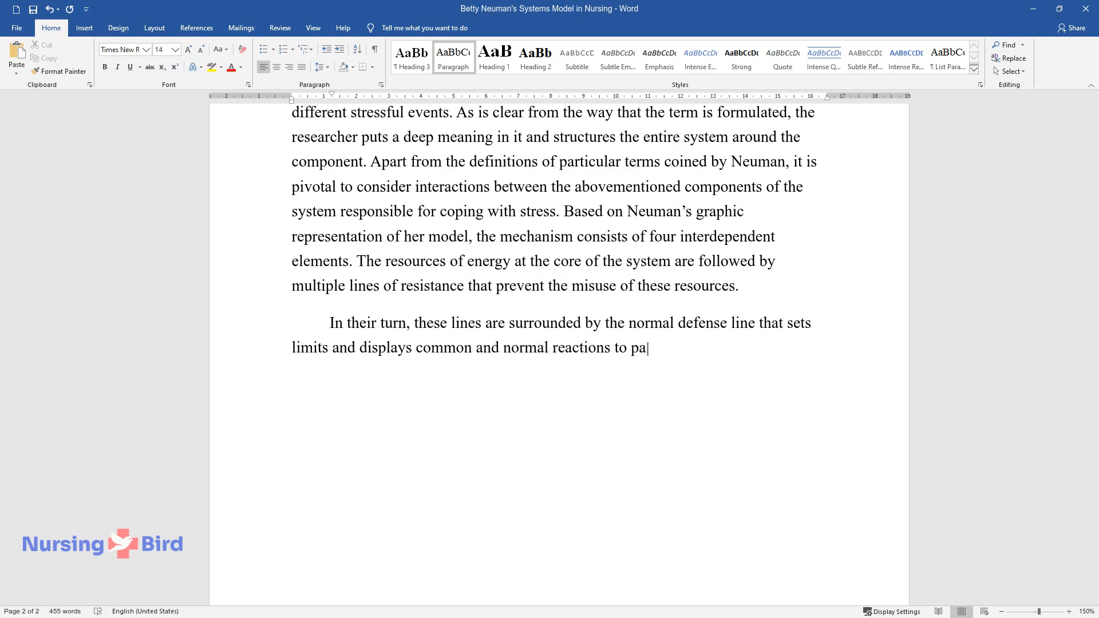
{"action": "type", "text": "rticular stress events. The latter"}
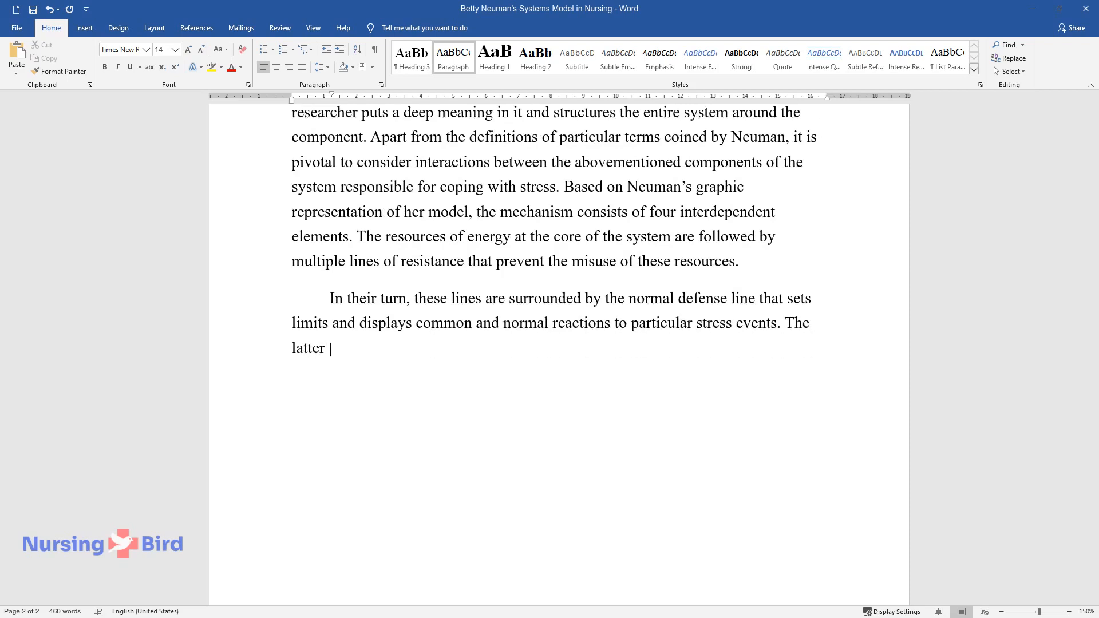
{"action": "type", "text": "is protected and surrounded by the"}
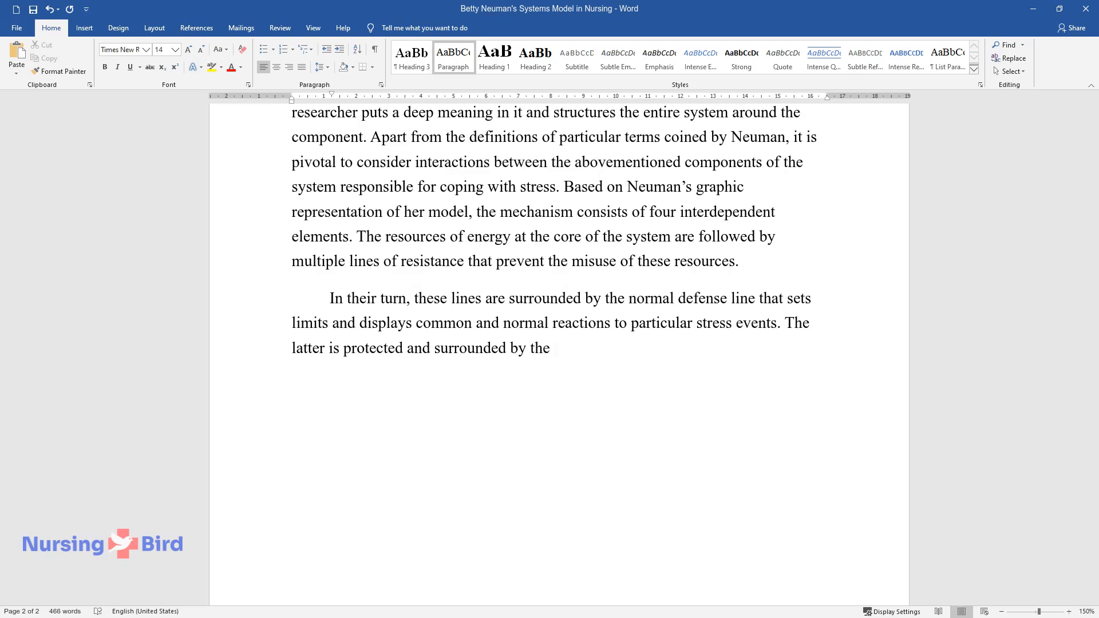
{"action": "type", "text": "next layer of the system – the flexible lin"}
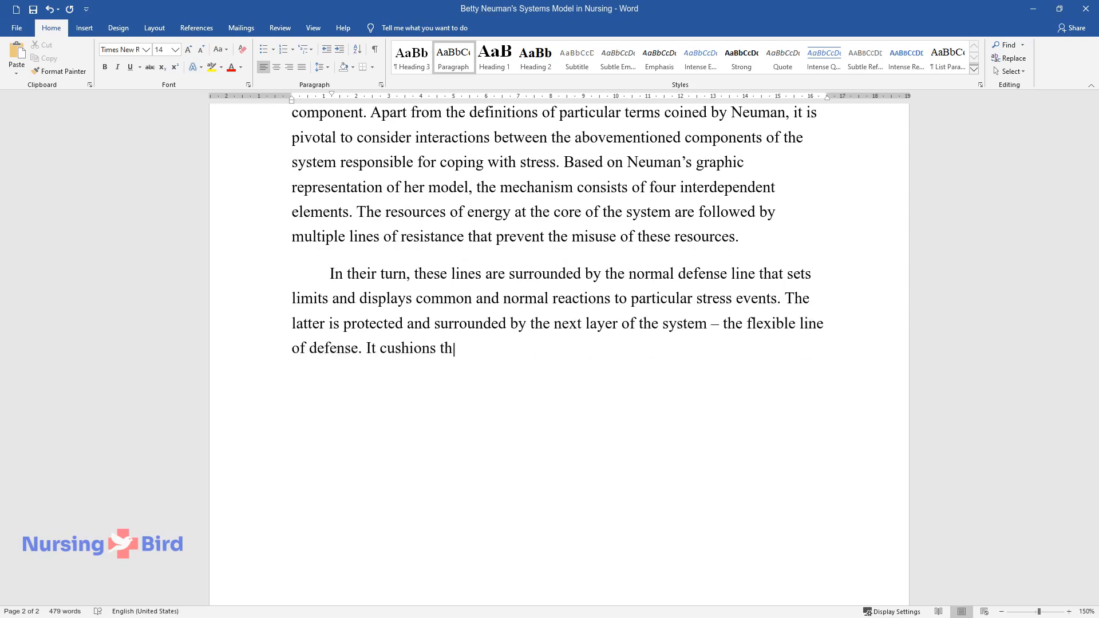
Step: Finish with the flexible line preventing abrupt changes and the wellness condition, then begin 'Releva'
{"action": "type", "text": "e impact of stressors on the entire"}
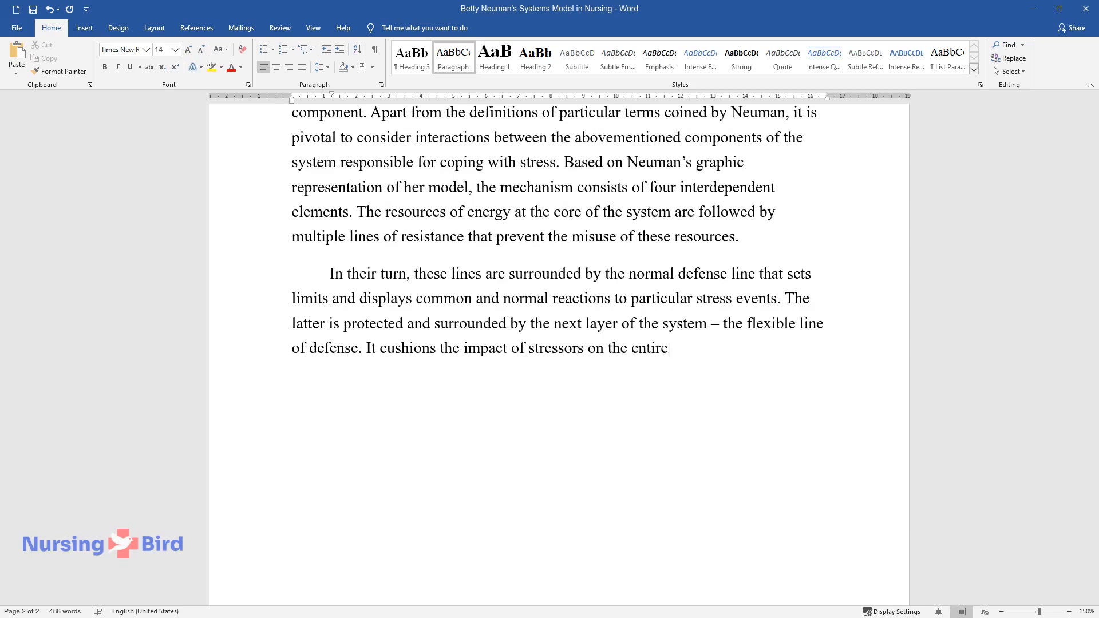
{"action": "type", "text": "client system and prevents abrupt"}
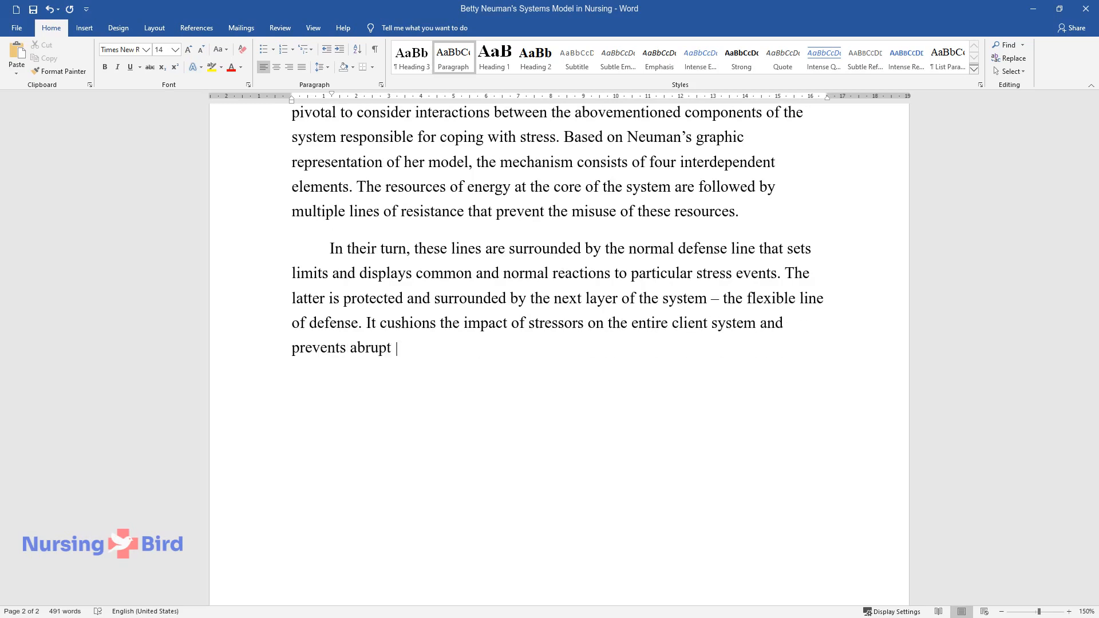
{"action": "type", "text": "changes affecting the normal line of defense. Wellness can be"}
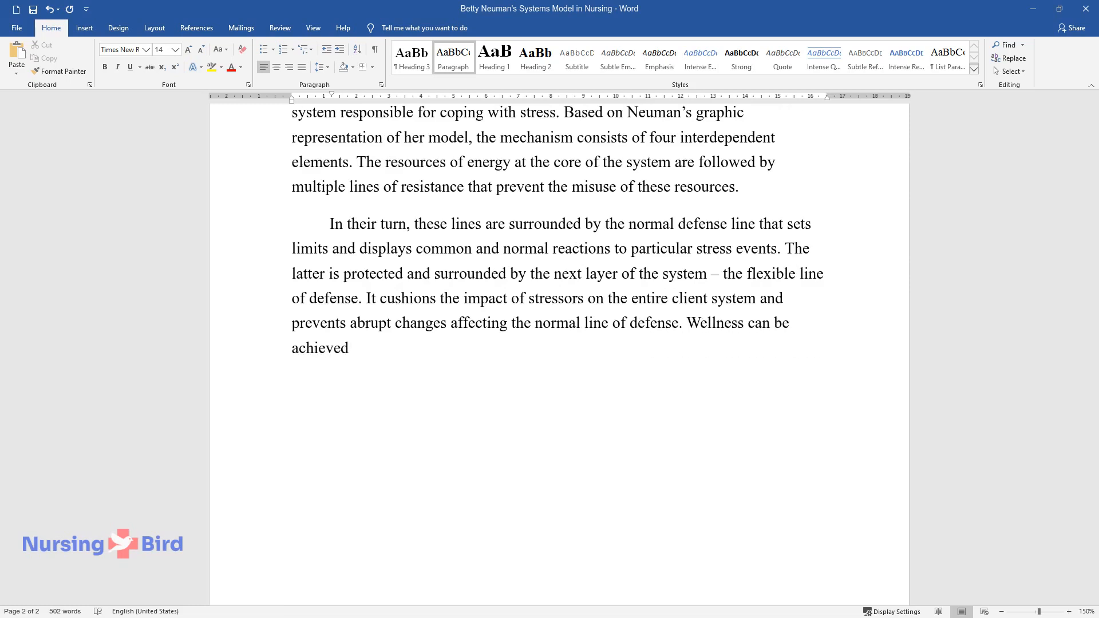
{"action": "type", "text": "when all components work properly"}
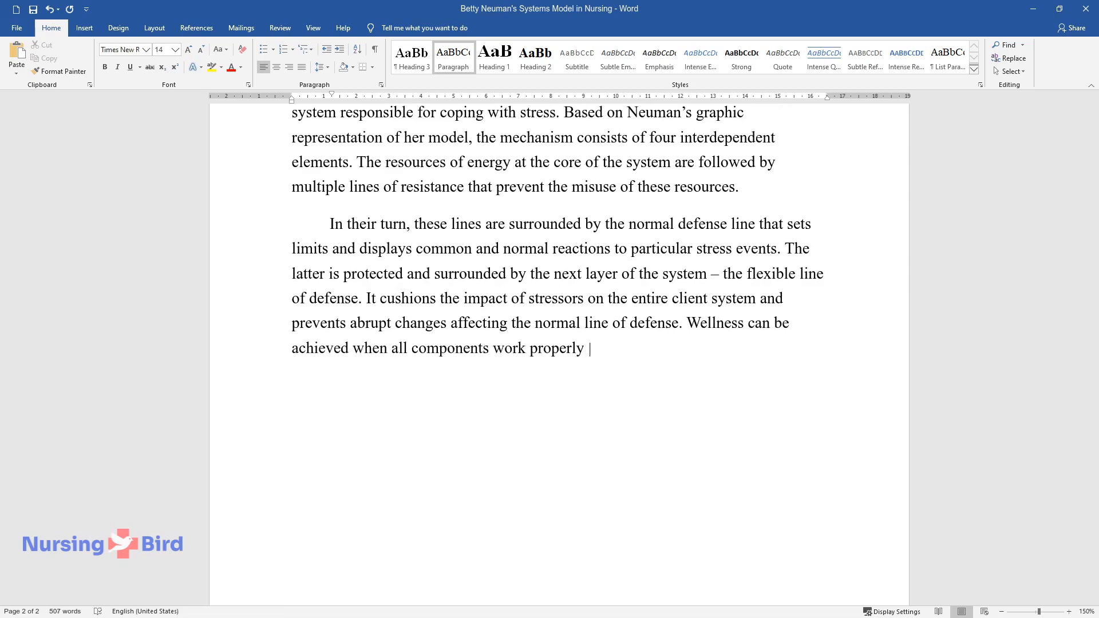
{"action": "type", "text": "and there is no imbalance between t"}
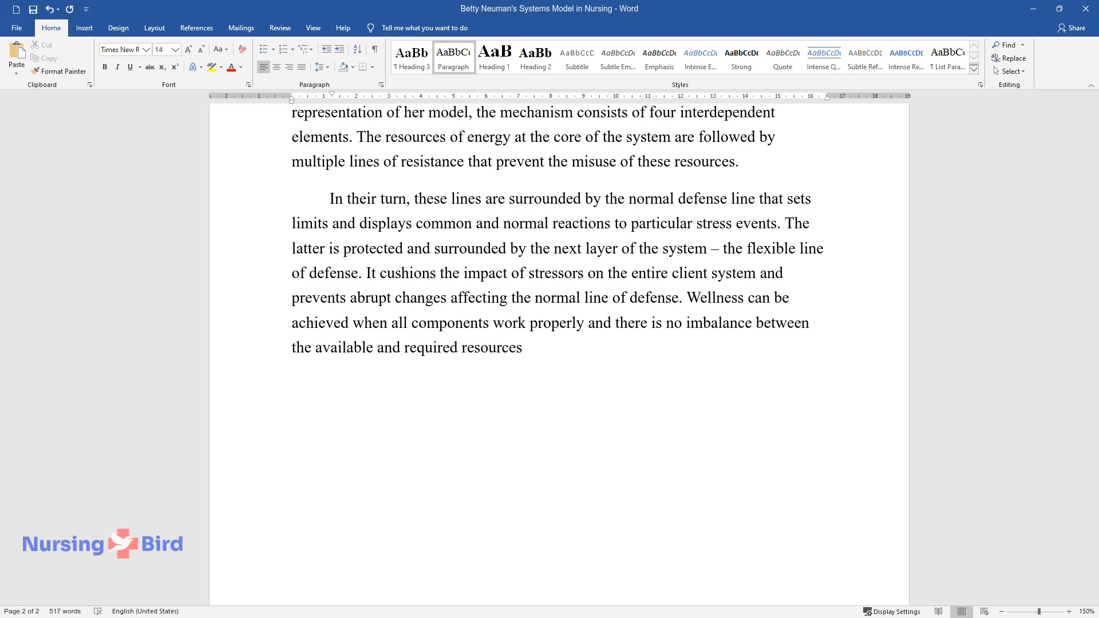
{"action": "type", "text": "Relevance"}
{"action": "type", "text": "Judging"}
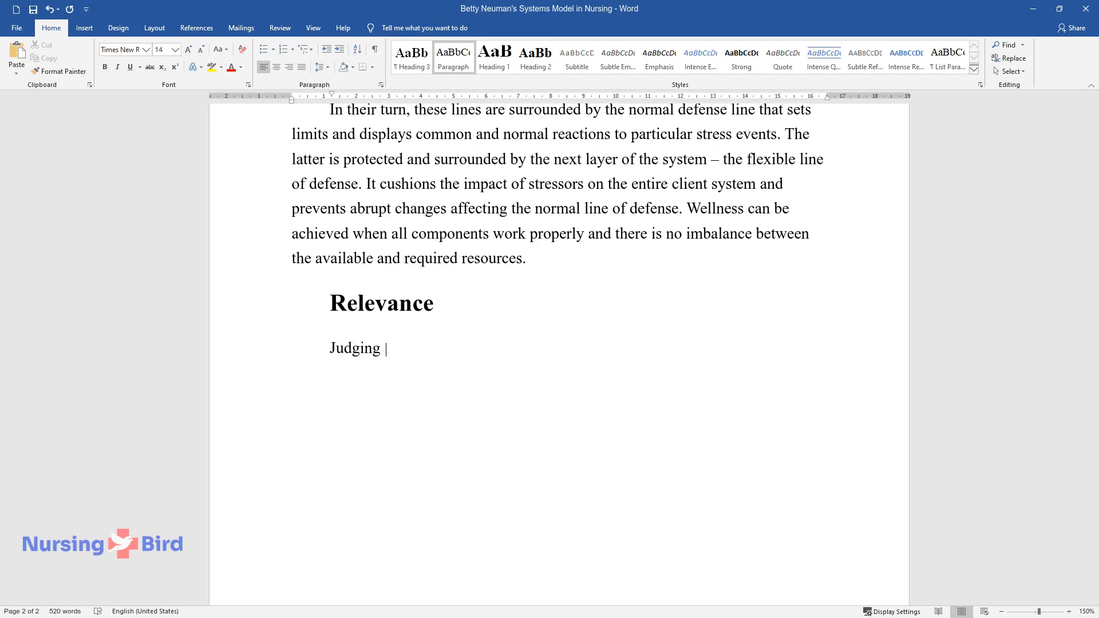
Step: Write the Relevance paragraph on Neuman's childhood, her father's illness, and her contribution to nursing practice
{"action": "type", "text": "from the researcher's biography, t"}
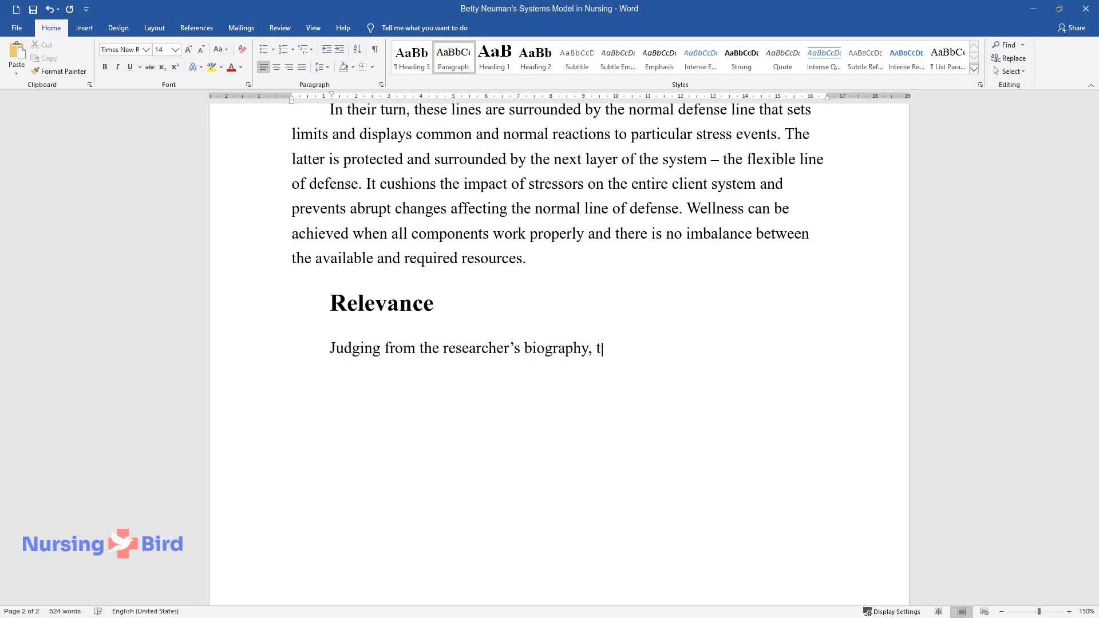
{"action": "type", "text": "he theory is partially relevant t"}
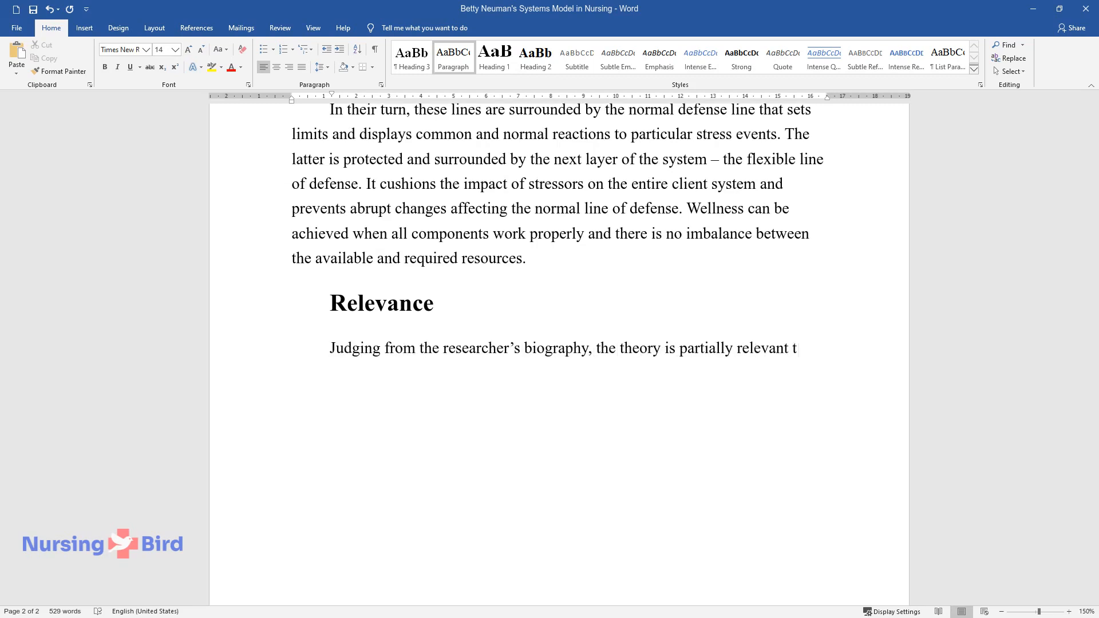
{"action": "type", "text": "o her experience. As a young girl,"}
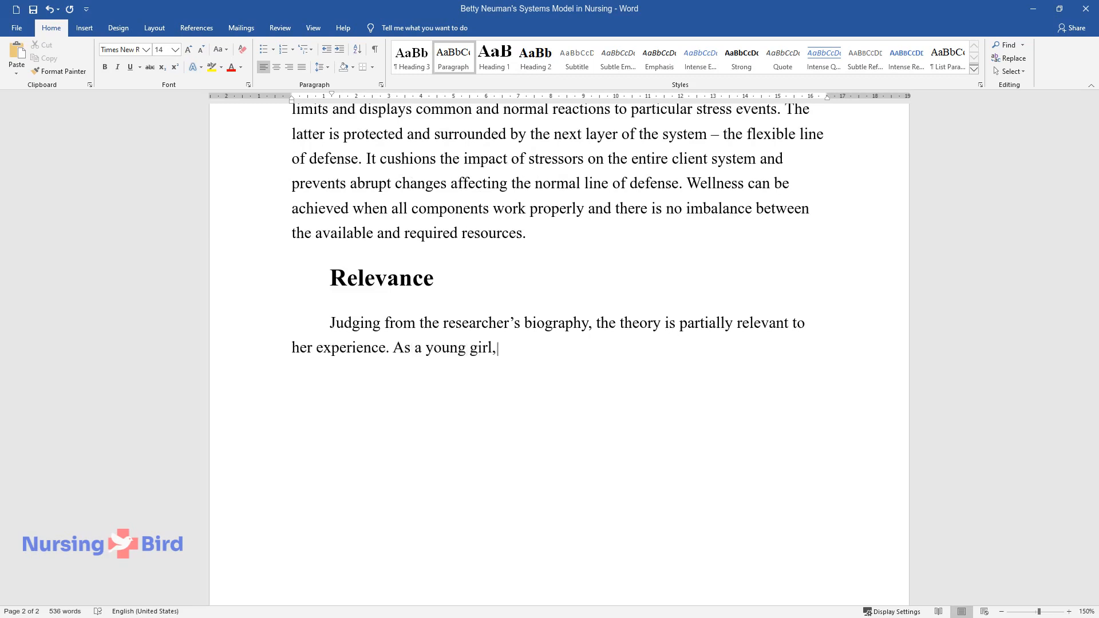
{"action": "type", "text": "she understood the importance of"}
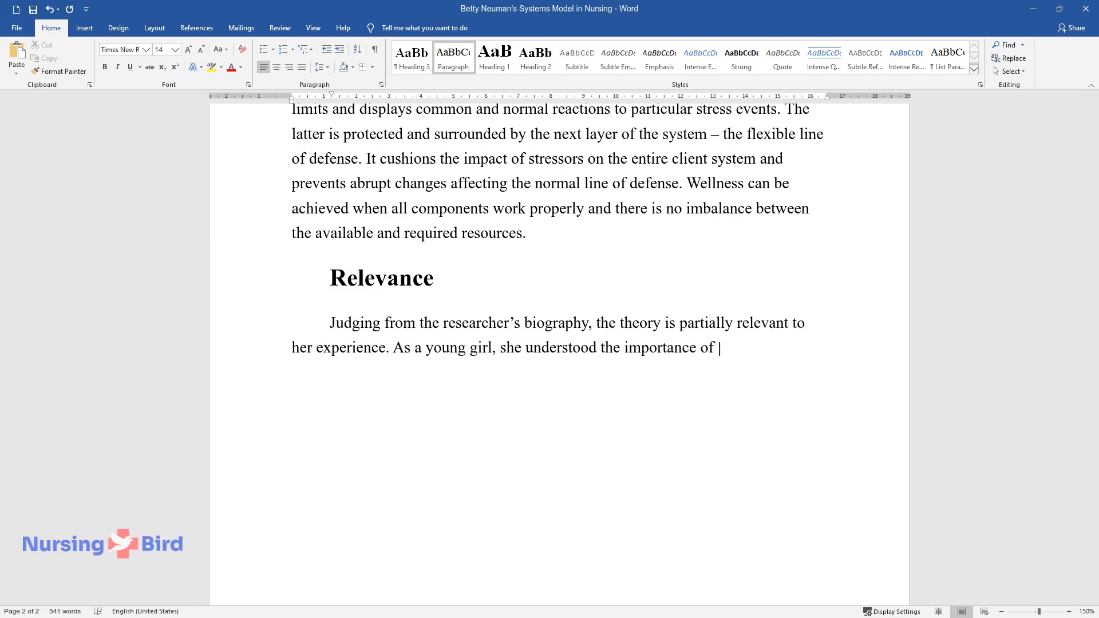
{"action": "type", "text": "nurses since her father had severe health problems and was hospitalized multiple times. She studied a"}
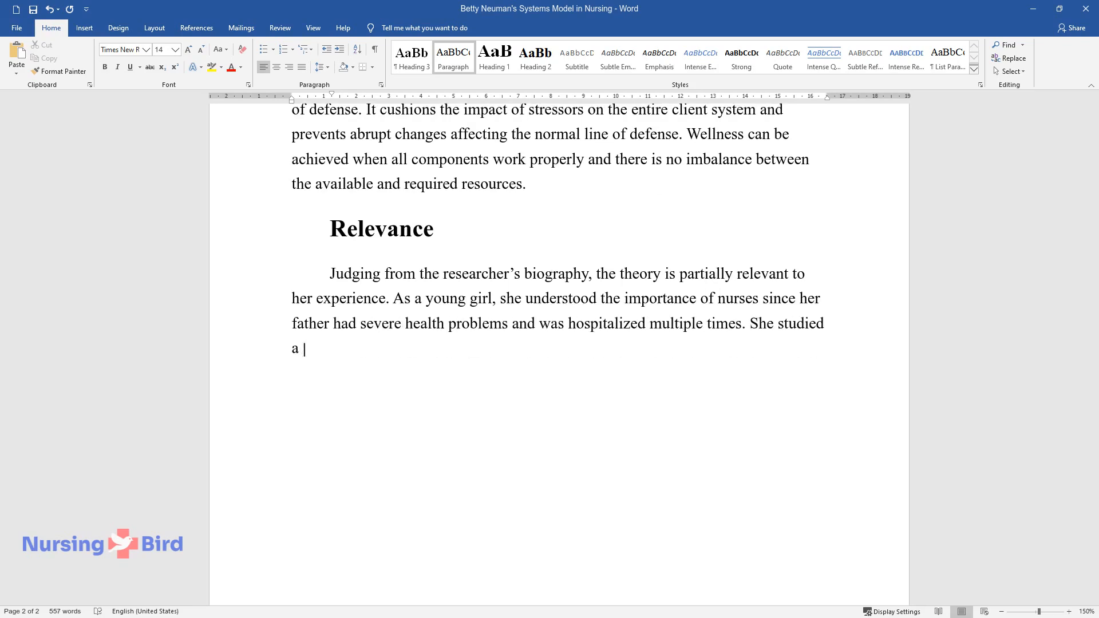
{"action": "type", "text": "lot and developed her theory to m"}
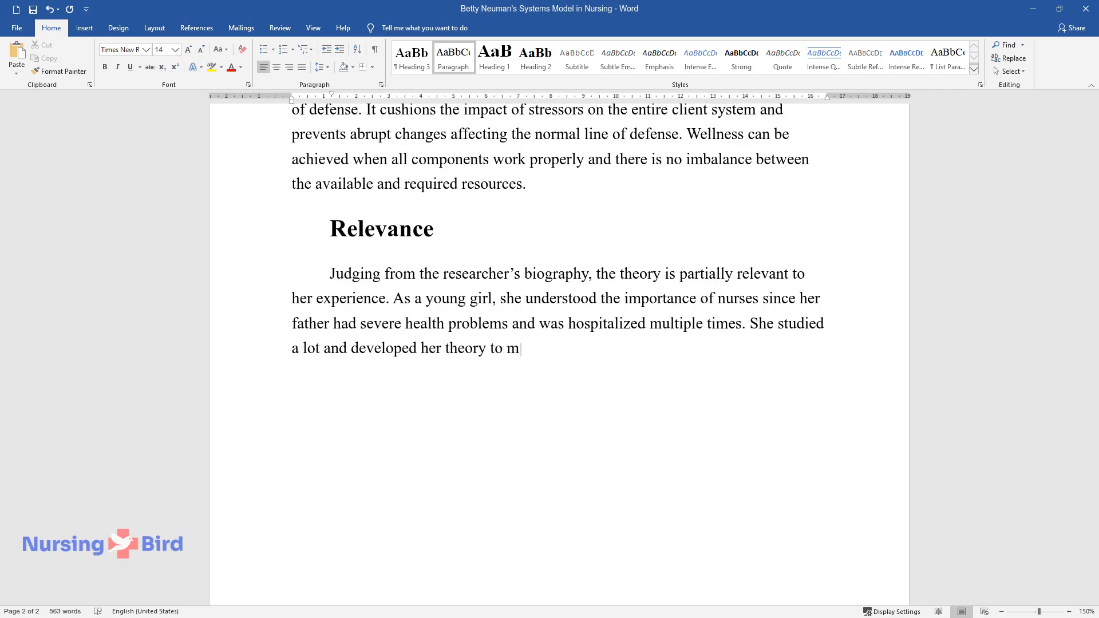
{"action": "type", "text": "ake nursing care more wellness-oriented and"}
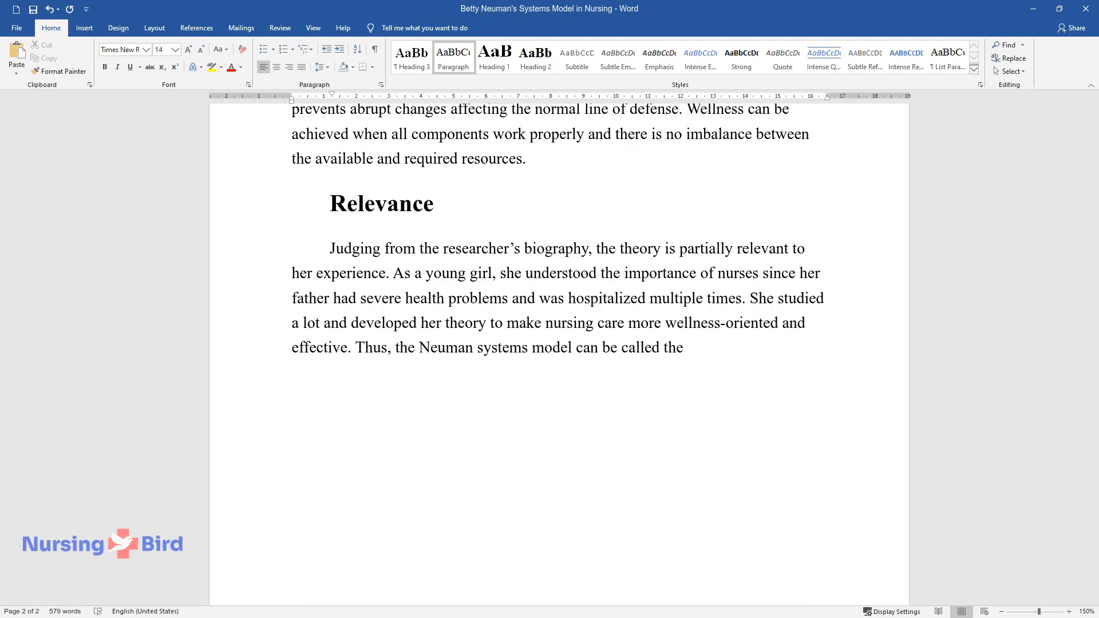
{"action": "type", "text": "researcher's contribution to impr"}
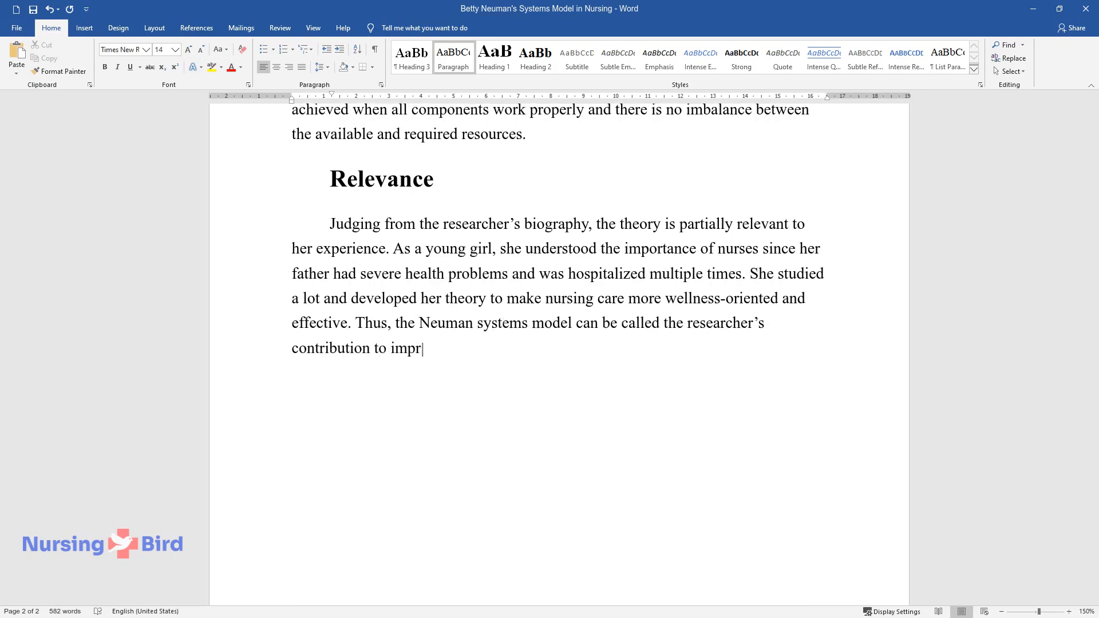
{"action": "type", "text": "ovement in nursing practice."}
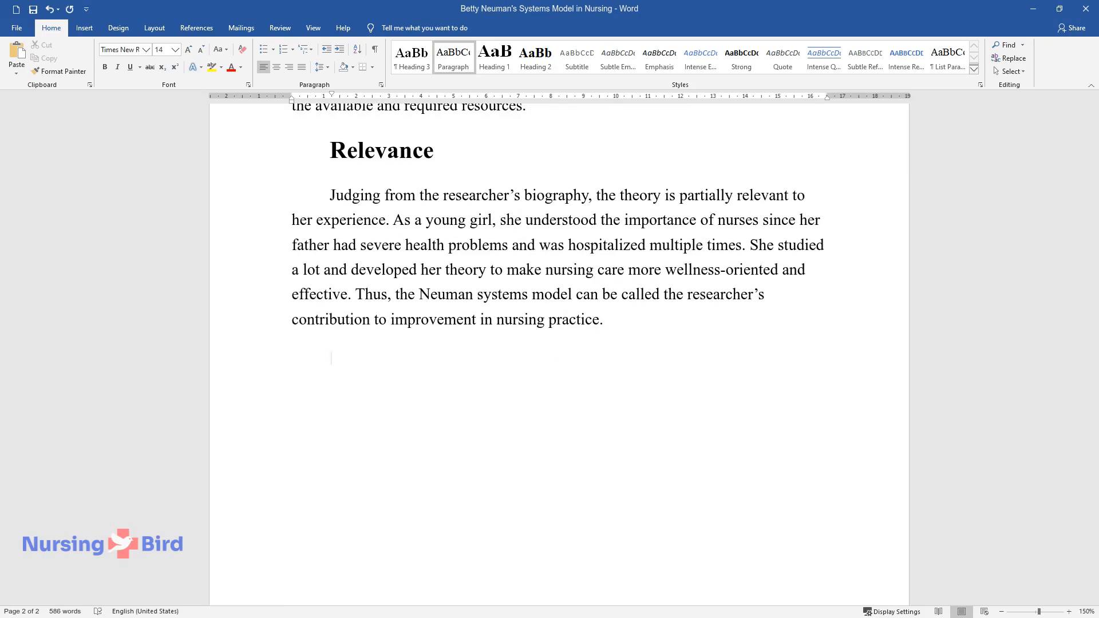
Step: Write that Neuman's theory explains three intervention types, starting with primary prevention for the flexible line
{"action": "type", "text": "The discussed model"}
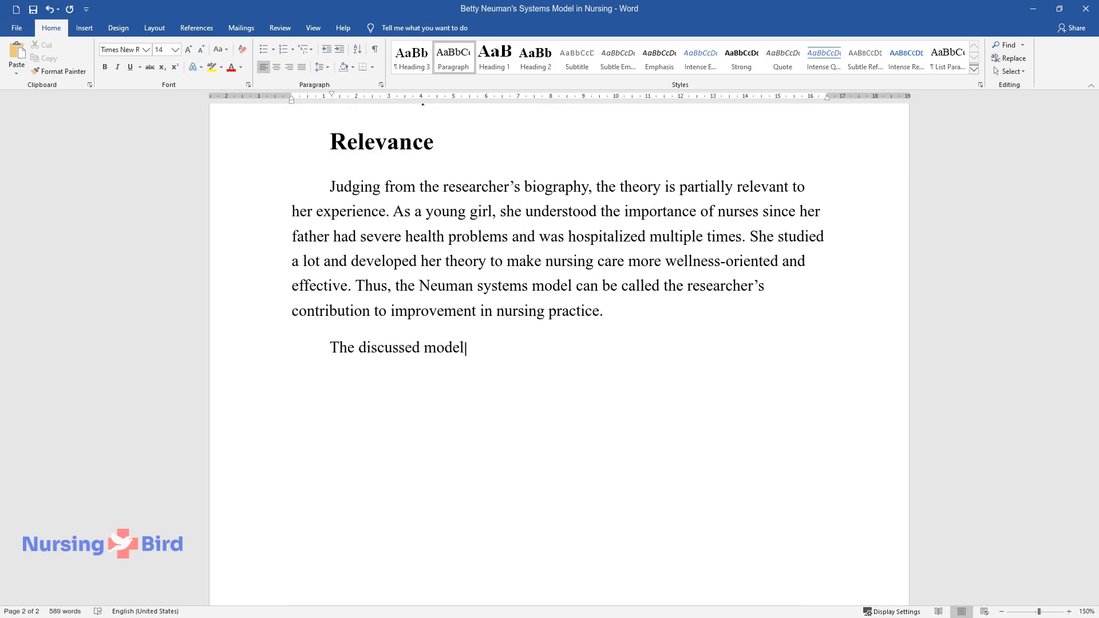
{"action": "type", "text": "is also relevant to modern healthc"}
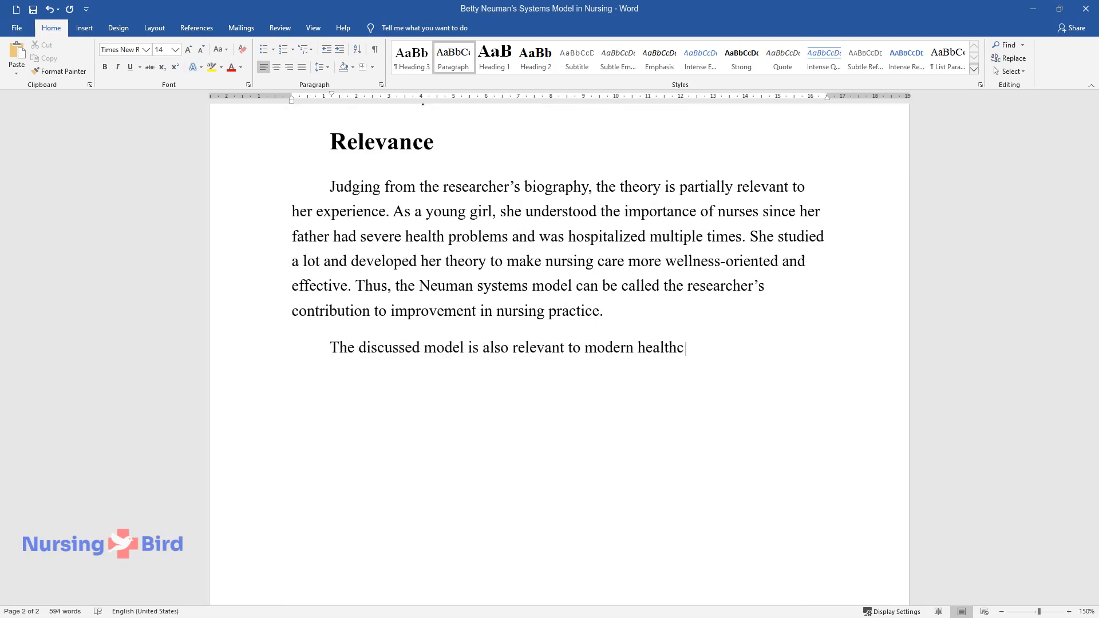
{"action": "type", "text": "are; for instance, Neuman's theory e"}
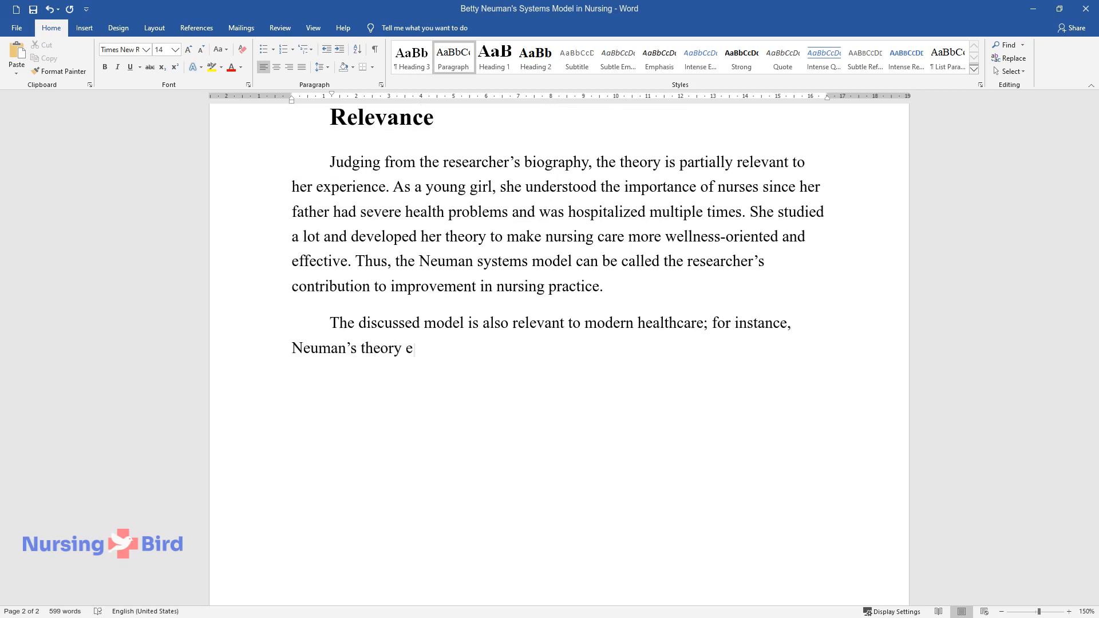
{"action": "type", "text": "xplains the need for three types of"}
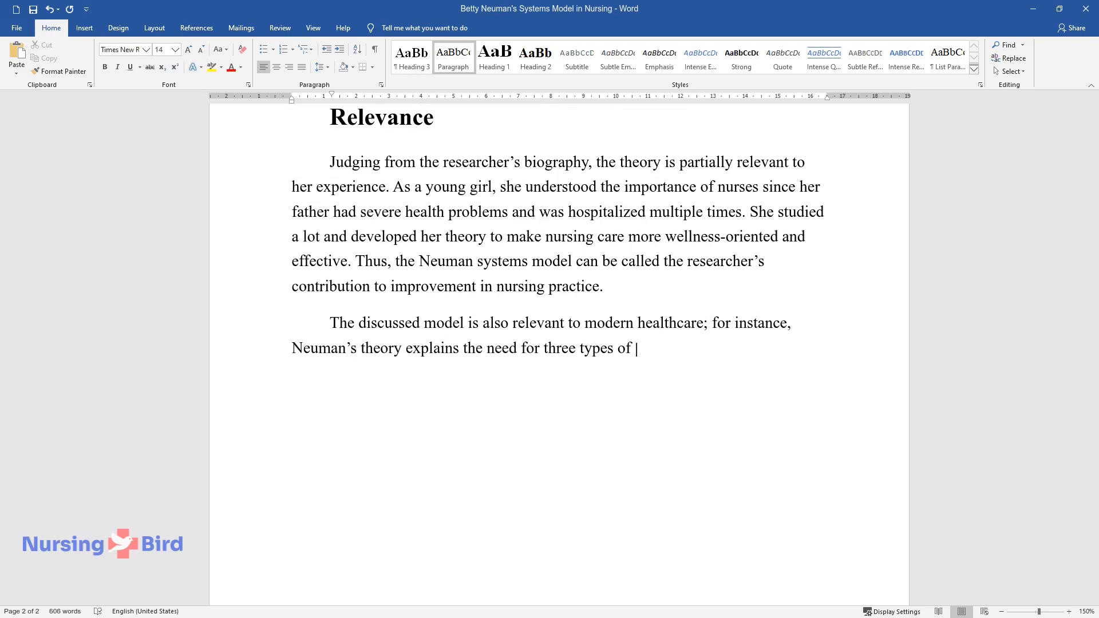
{"action": "type", "text": "interventions promoting wellness. Pr"}
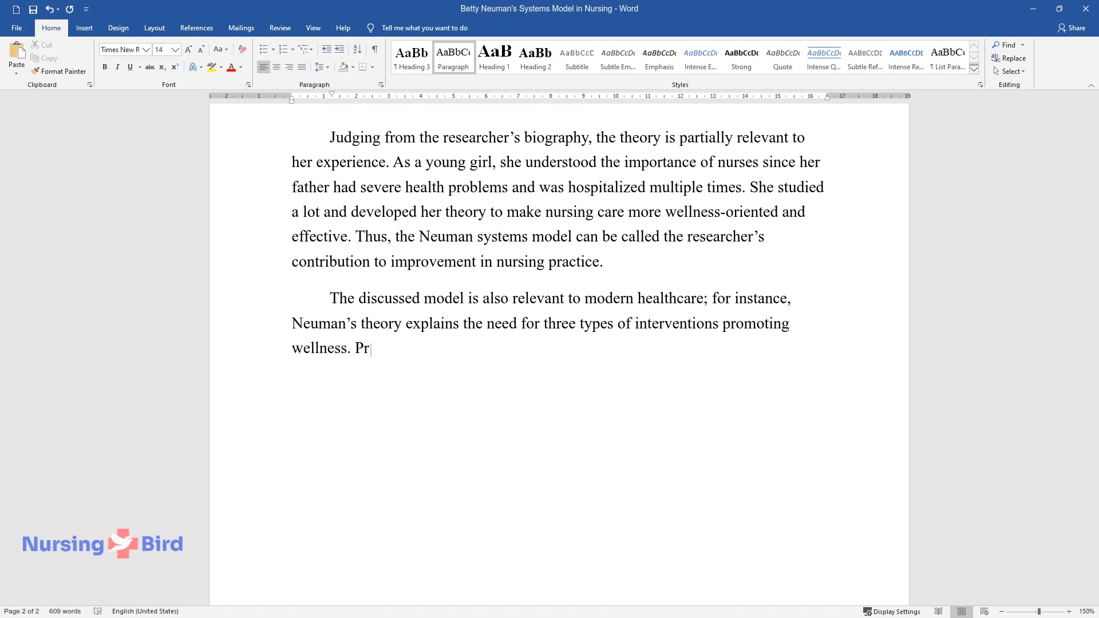
{"action": "type", "text": "imary prevention interventions are"}
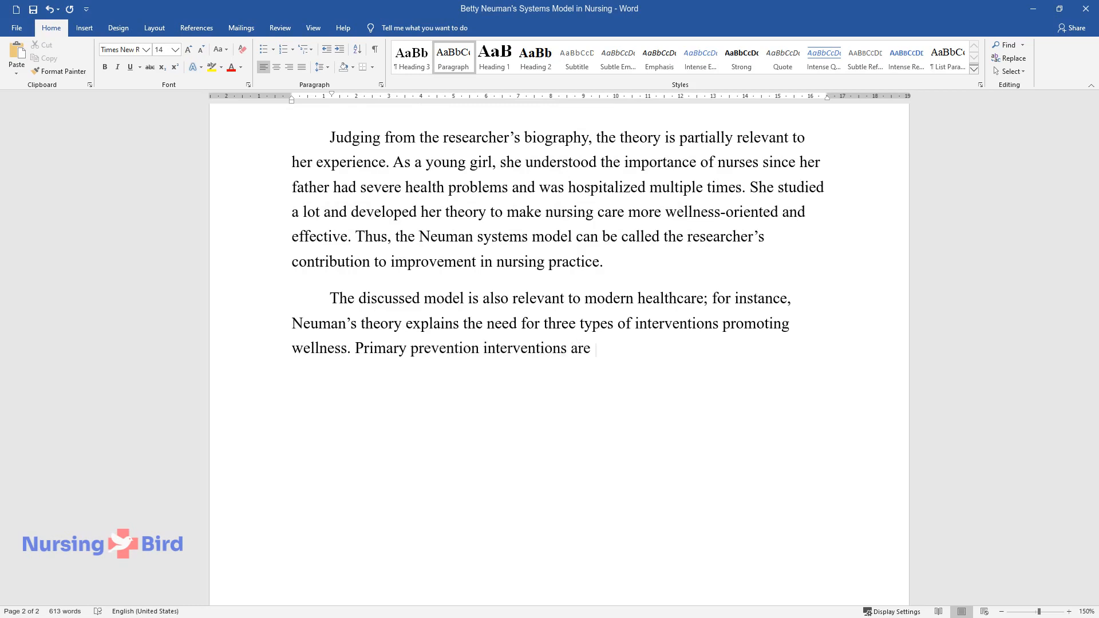
{"action": "type", "text": "needed to maintain the stability of"}
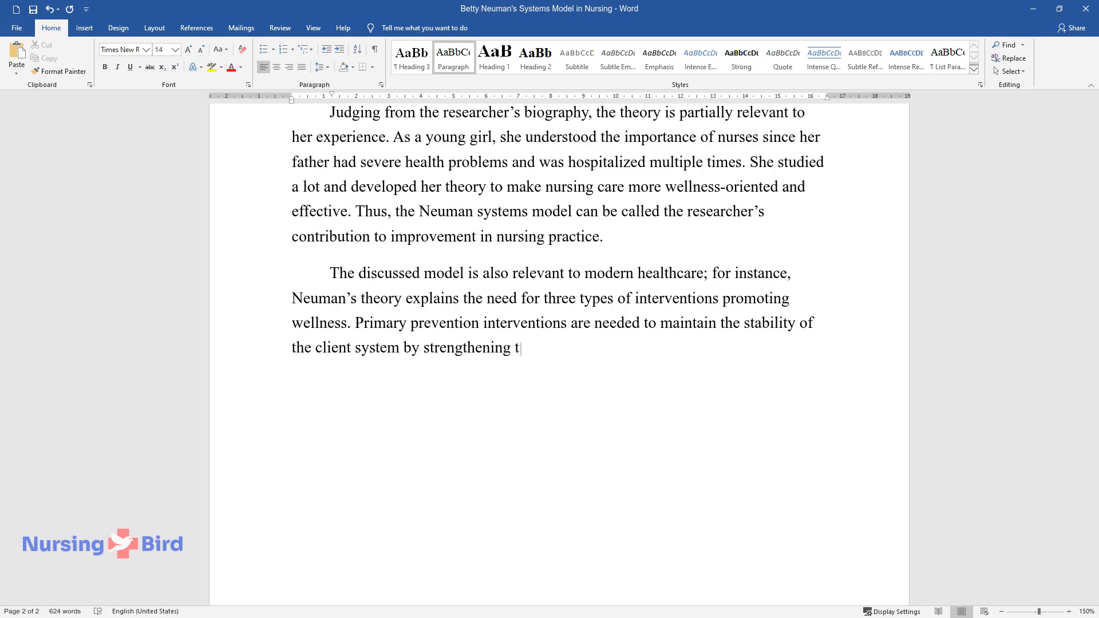
{"action": "type", "text": "he flexible defense line before the emergence"}
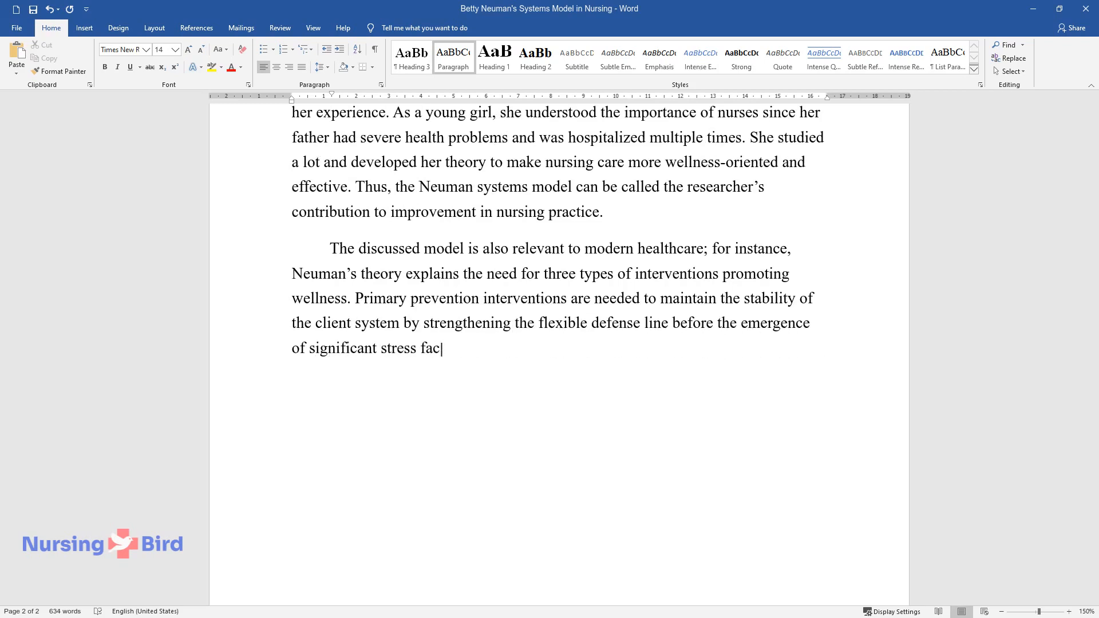
Step: Cover secondary and tertiary interventions and conclude Neuman aligns with modern healthcare's goals and philosophy
{"action": "type", "text": "tors. Interventions at the secondary level are required to"}
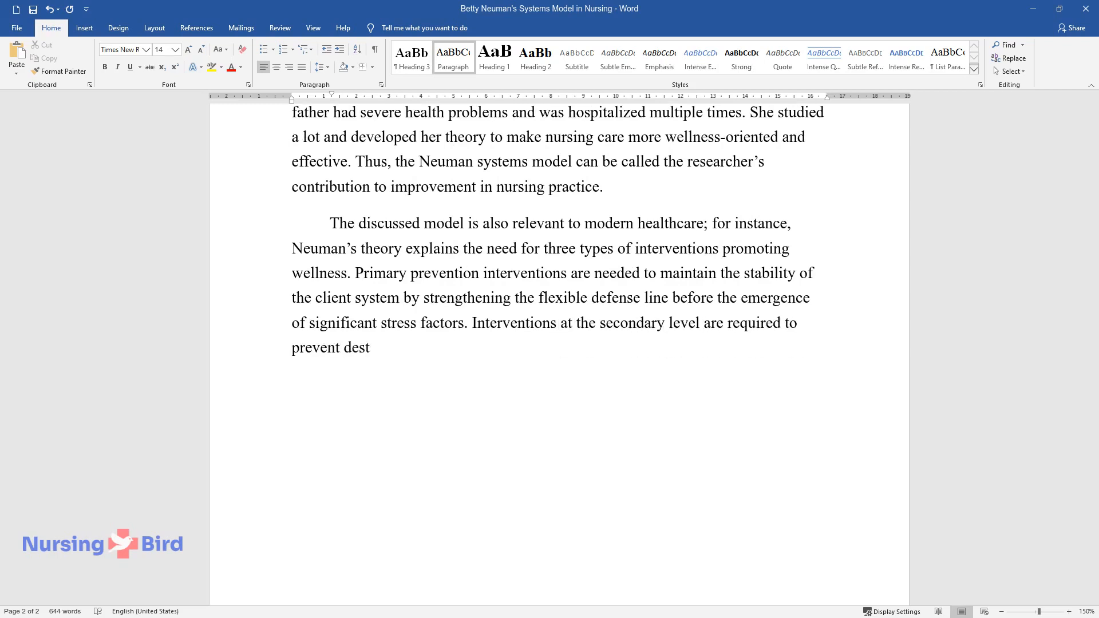
{"action": "type", "text": "abilization following the impact of"}
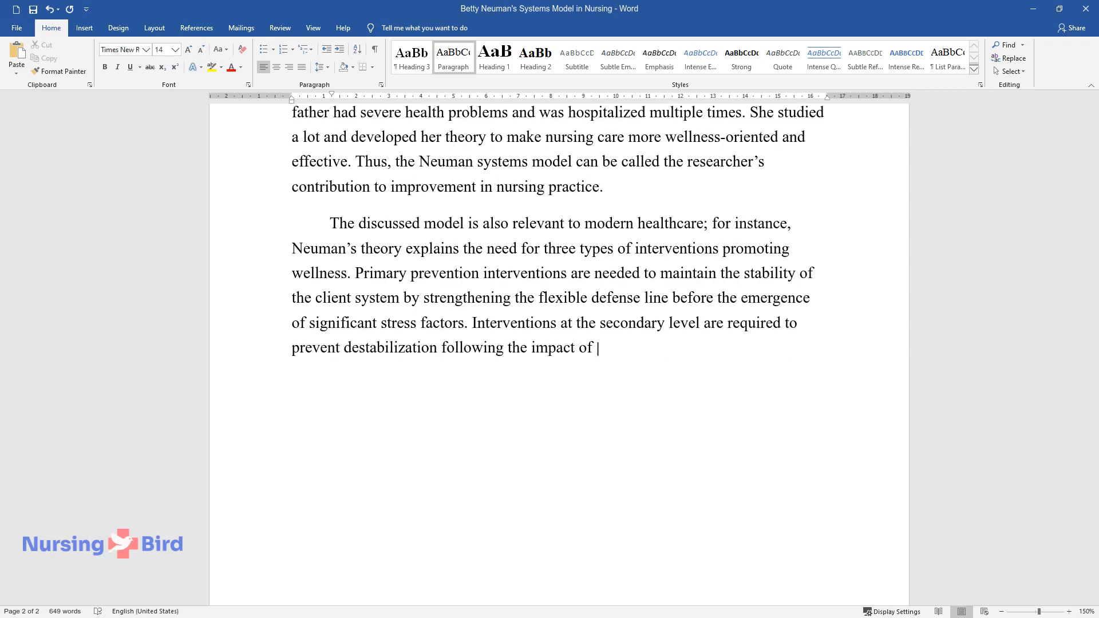
{"action": "type", "text": "these stressors. They should be foll"}
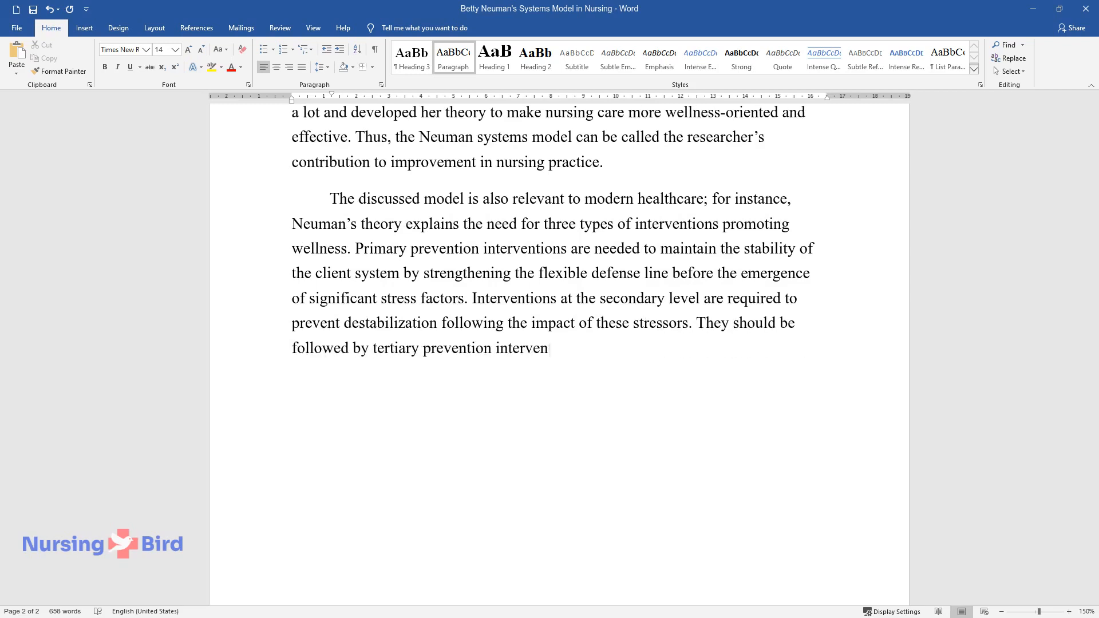
{"action": "type", "text": "tions that maintain the previously"}
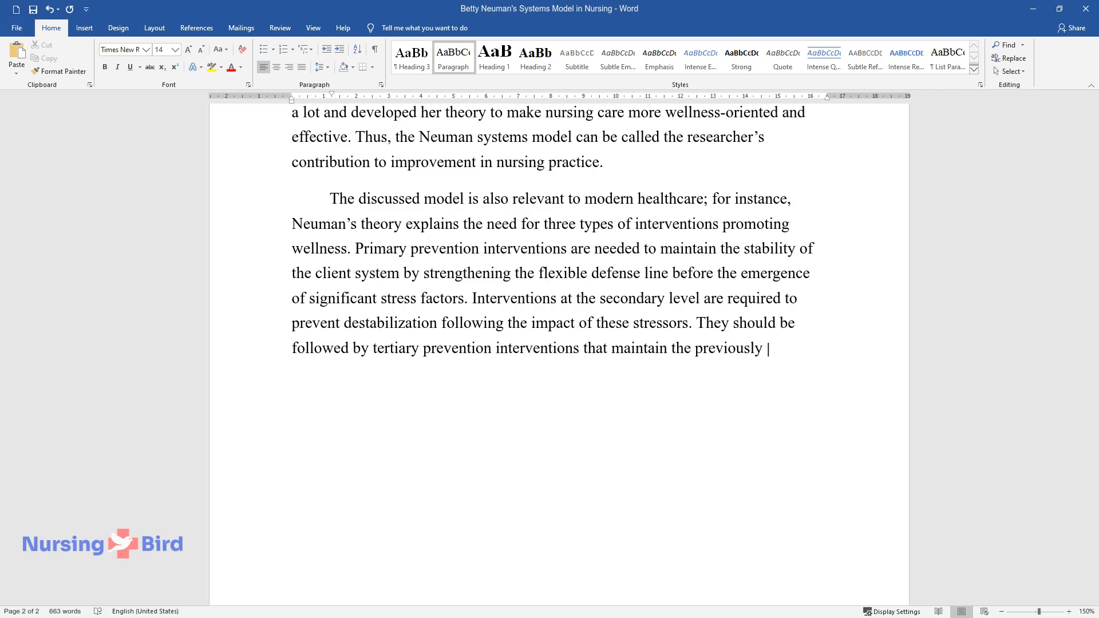
{"action": "type", "text": "made progress and help clients to ac"}
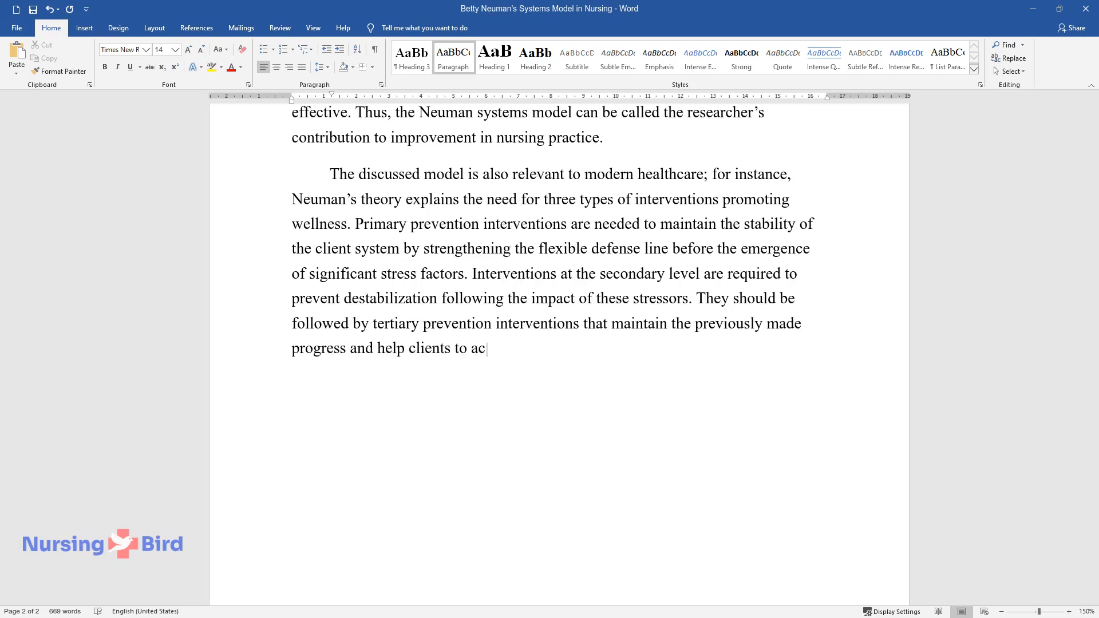
{"action": "type", "text": "hieve wellness after treatment under"}
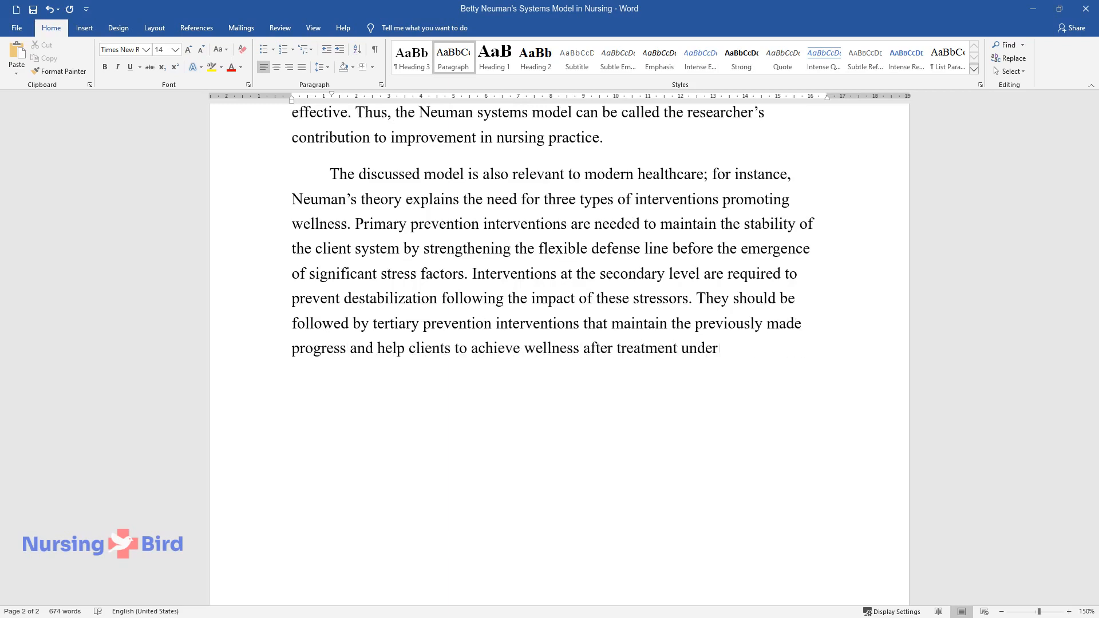
{"action": "type", "text": "professional supervision. Therefore, Neuman’s perspectives align wi"}
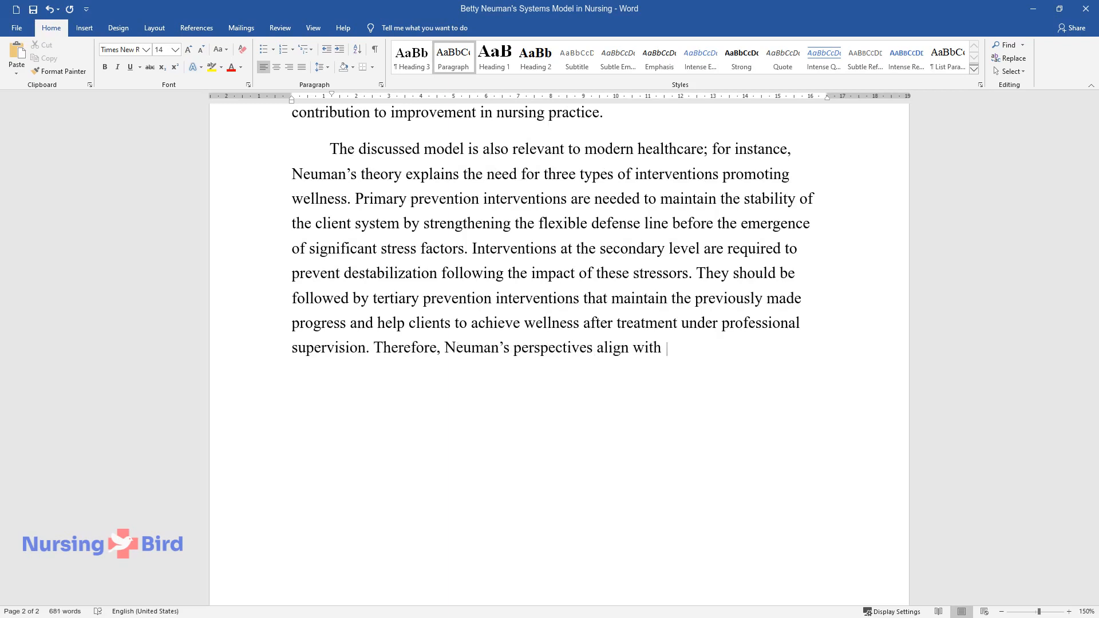
{"action": "type", "text": "the goals and philosophy of modern h"}
{"action": "type", "text": "In refe"}
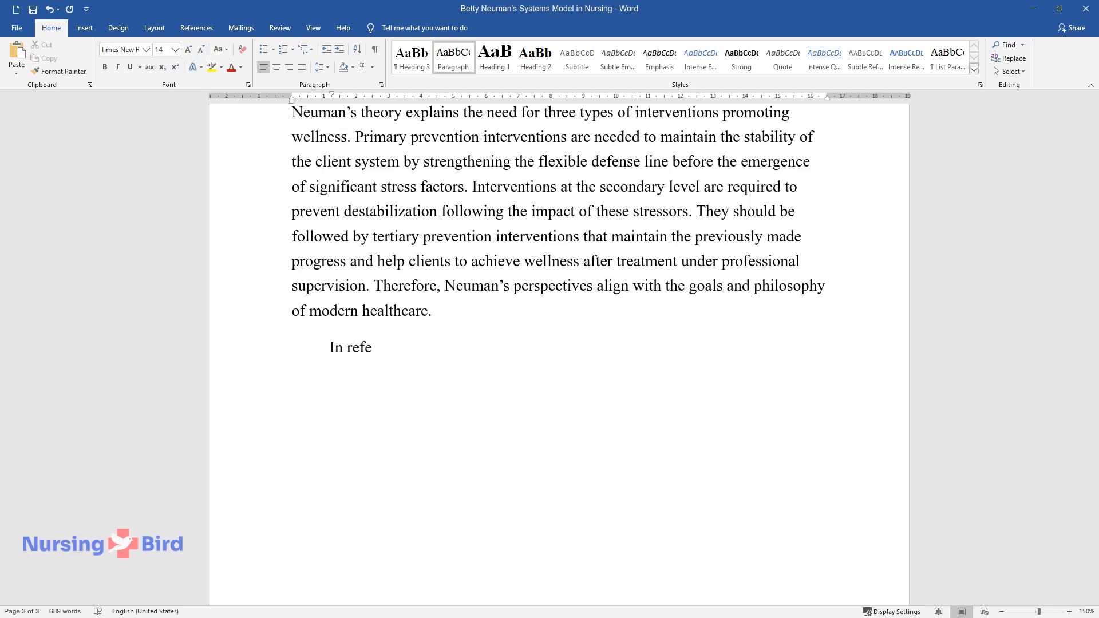
Step: Write that the model is significant for patients through a patient-centered approach to unique stress reactions
{"action": "type", "text": "rence to the patient, the model is"}
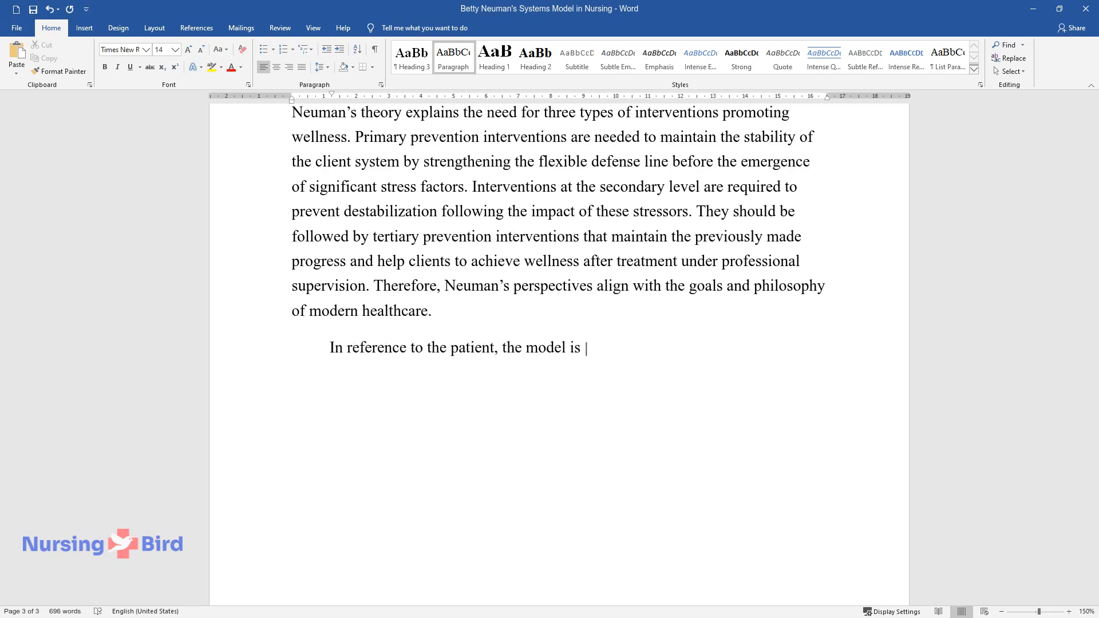
{"action": "type", "text": "extremely significant since it reco"}
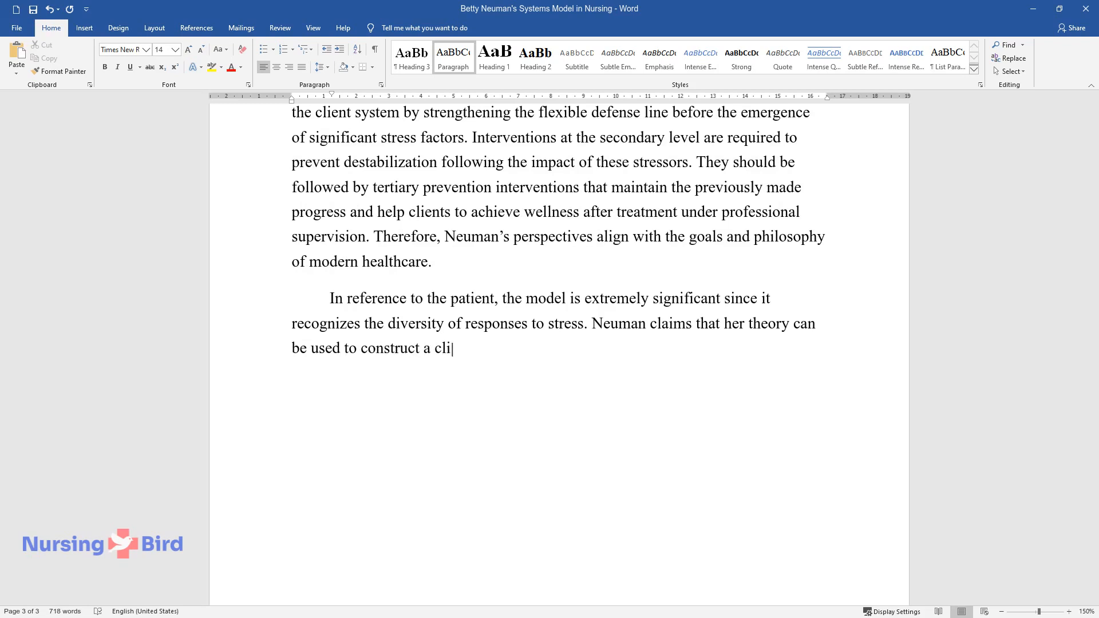
{"action": "type", "text": "ent-centered approach to care that a"}
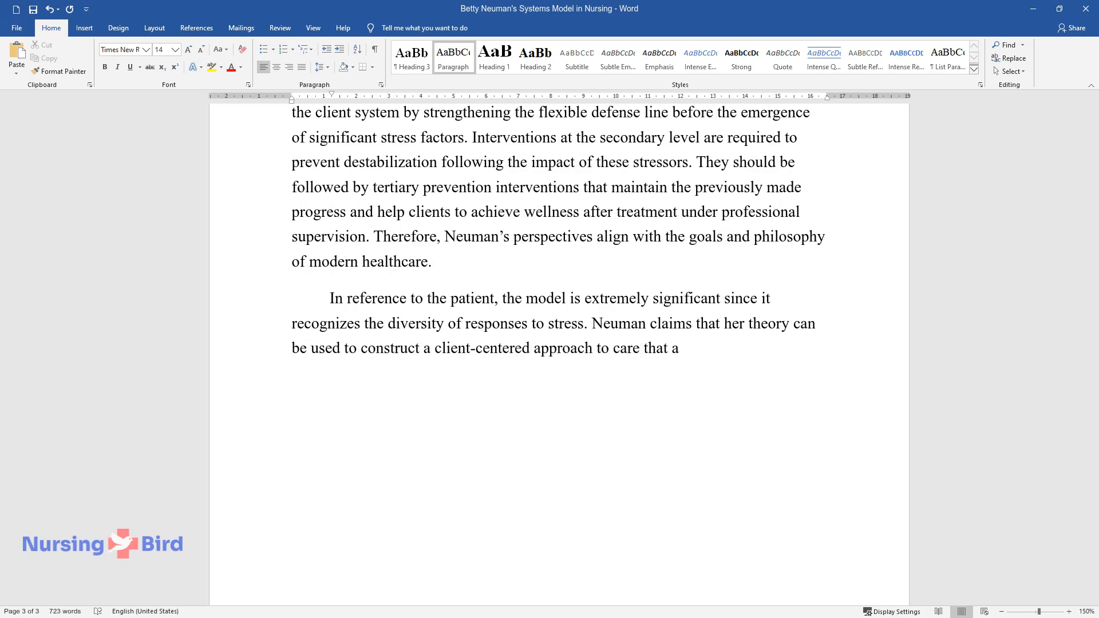
{"action": "type", "text": "addresses a person's unique experien"}
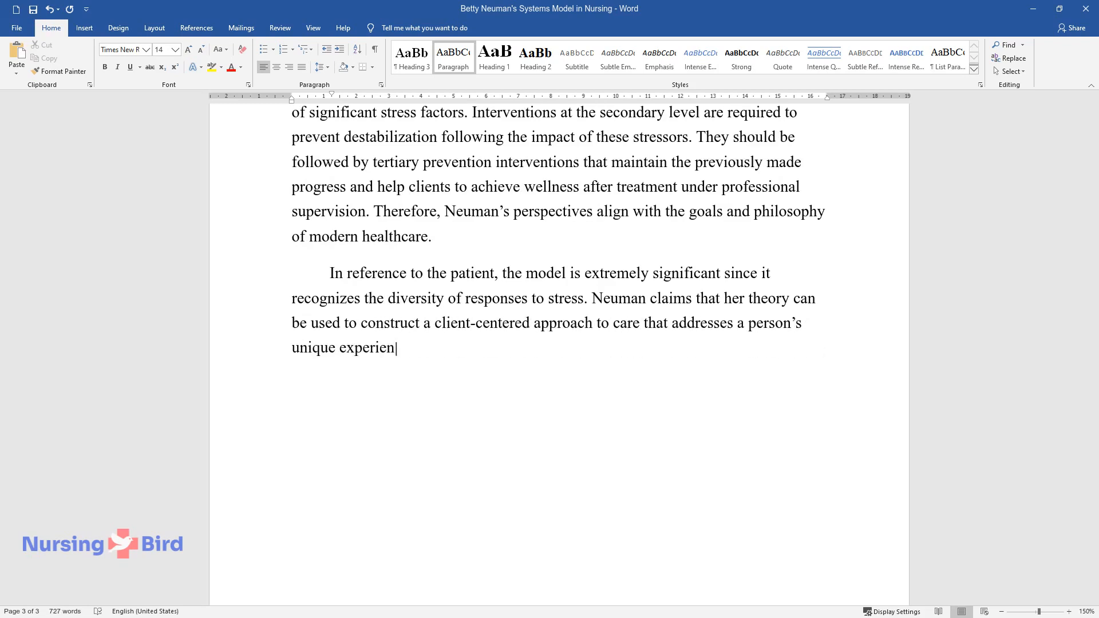
{"action": "type", "text": "ce and reactions to stress. According to the first basic perspective"}
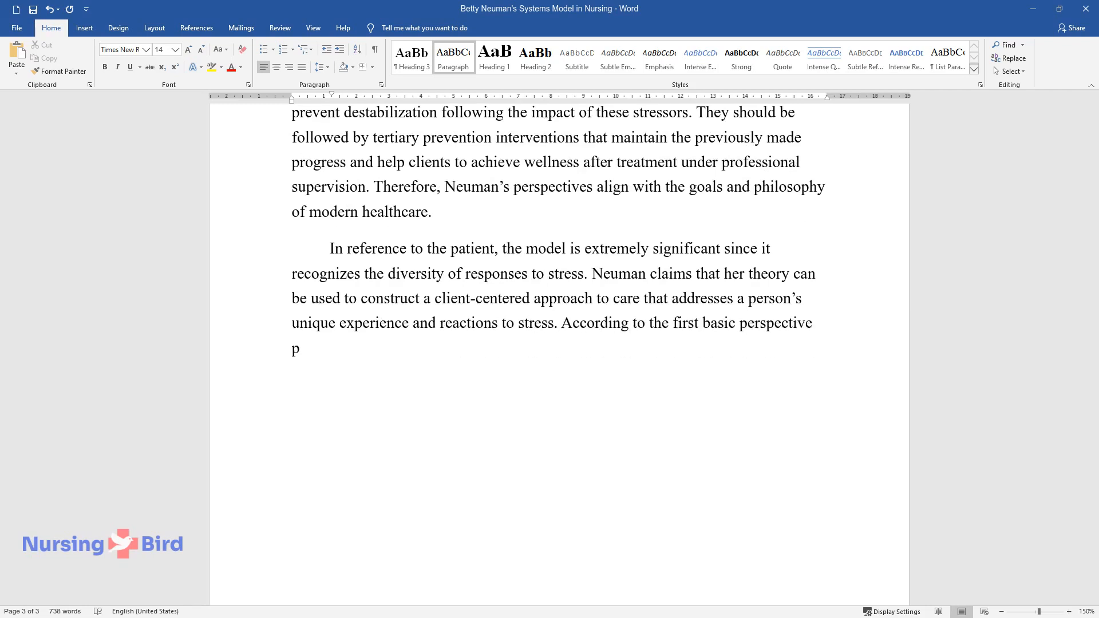
Step: Quote Neuman that 'each client system is unique' and end with interventions reflecting the client's difficulties
{"action": "type", "text": "resented by Neuman, \"each client sy"}
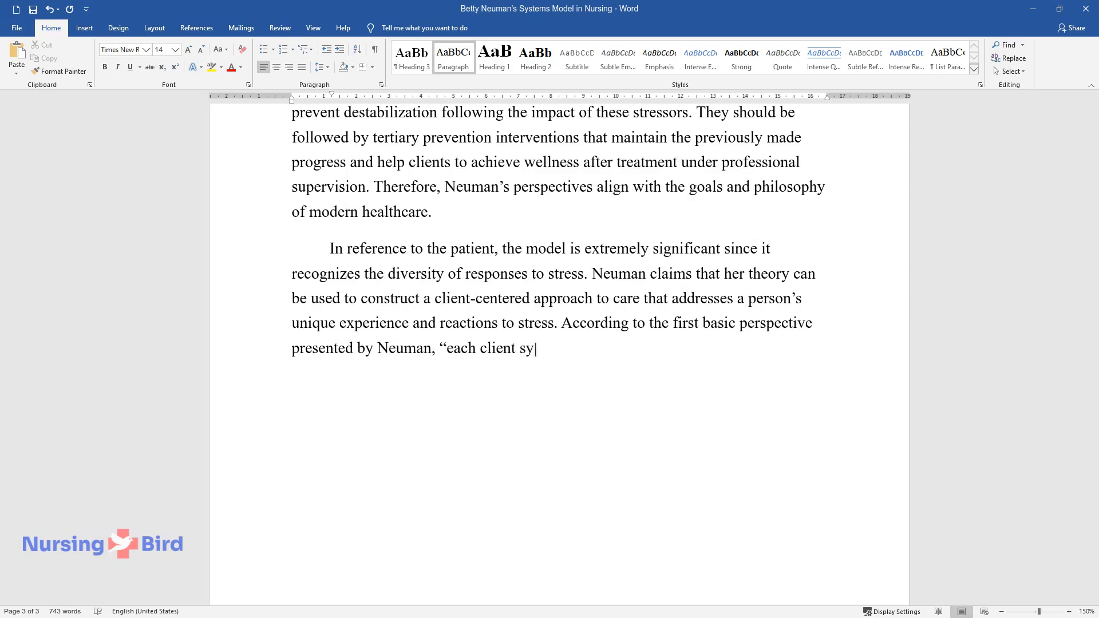
{"action": "type", "text": "stem is unique\" and presents a \"composite of"}
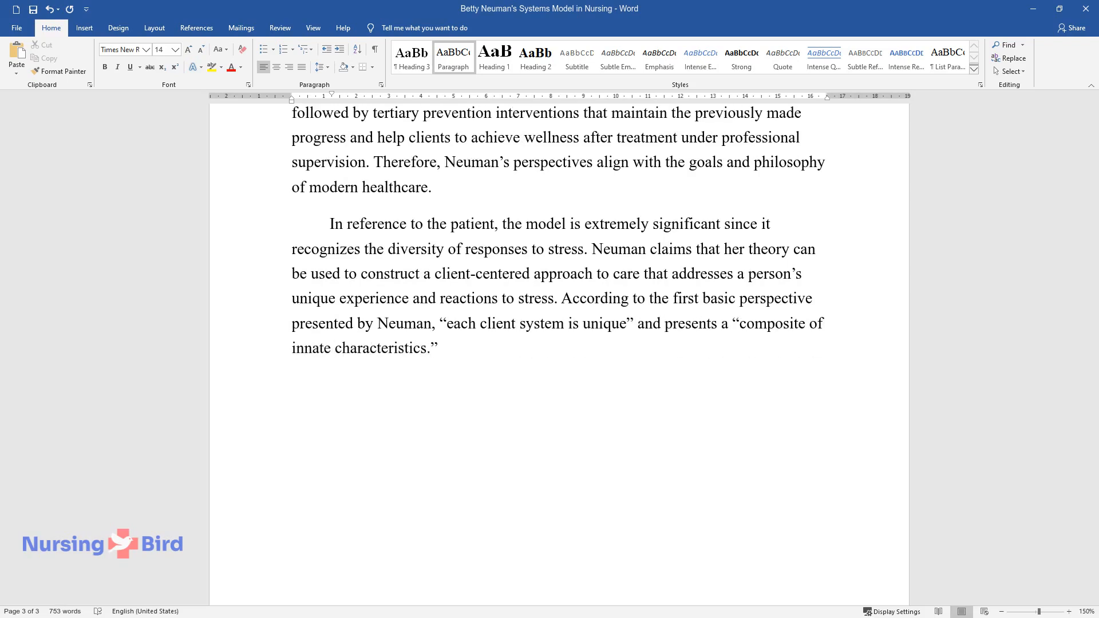
{"action": "type", "text": "Therefore, if the model is applied properly, the selected"}
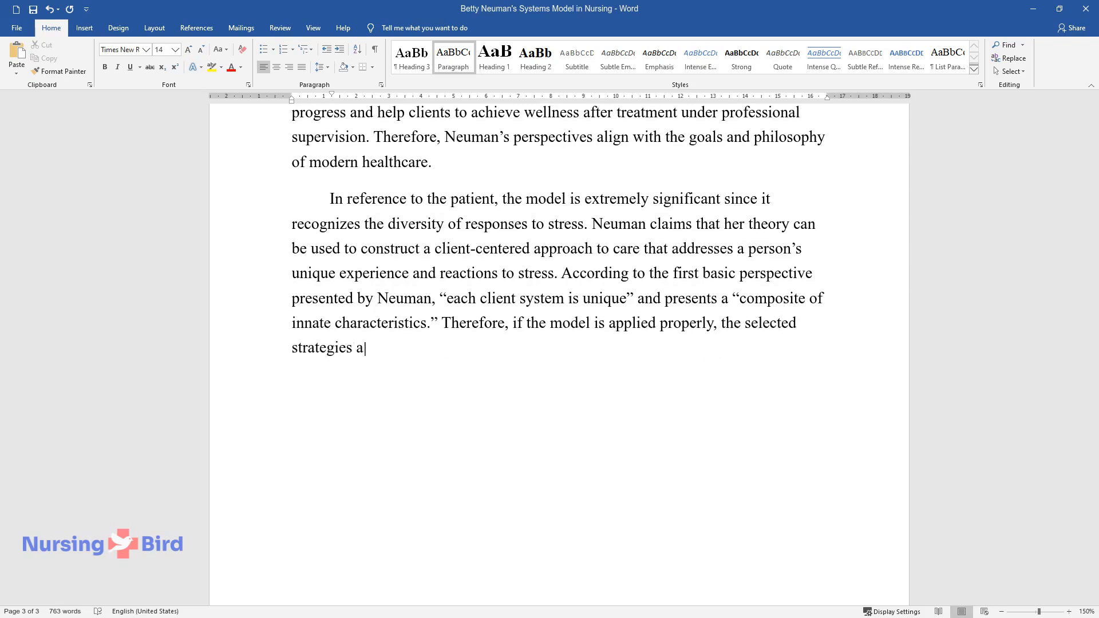
{"action": "type", "text": "nd interventions will be reflective"}
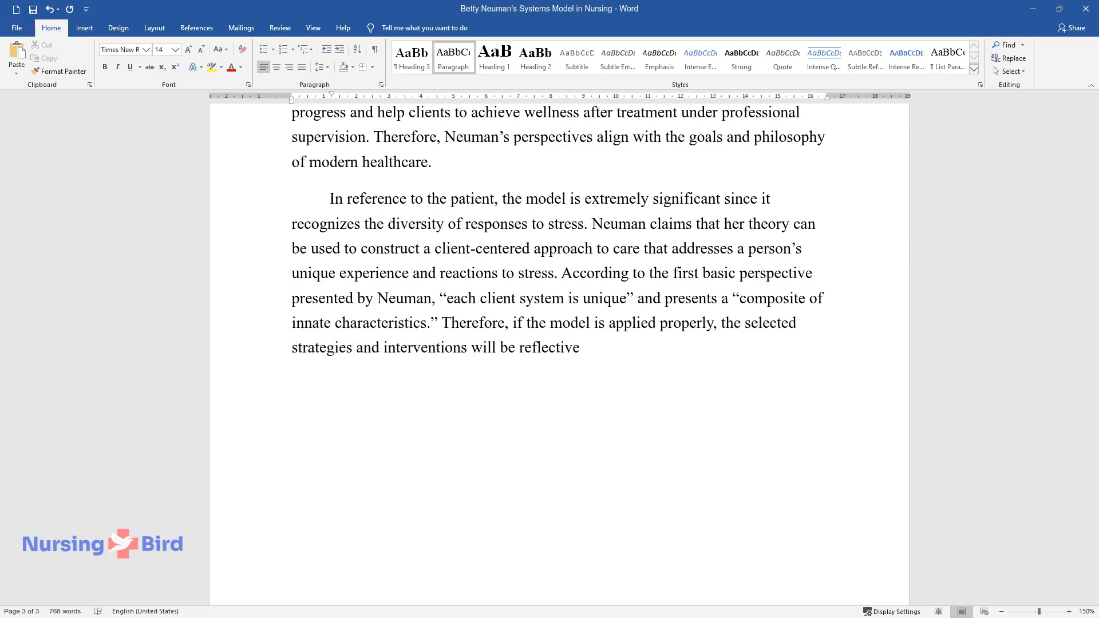
{"action": "type", "text": "of the client's problems and diffi"}
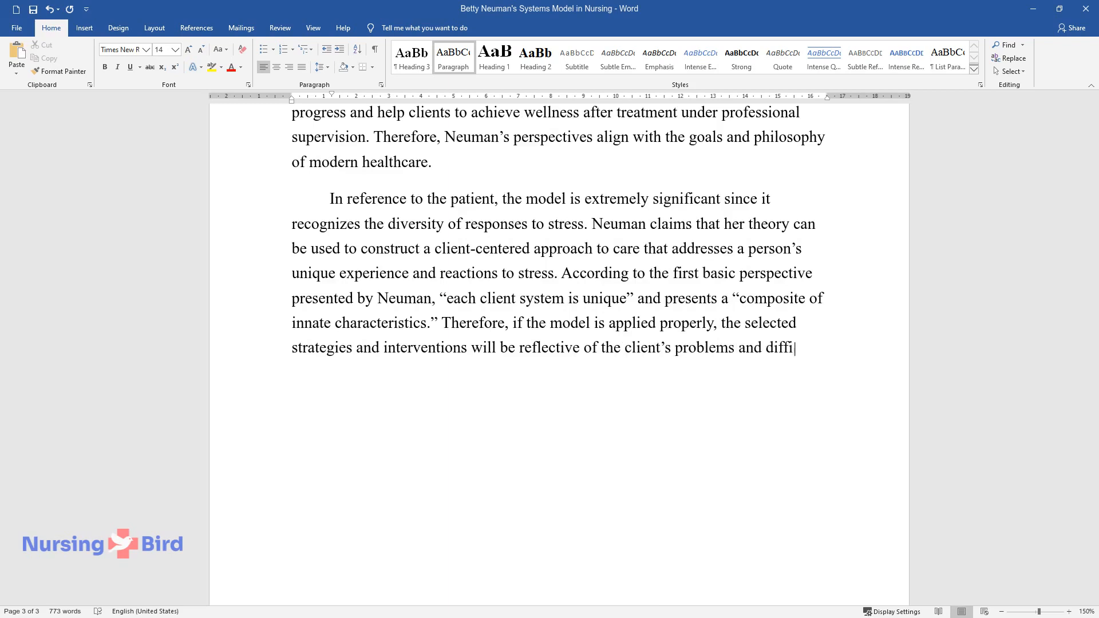
{"action": "type", "text": "culties."}
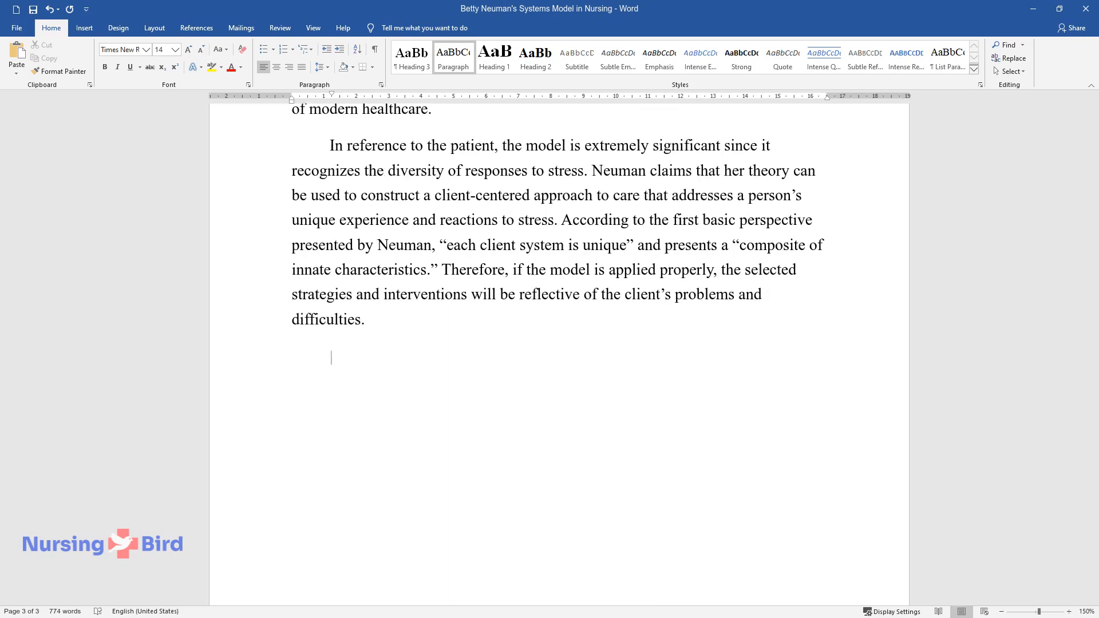
Step: Write that Fawcett and Foust explored the model's geriatric nursing potential with the case study method
{"action": "type", "text": "The theory is widely discussed in m"}
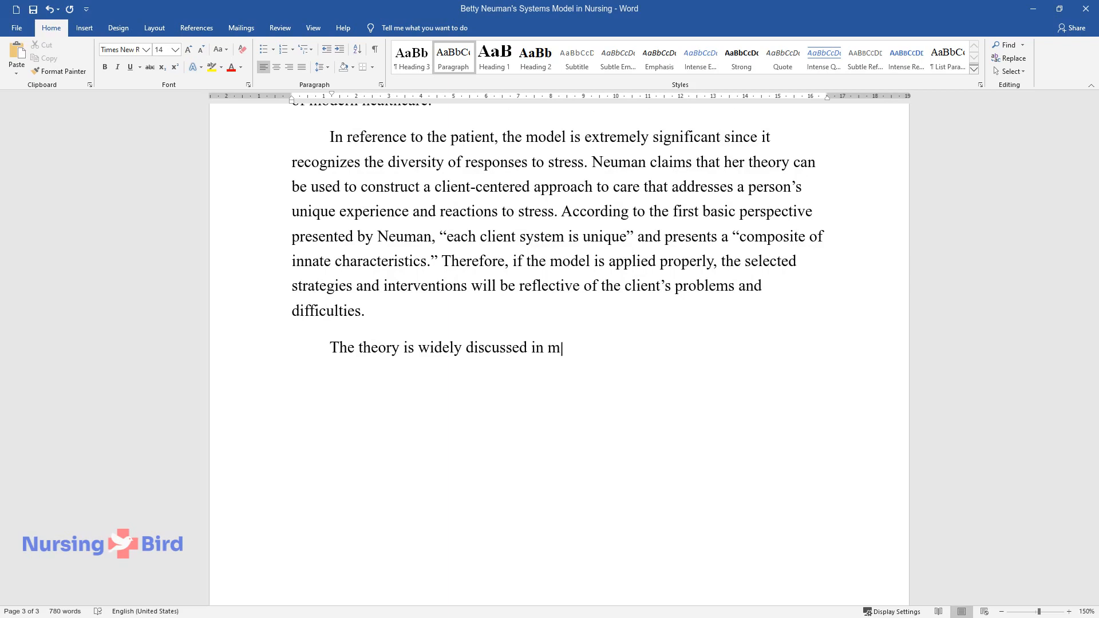
{"action": "type", "text": "odern research regarding the ways t"}
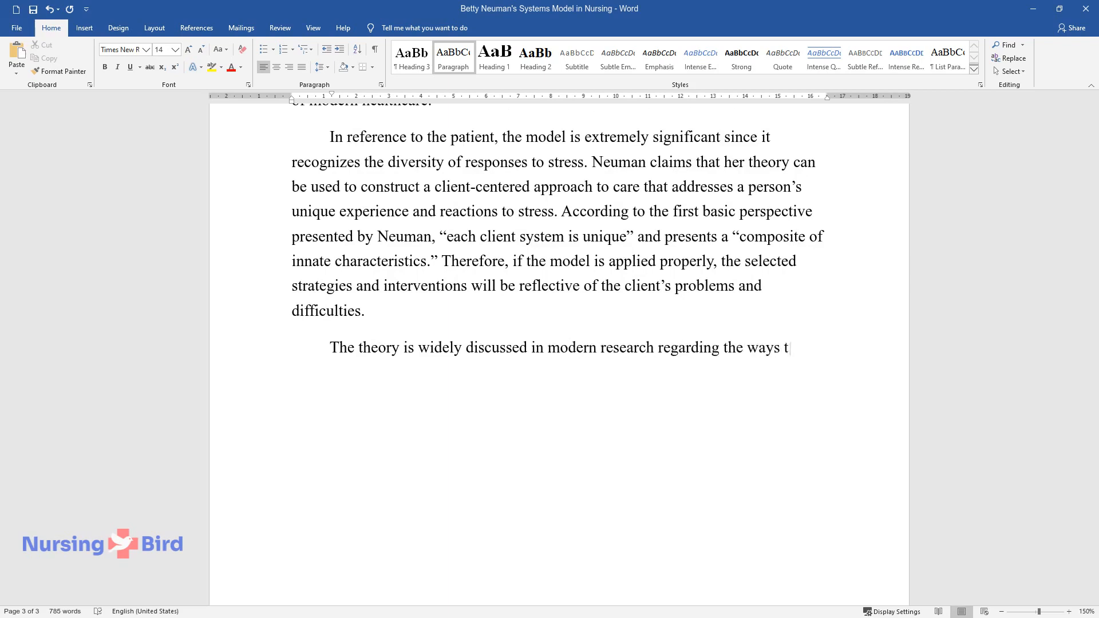
{"action": "type", "text": "o adapt it to clients' specific goa"}
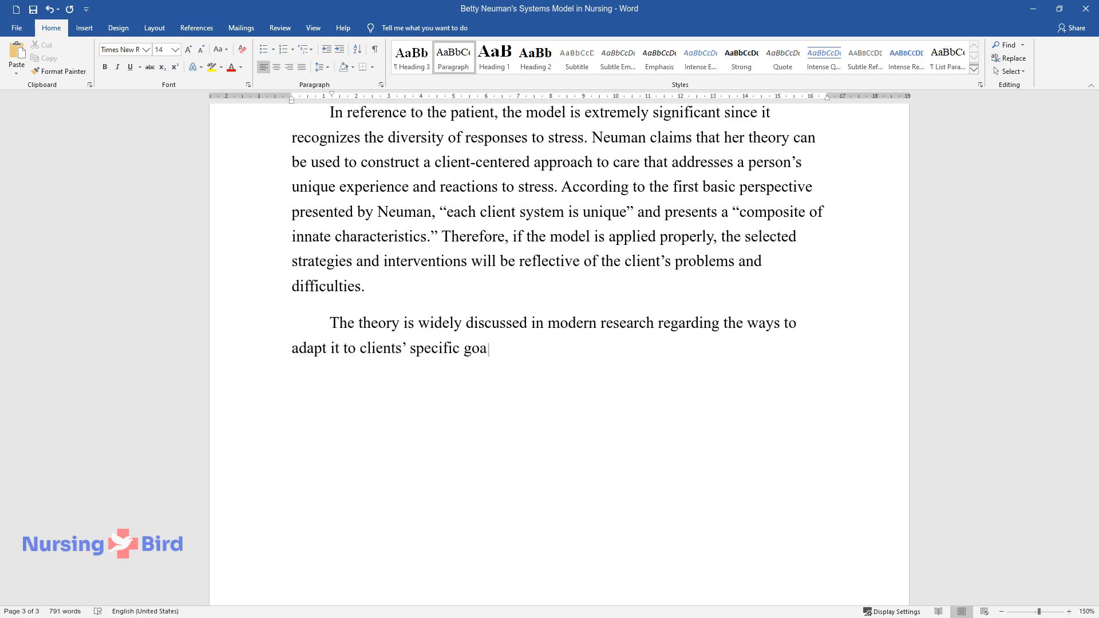
{"action": "type", "text": "ls. For instance, in their project,"}
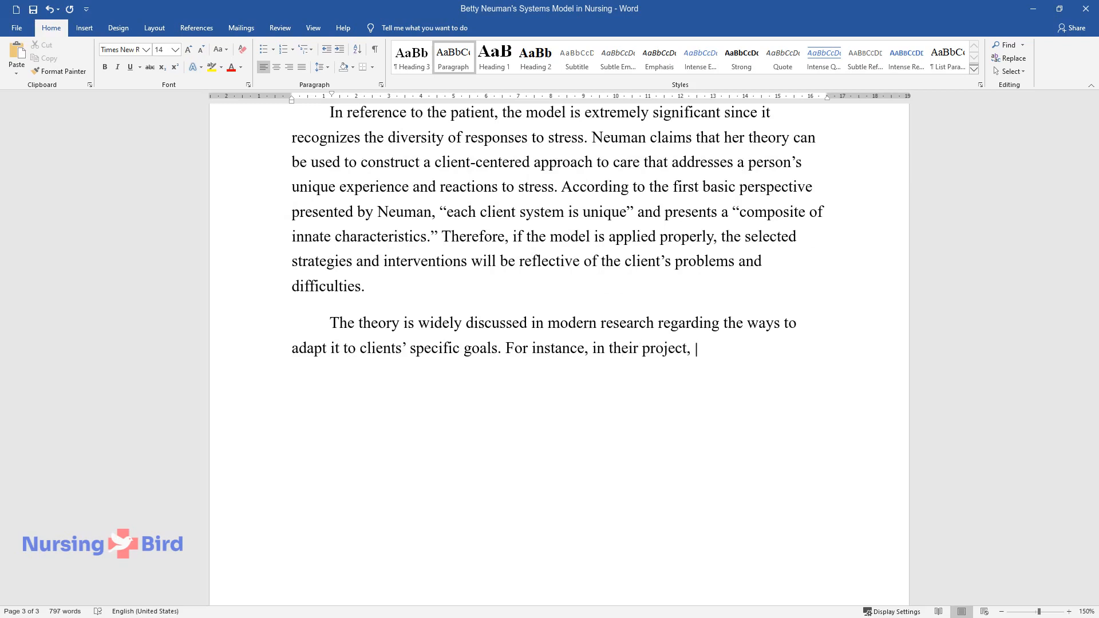
{"action": "type", "text": "Fawcett and Foust explore the model"}
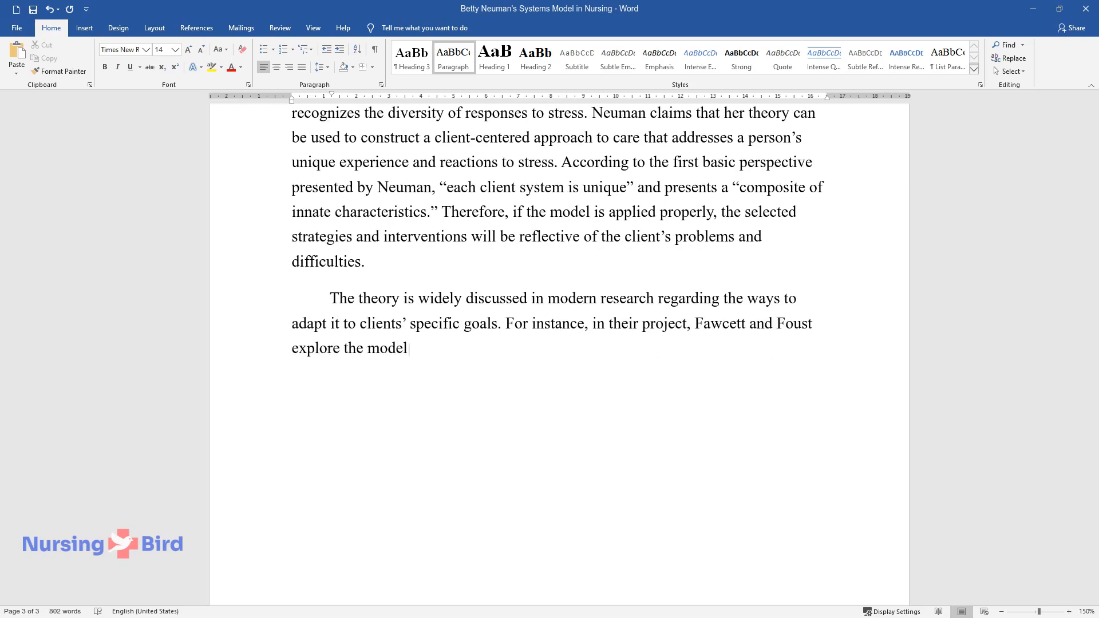
{"action": "type", "text": "'s potential in geriatric nursing"}
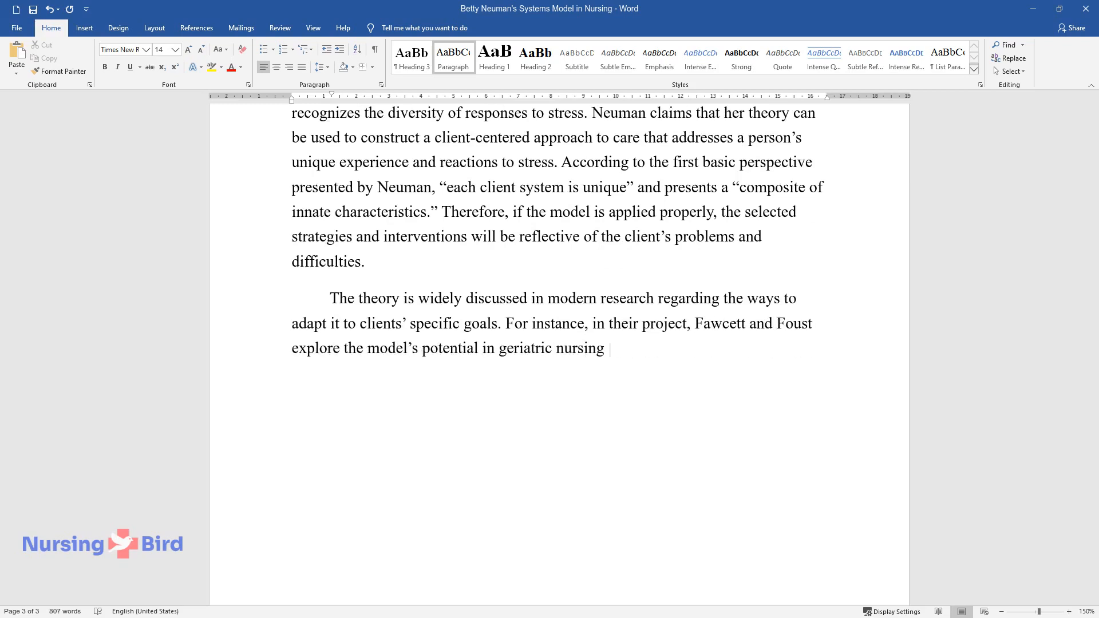
{"action": "type", "text": "with the help of the case study meth"}
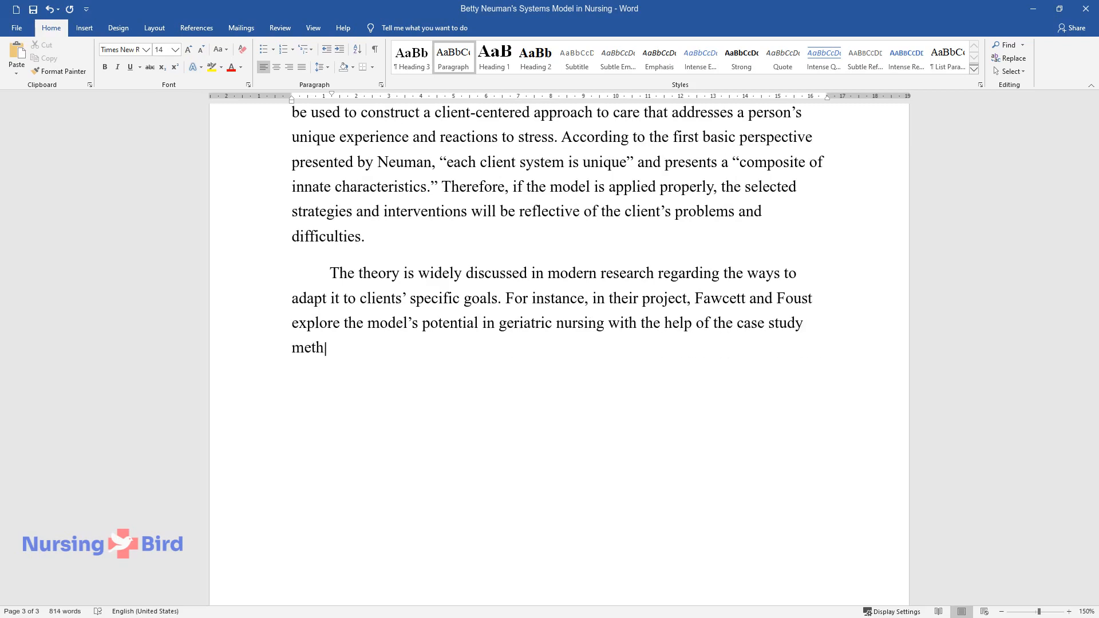
{"action": "type", "text": "od. According to their conclusions and results, the model promotes optimal"}
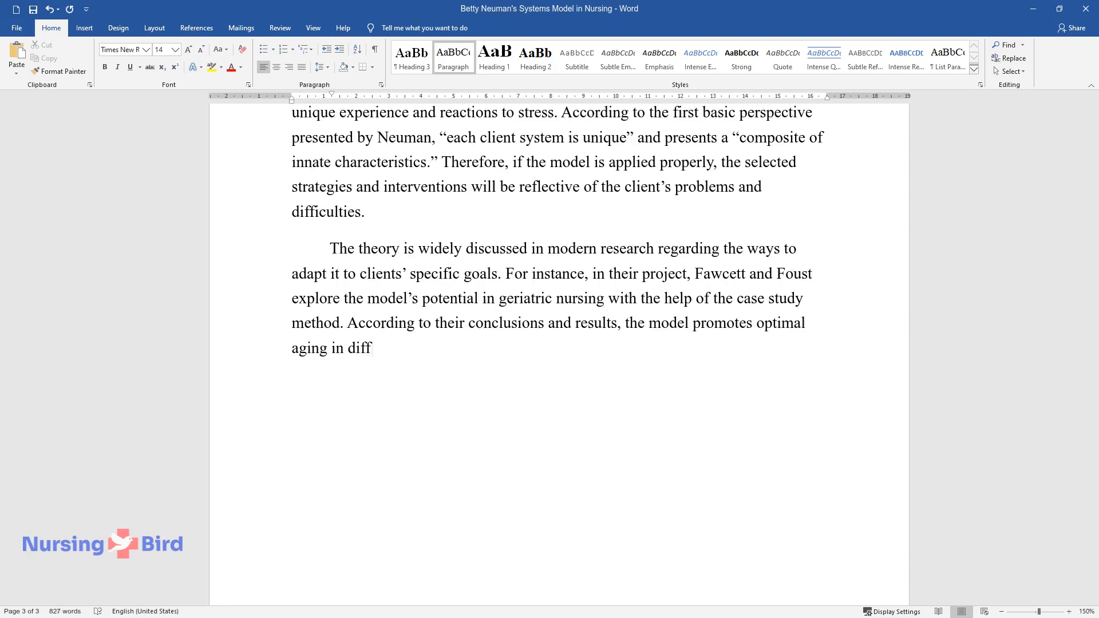
Step: Cover practical implications for chronic health issues and conclude the model is recognized by multiple specialists
{"action": "type", "text": "erent social groups. As for practic"}
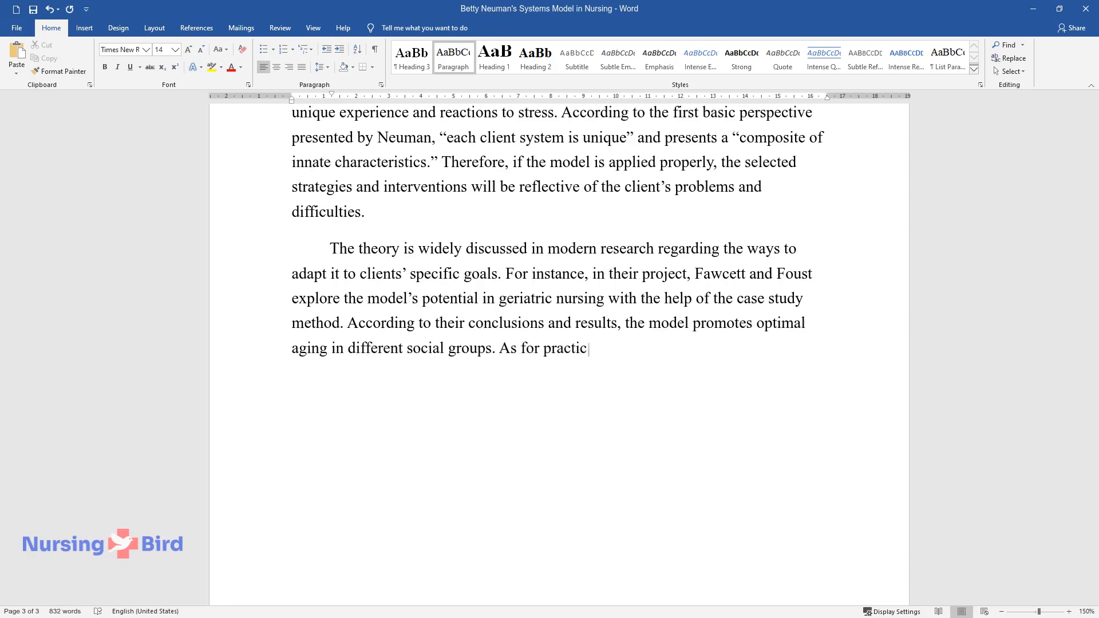
{"action": "type", "text": "al implications, the researchers state"}
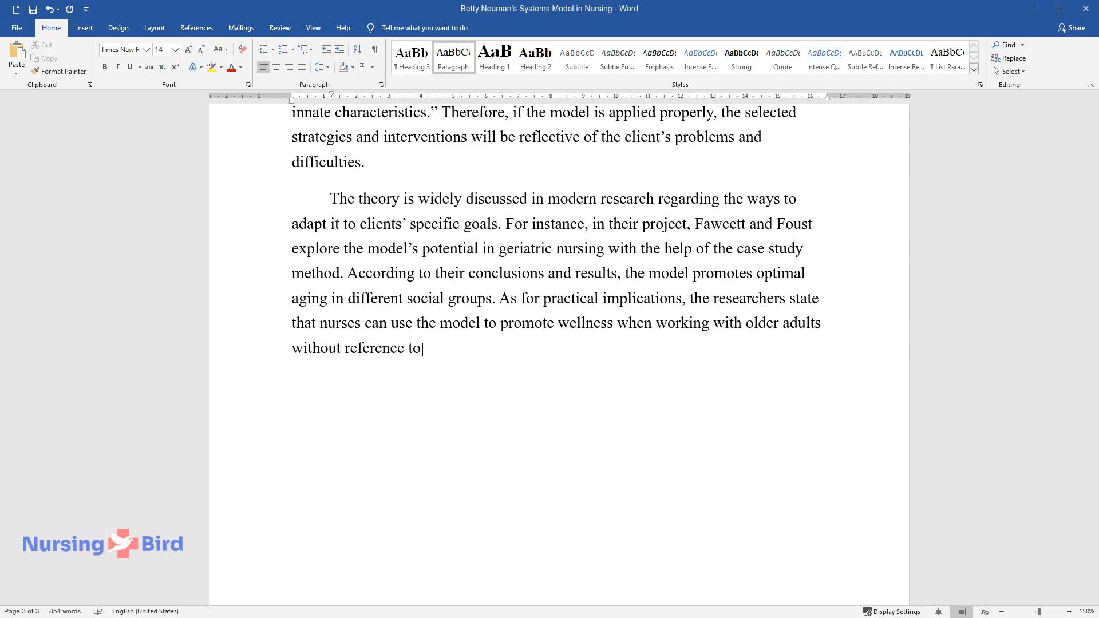
{"action": "type", "text": "the presence of chronic health iss"}
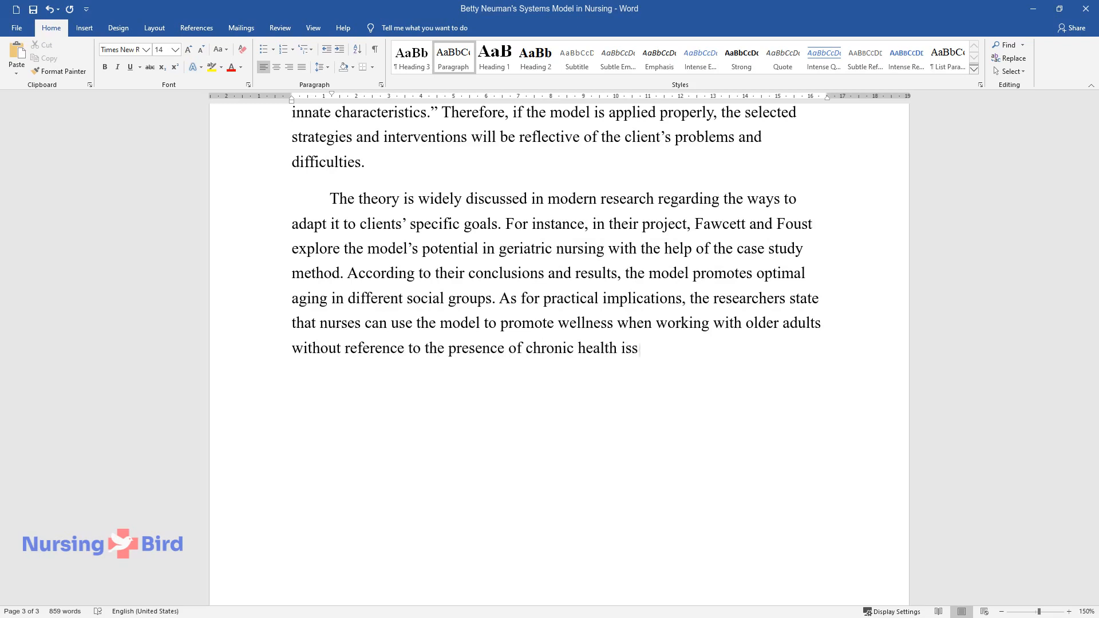
{"action": "type", "text": "ues. With that in mind, although th"}
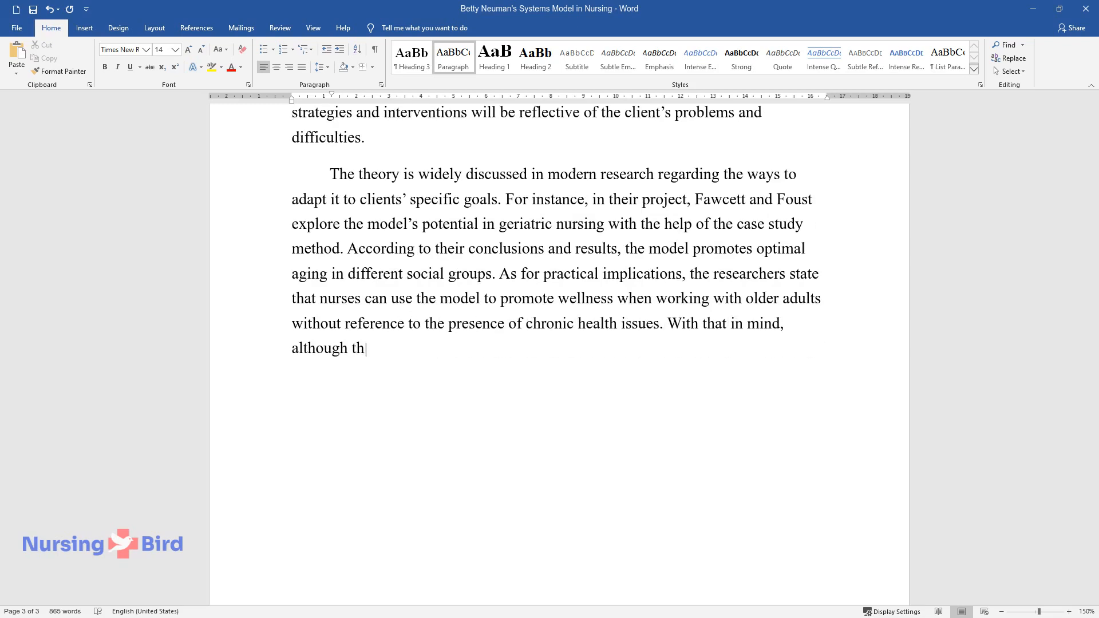
{"action": "type", "text": "e model is not applied universally,"}
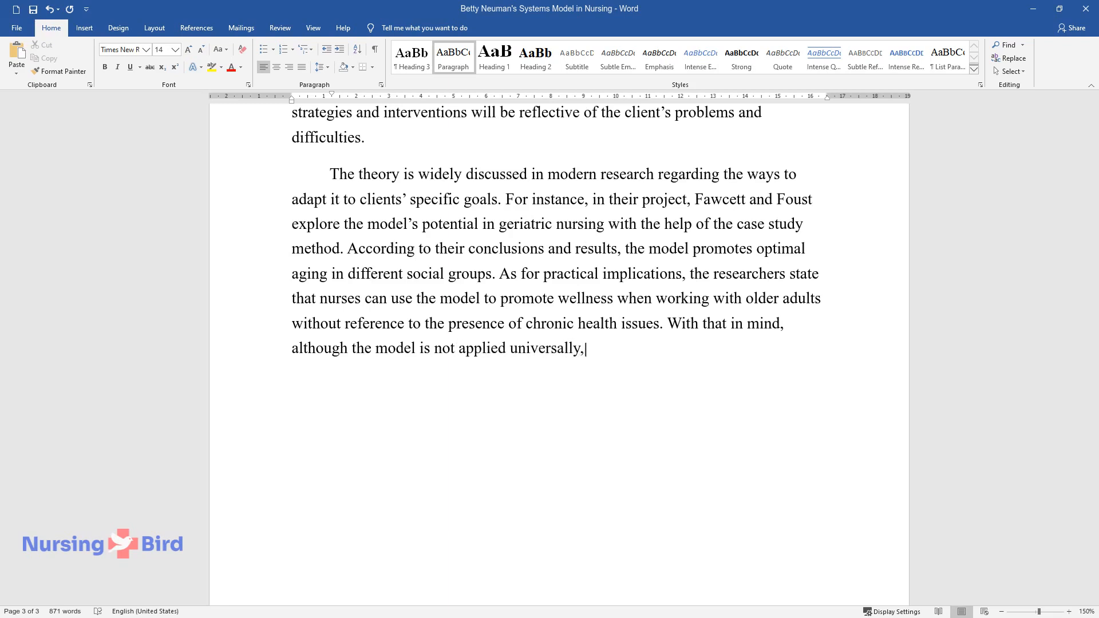
{"action": "type", "text": "its ability to improve the quality"}
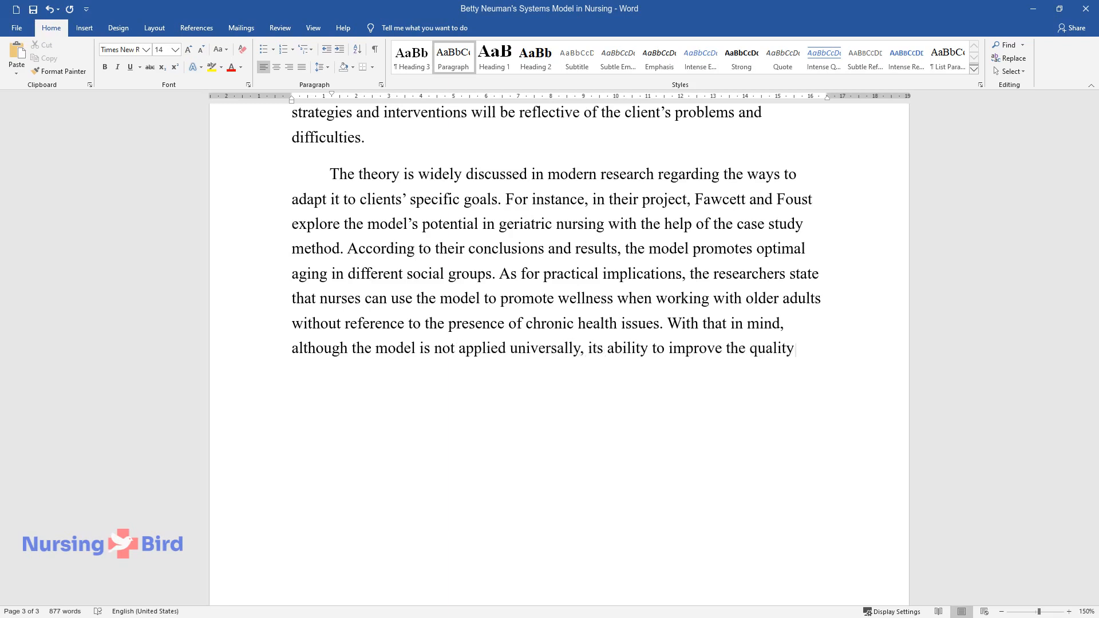
{"action": "type", "text": "of care is recognized by multiple"}
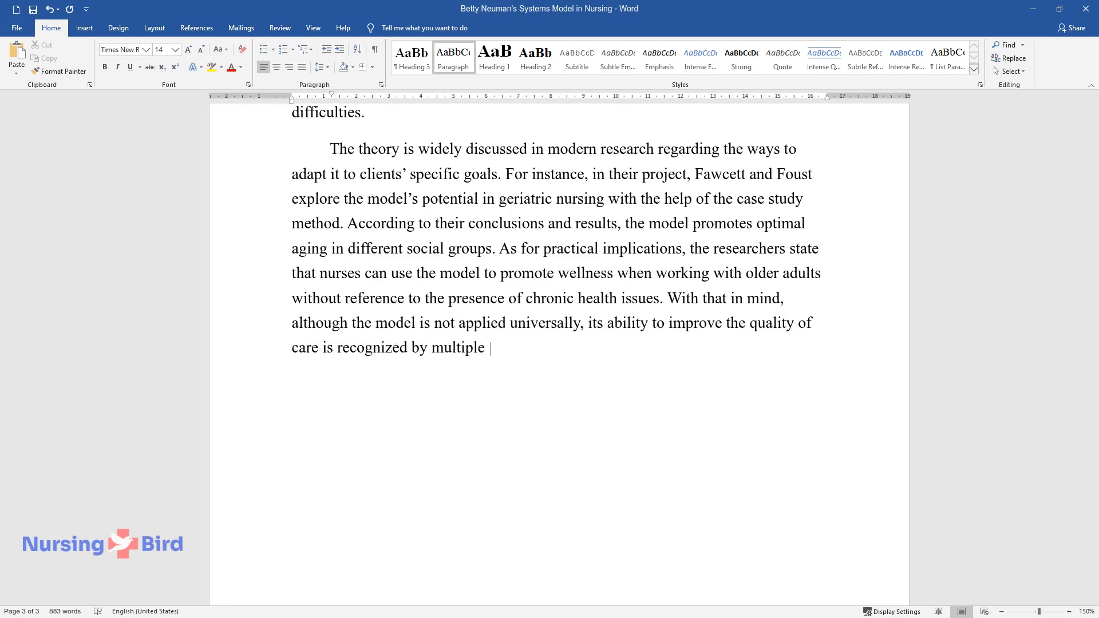
{"action": "type", "text": "specialists."}
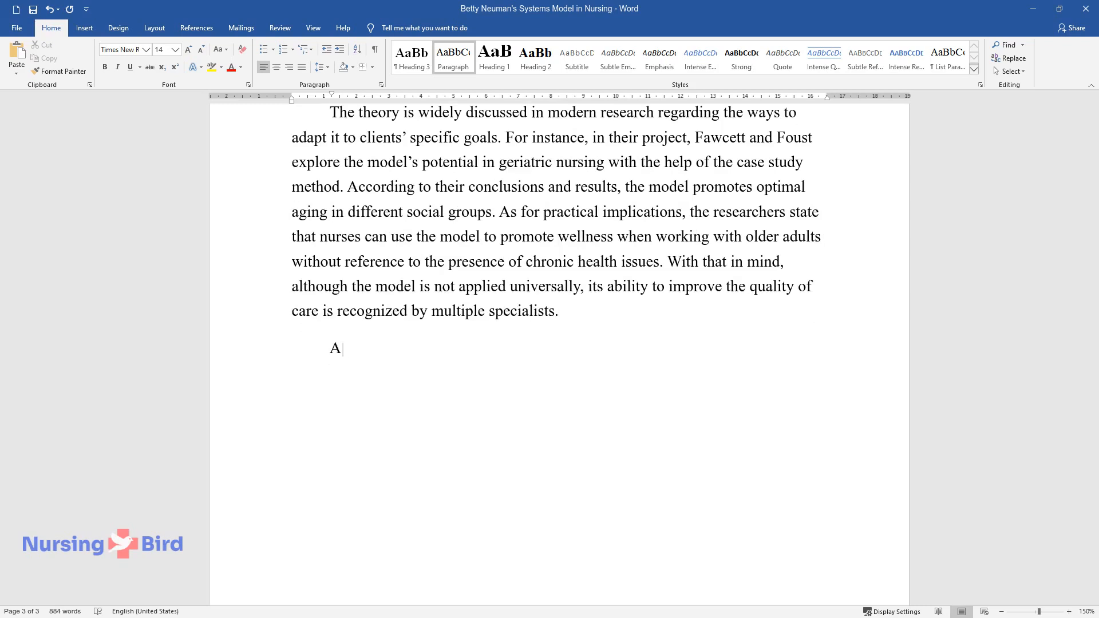
Step: Write that modern research shows Neuman's theory benefits long-term disease patients, introducing Ahmadi and Sadeghi's multiple sclerosis study
{"action": "type", "text": "s is clear from modern research, Ne"}
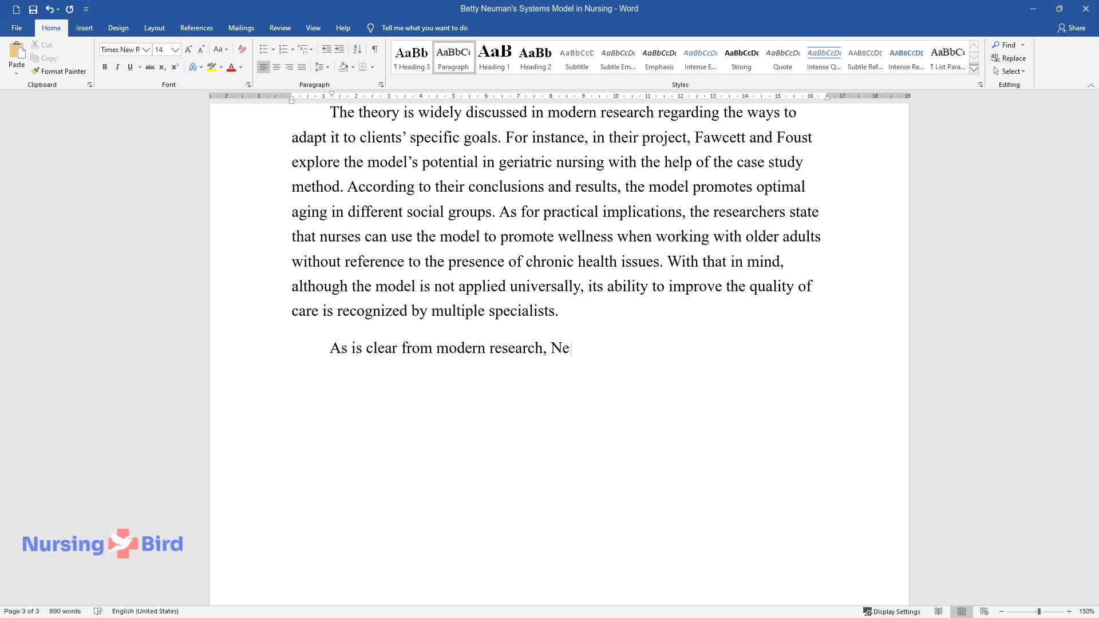
{"action": "type", "text": "uman's theory can lead to positive"}
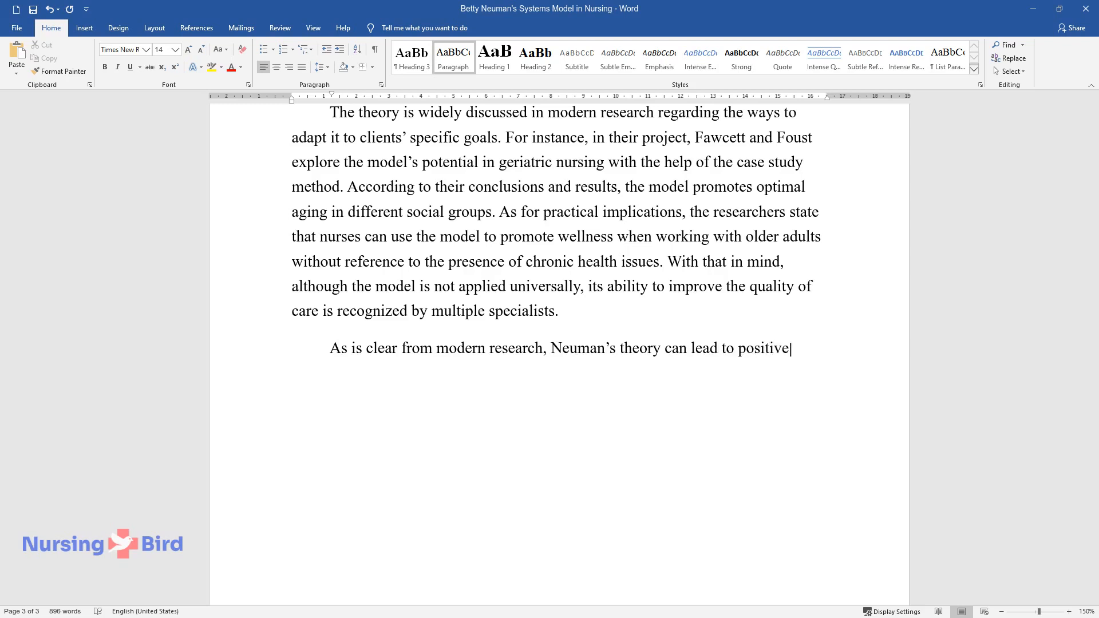
{"action": "type", "text": "patient outcomes in populations su"}
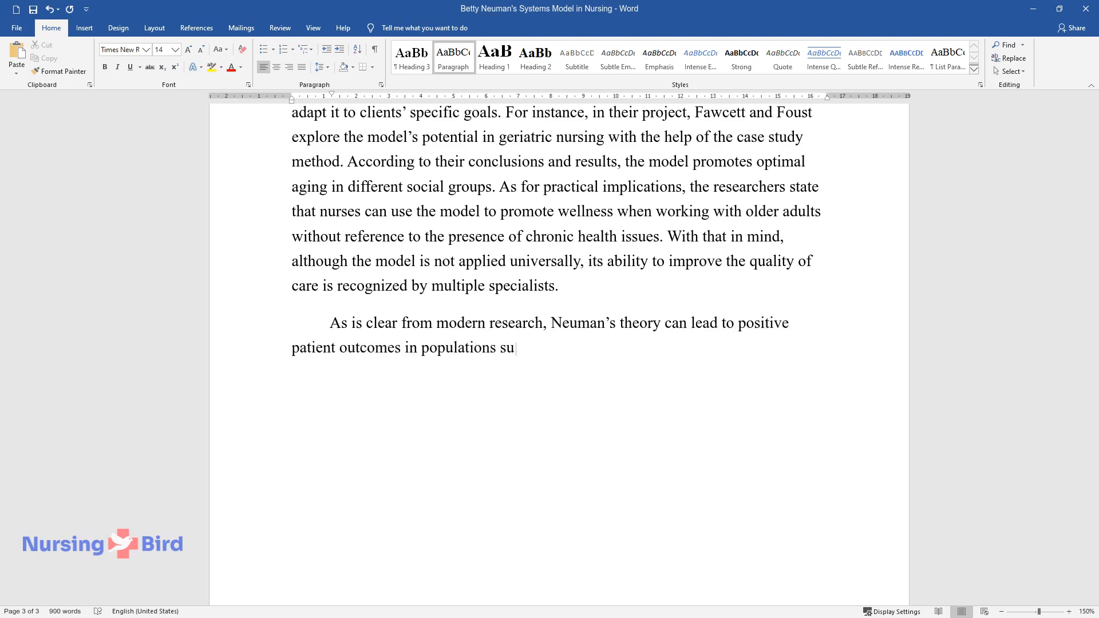
{"action": "type", "text": "ffering from severe and long-term"}
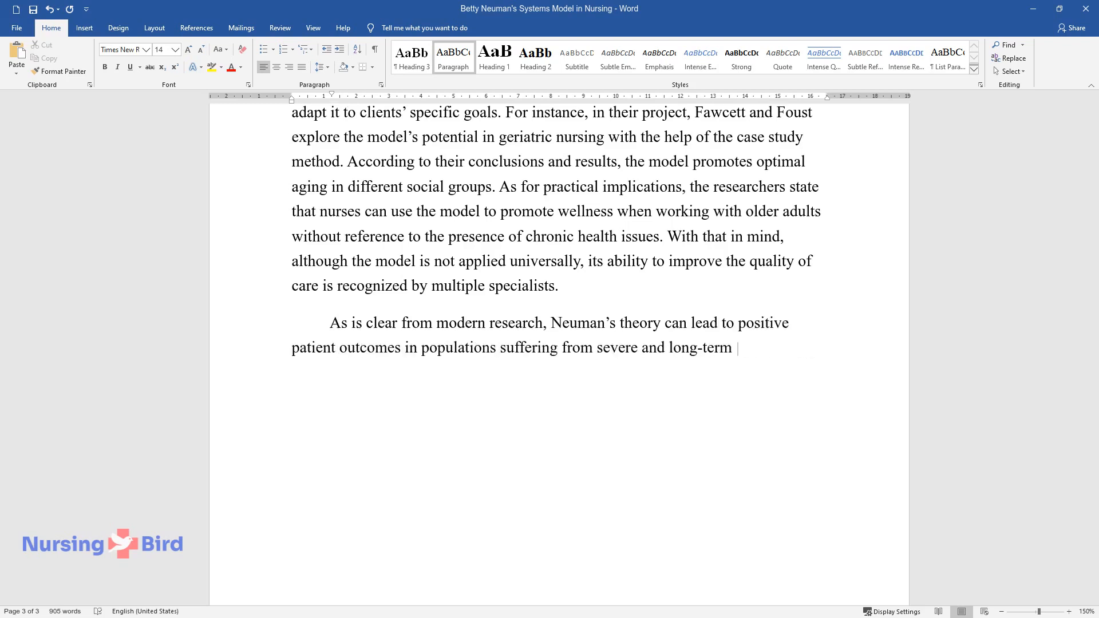
{"action": "type", "text": "diseases. In their clinical study,"}
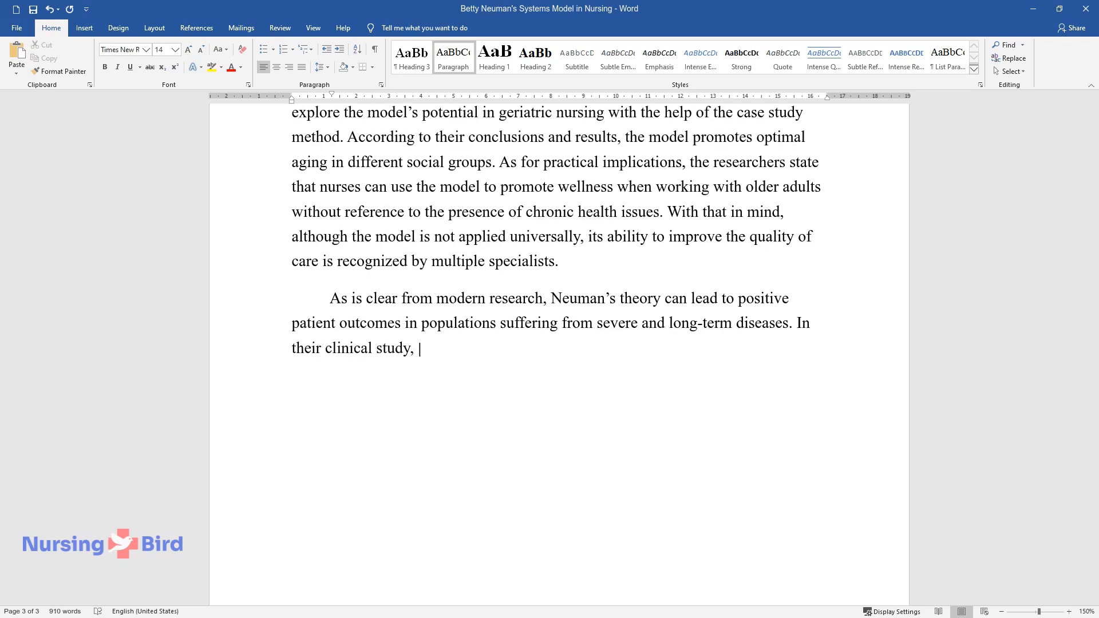
{"action": "type", "text": "Ahmadi and Sadeghi use Neuman's model to provide a group"}
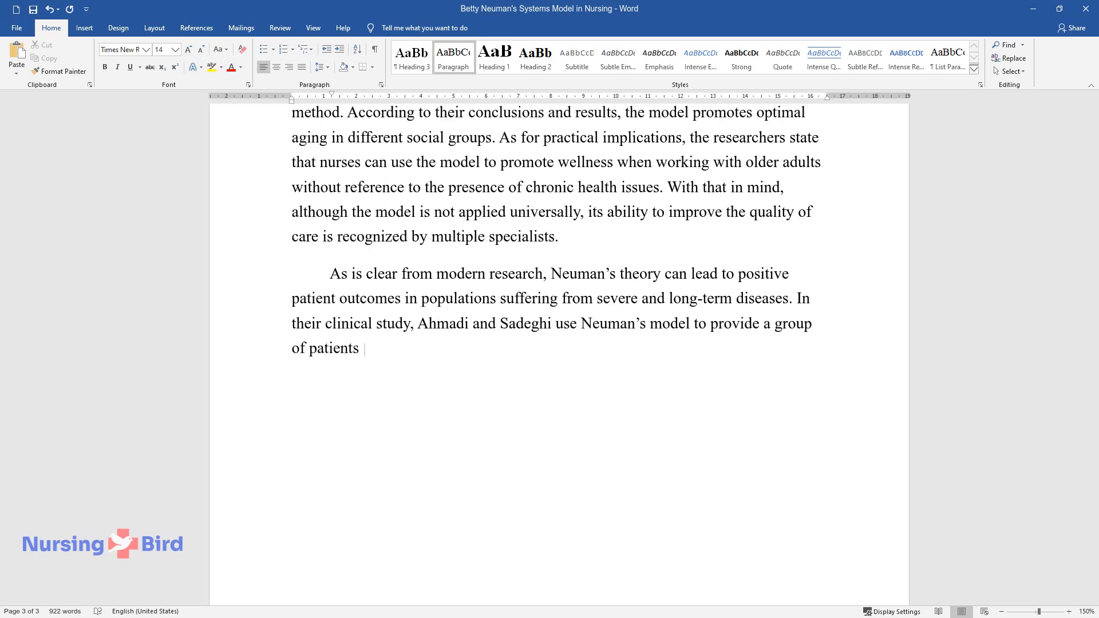
{"action": "type", "text": "suffering from multiple sclerosis"}
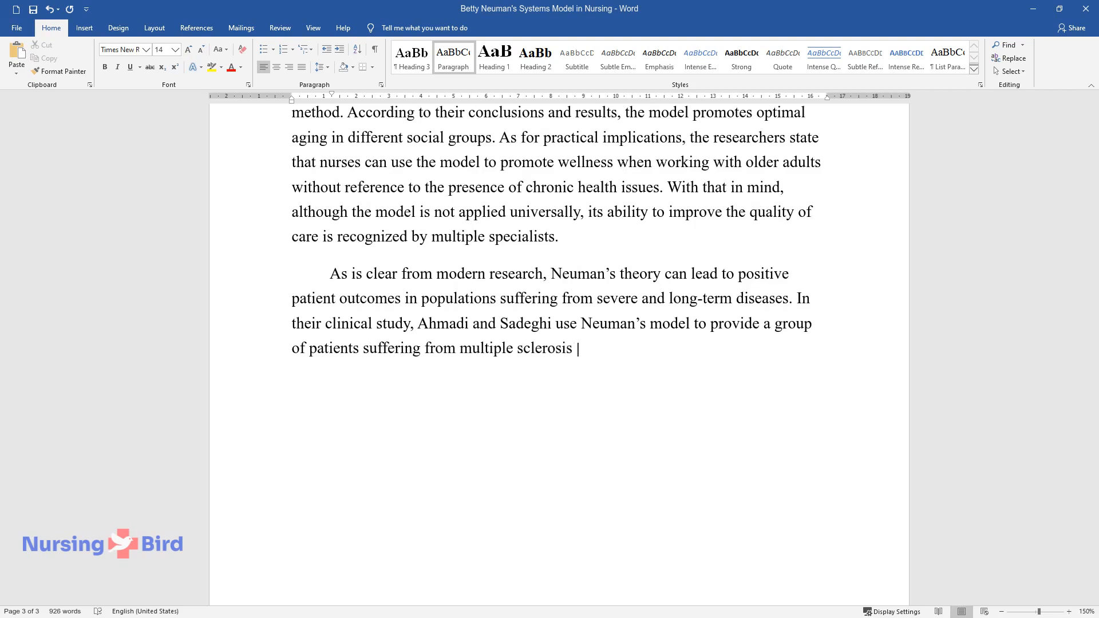
Step: Write the study's reported results, the researchers' recommendation of the care, and the concluding sentence on its significant potential
{"action": "type", "text": "with nursing care. As for the repor"}
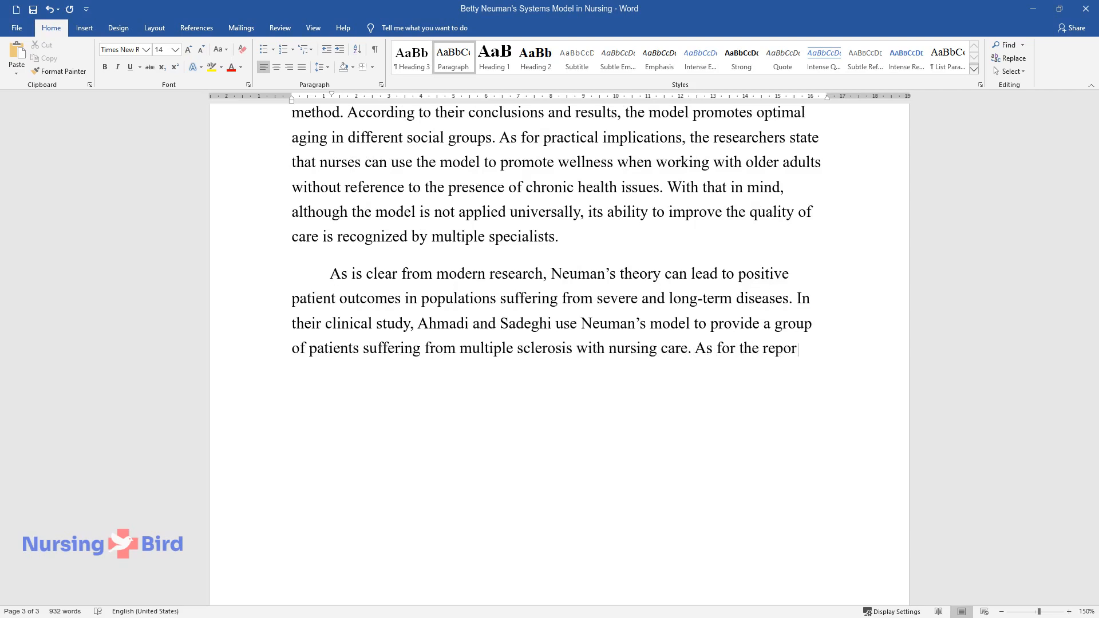
{"action": "type", "text": "ted results, the use of nursing interventions constructed concerning Neuman’s recommendations helped th"}
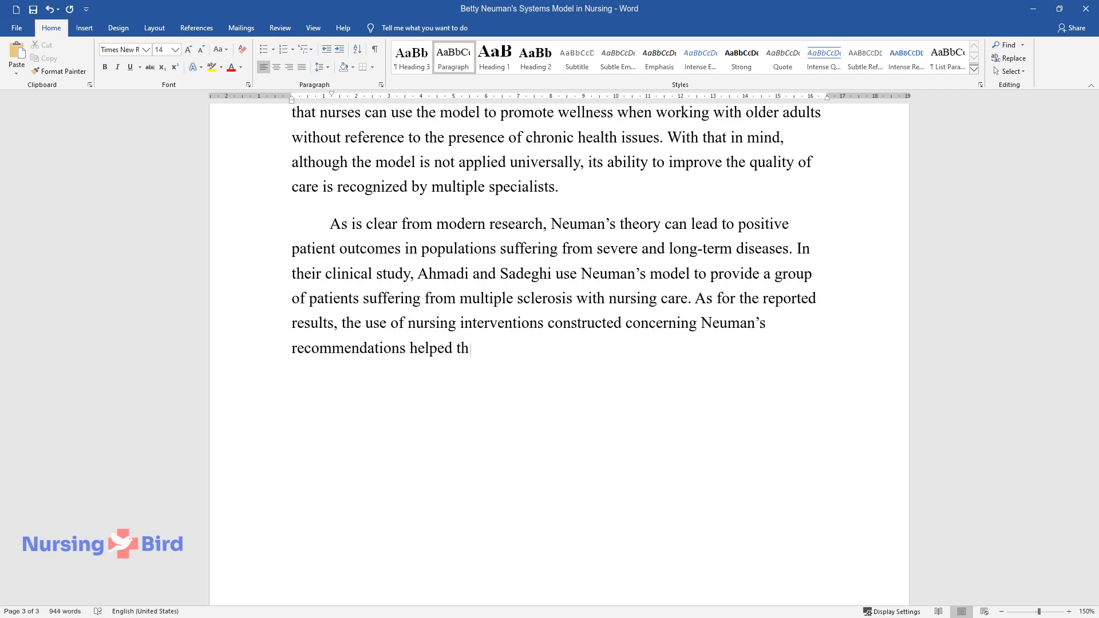
{"action": "type", "text": "e researchers to consider patients"}
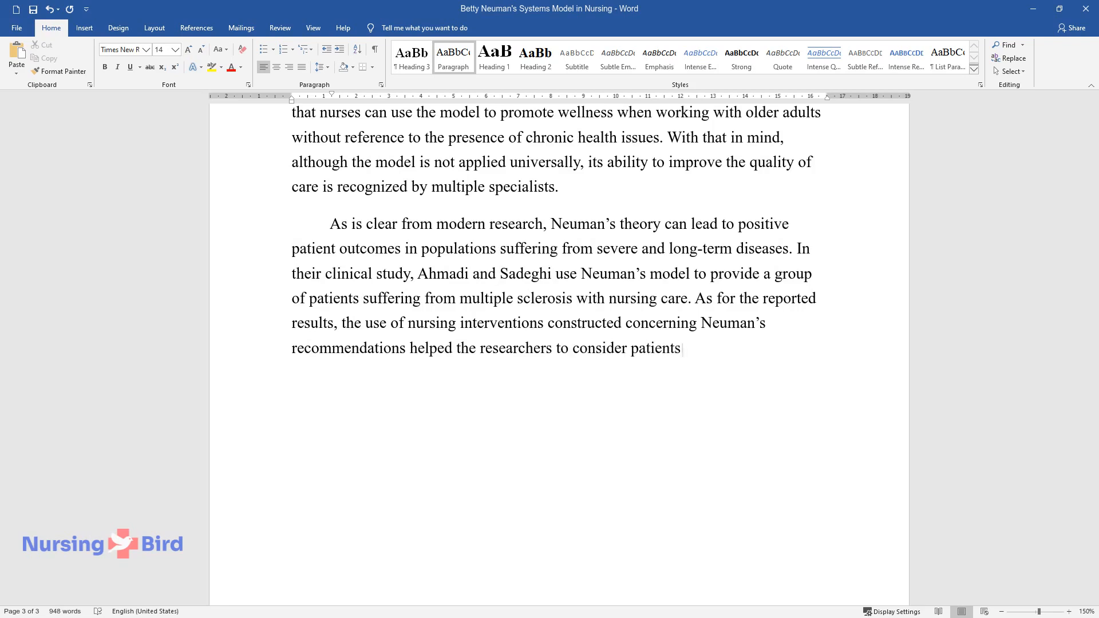
{"action": "type", "text": "' individual care needs. Consequent"}
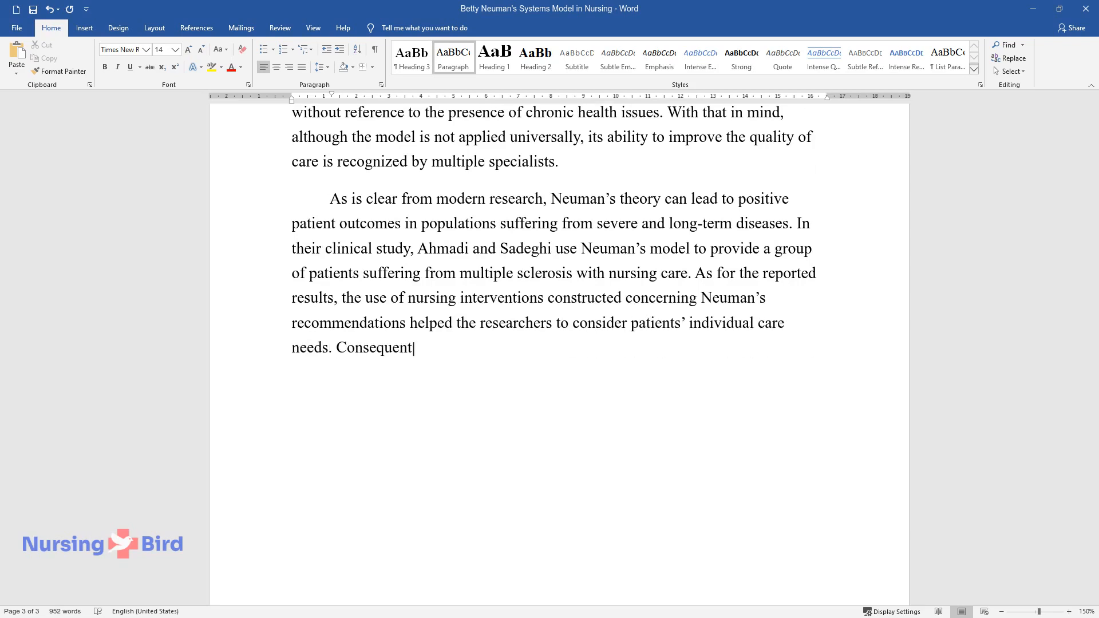
{"action": "type", "text": "ly, the researchers recommend the use of the model as a"}
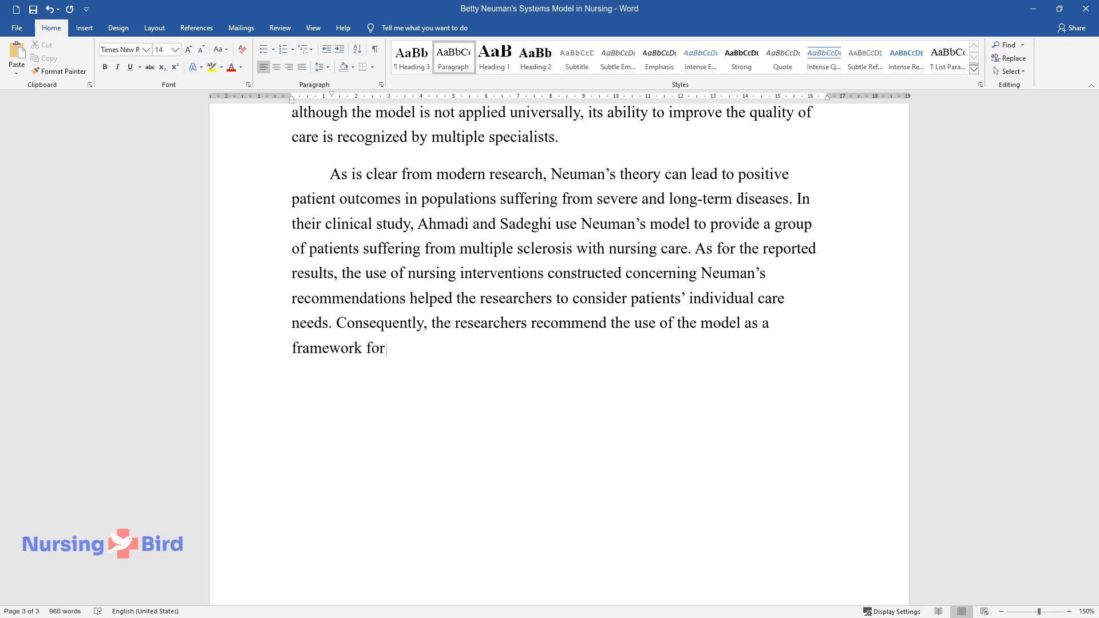
{"action": "type", "text": "care, especially to help people w"}
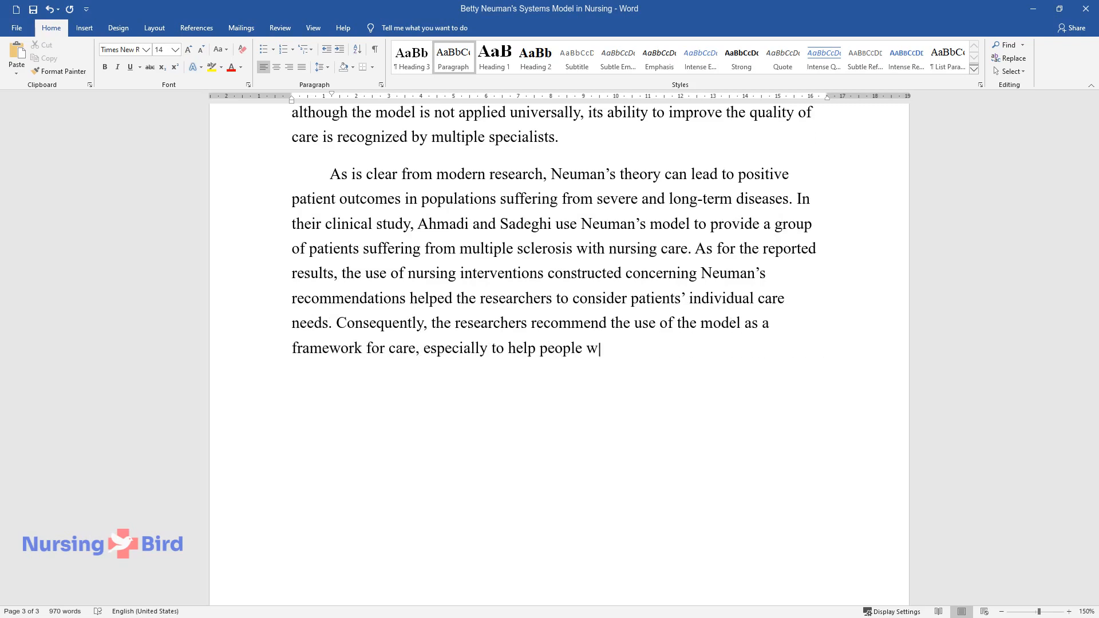
{"action": "type", "text": "ith poor health. Thus, it can be co"}
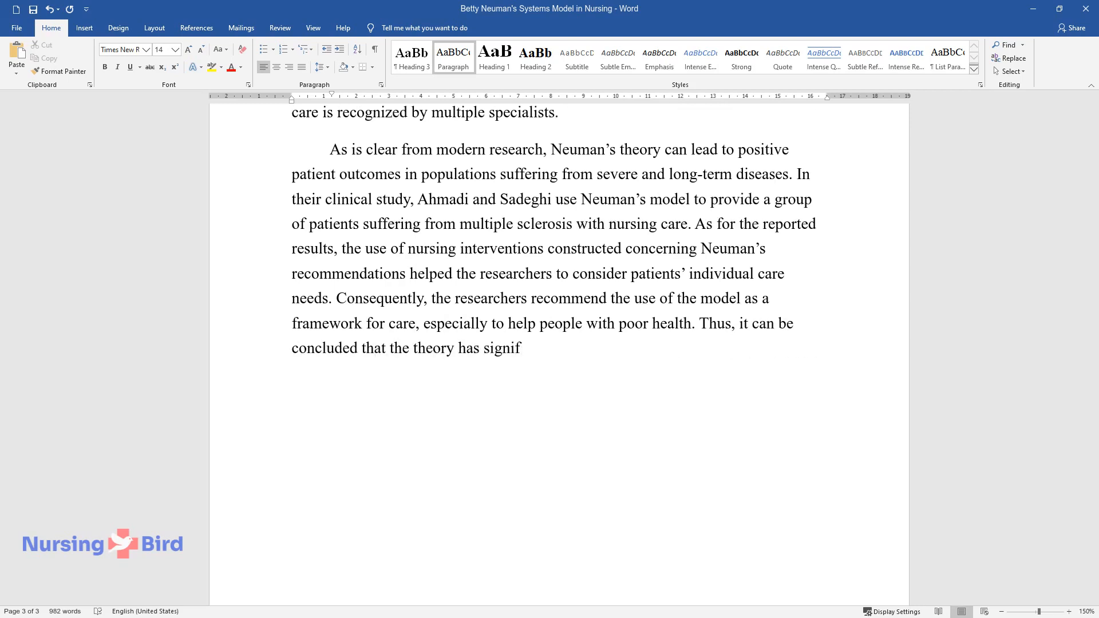
{"action": "type", "text": "icant potential when it comes to individual"}
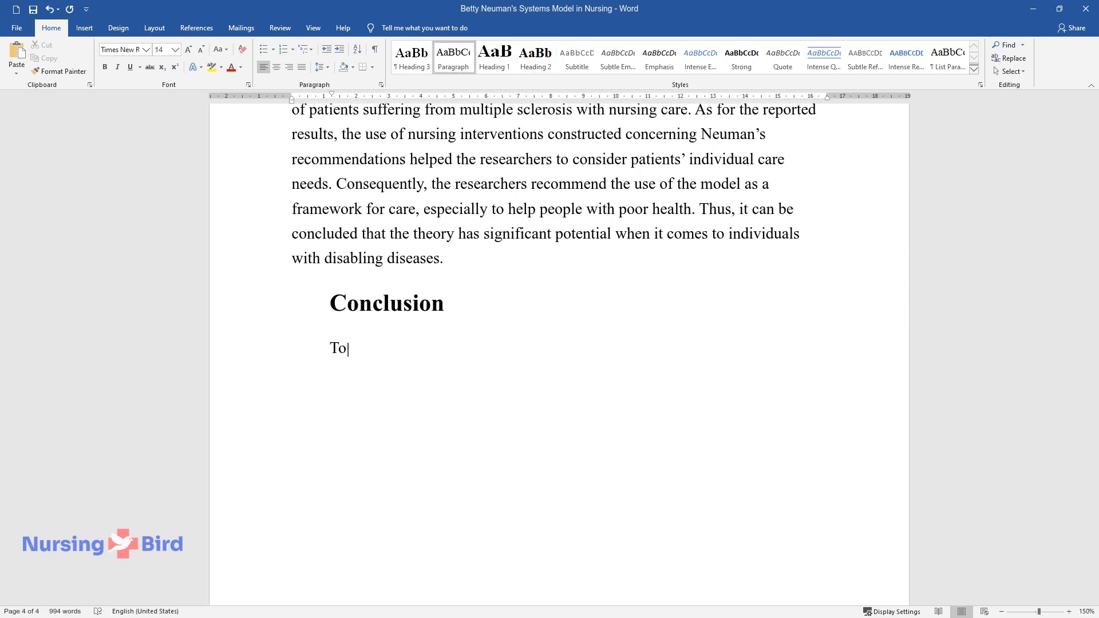
Step: Write the Conclusion's opening summary naming the model's strong sides, including the described client system concepts
{"action": "type", "text": "sum up, the Neuman systems model successfully applies the systems"}
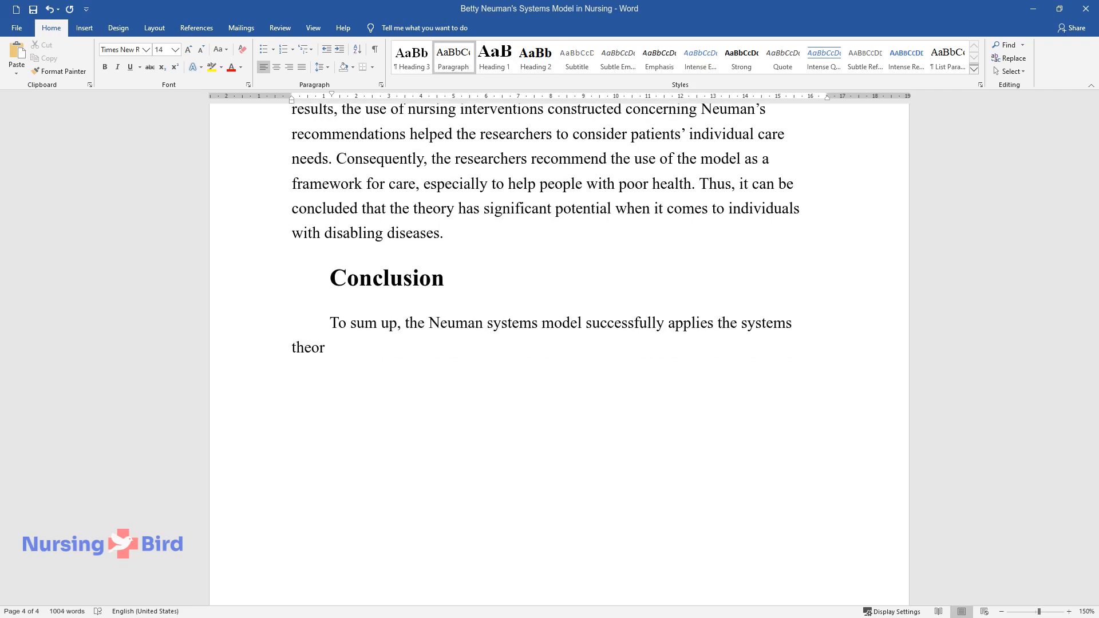
{"action": "type", "text": "y to nursing care. Its strong sides"}
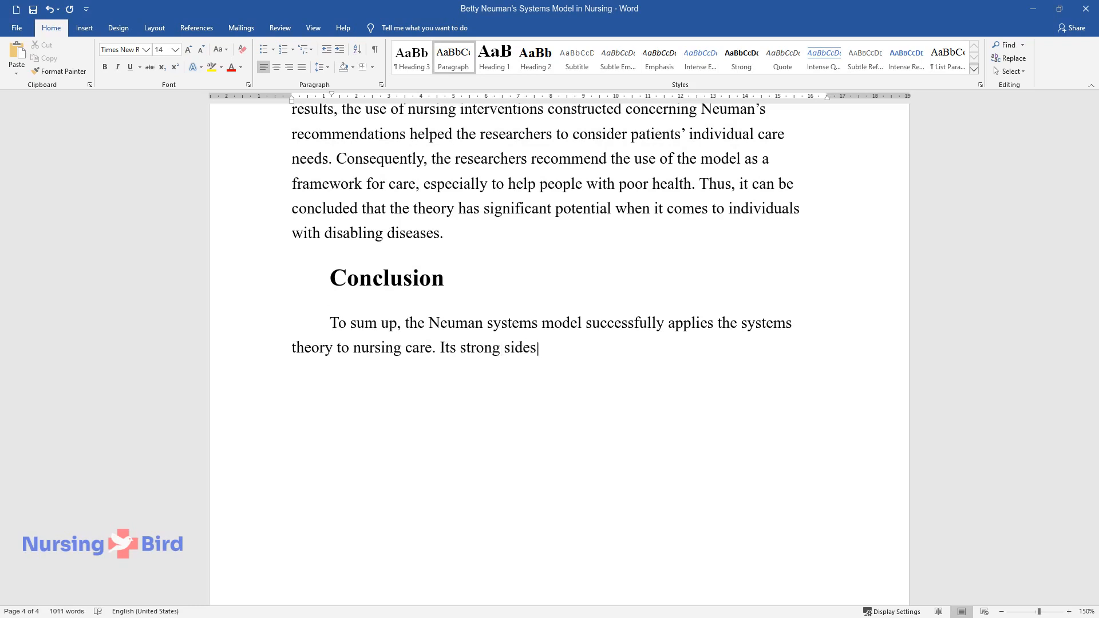
{"action": "type", "text": "include the thoroughly described connections between different componen"}
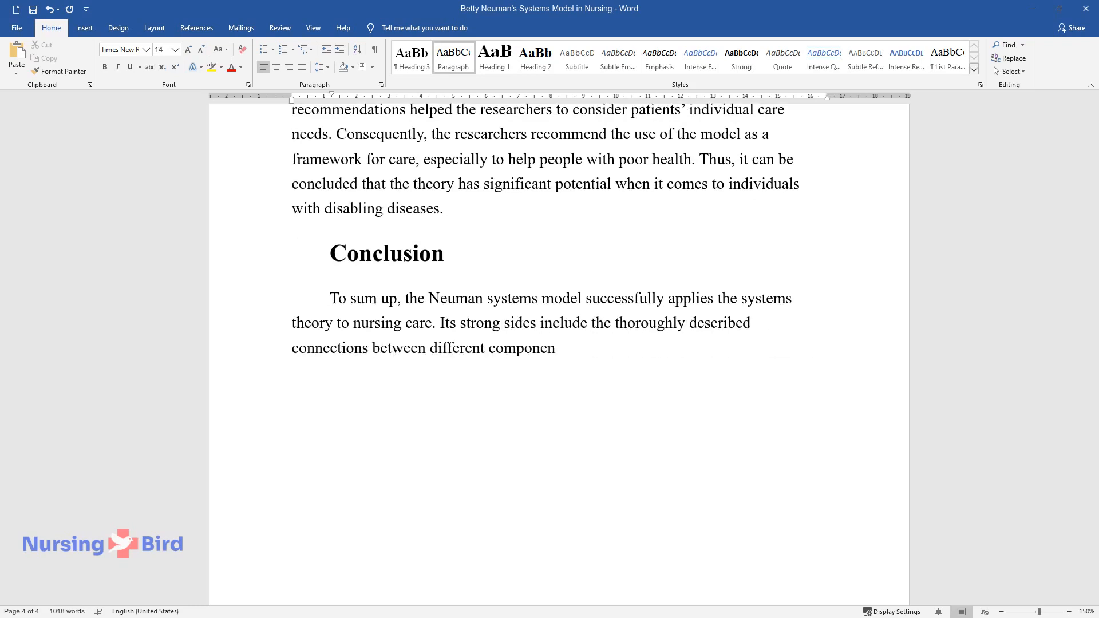
{"action": "type", "text": "ts of the client system and consideration"}
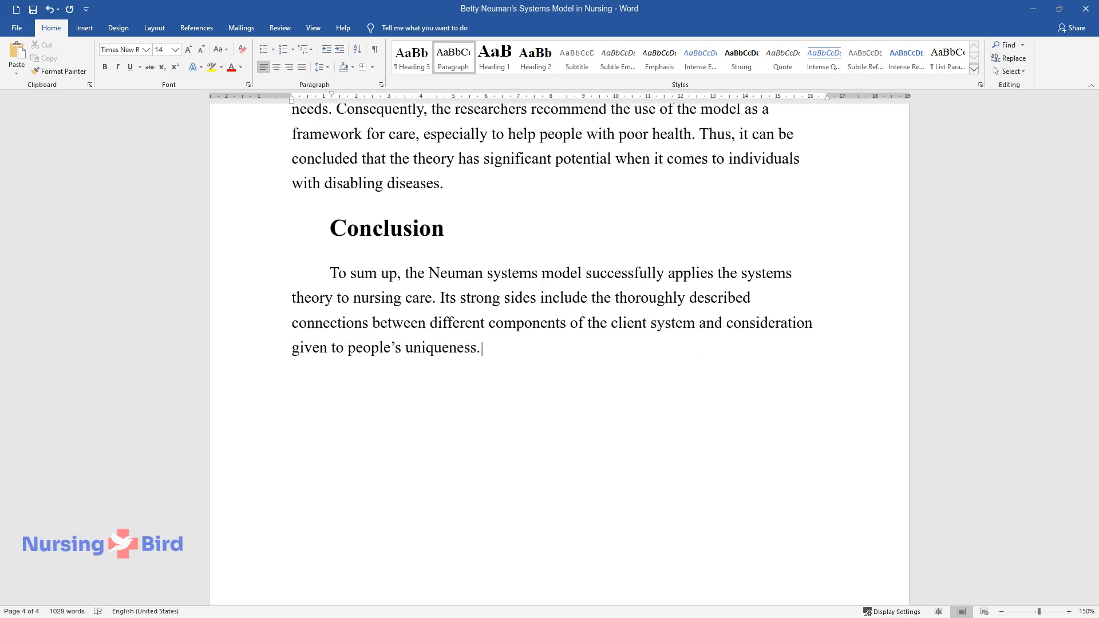
Step: Write that the theory is practice-oriented, attending to patient outcomes, and begin the sentence on its limitations
{"action": "type", "text": "More than that, the theory can be c"}
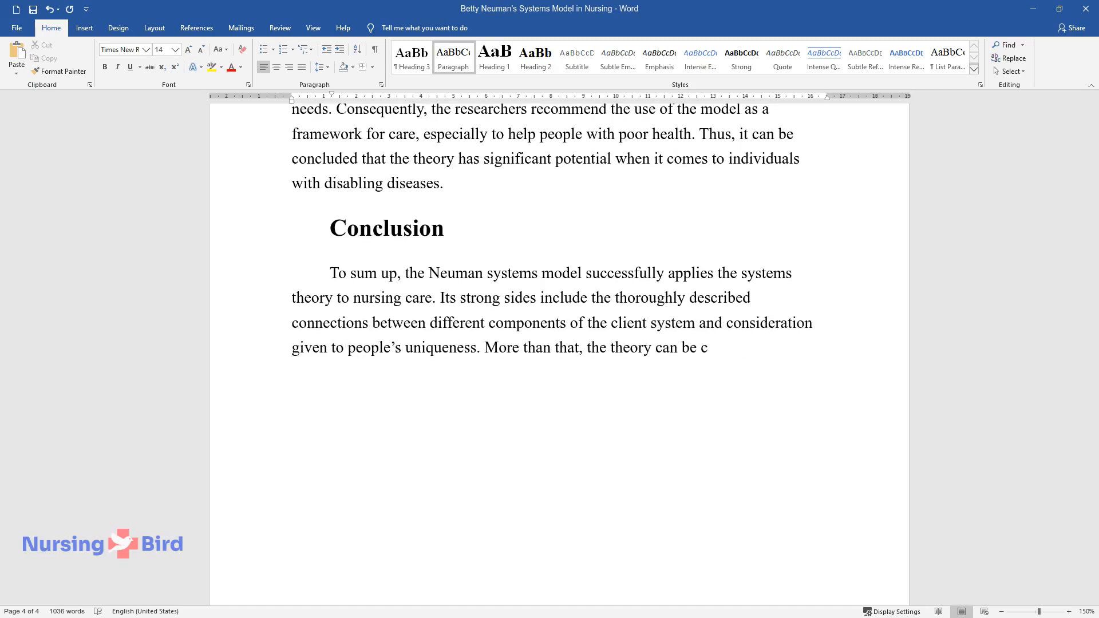
{"action": "type", "text": "alled practice-oriented since the re"}
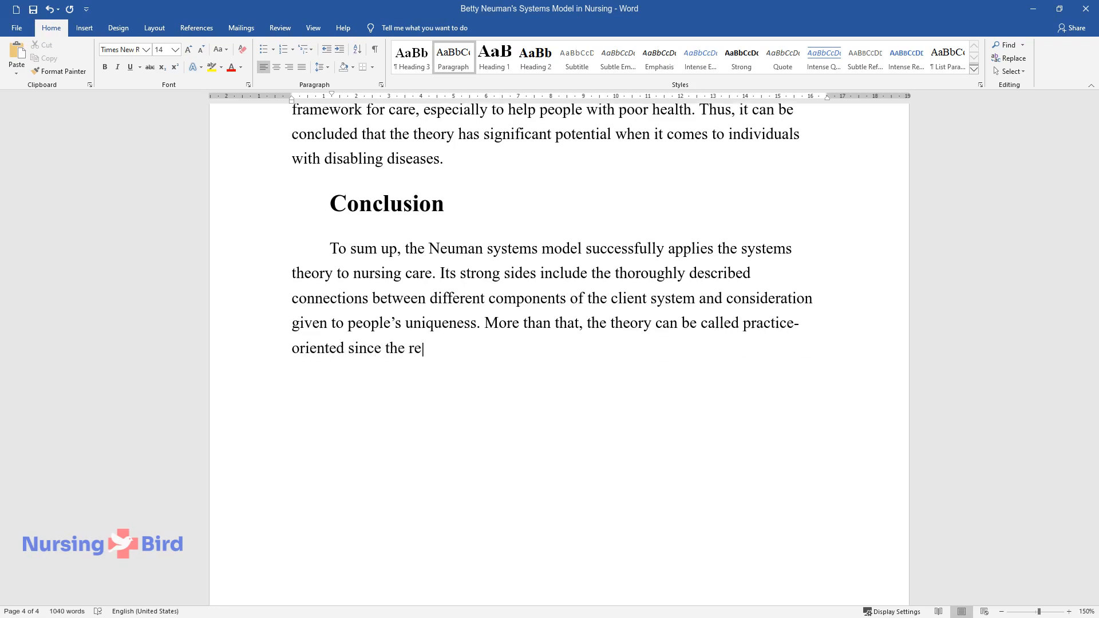
{"action": "type", "text": "searcher pays close attention to the role of nursing"}
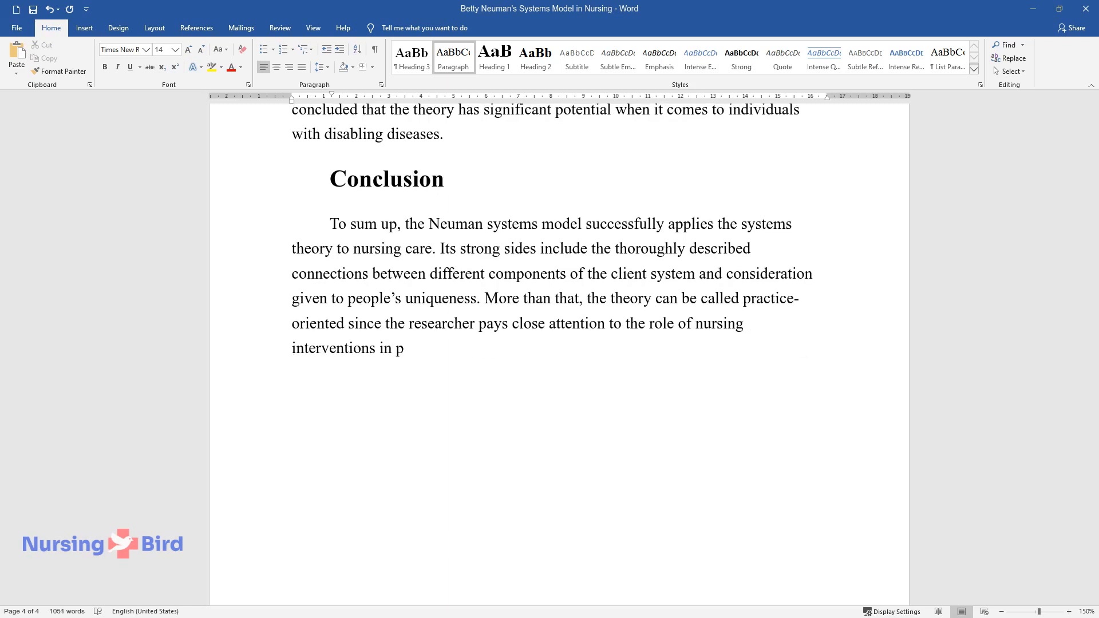
{"action": "type", "text": "atient outcomes. Speaking about its potential limitations, the"}
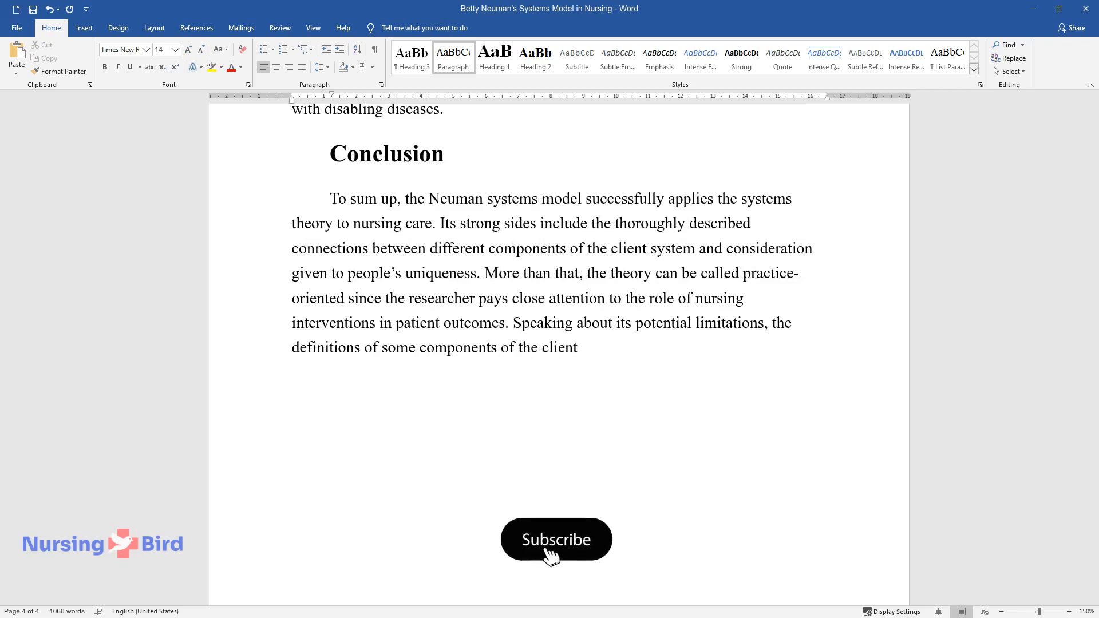
Step: Finish the limitations sentence: ambiguous definitions give rise to questions concerning the objective need for particular components
{"action": "left_click", "coordinate": [557, 539]}
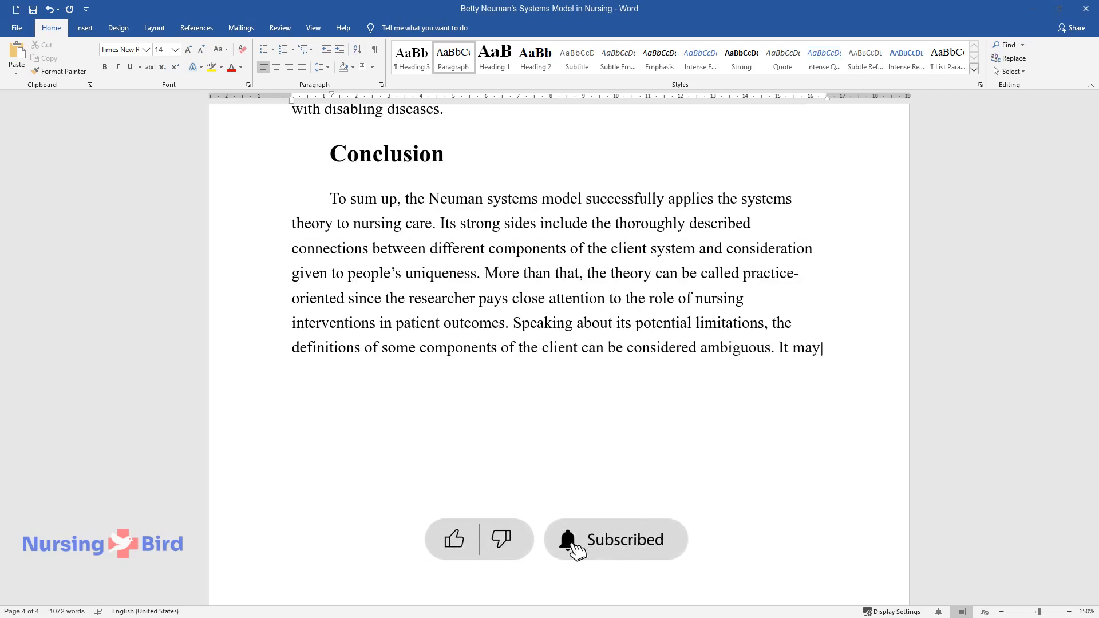
{"action": "type", "text": "give rise to questions concerning t"}
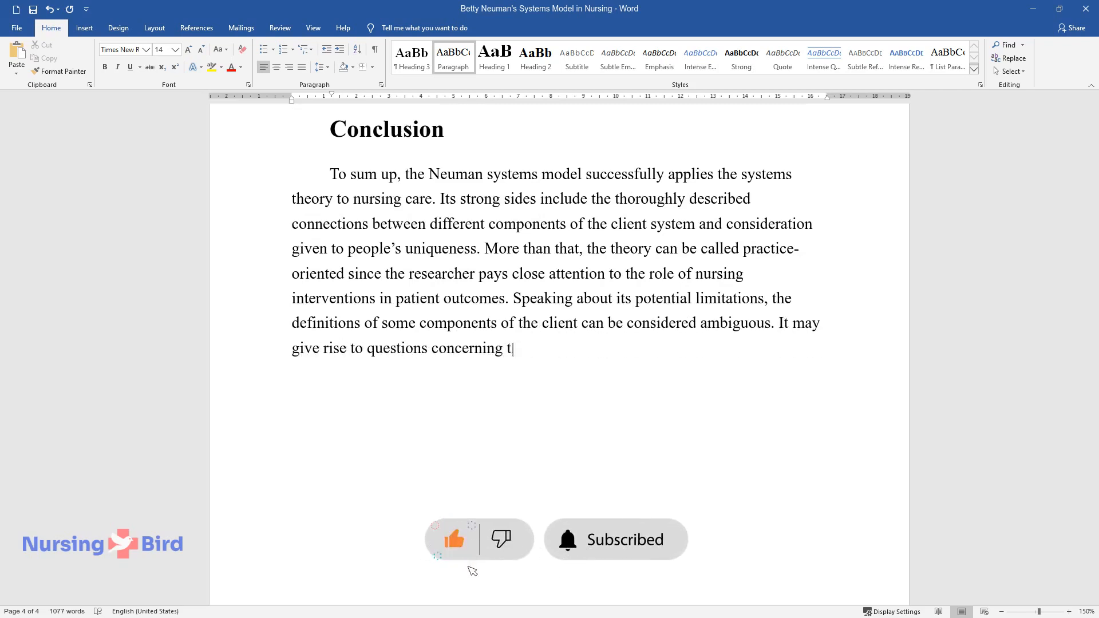
{"action": "type", "text": "he objective need for particular co"}
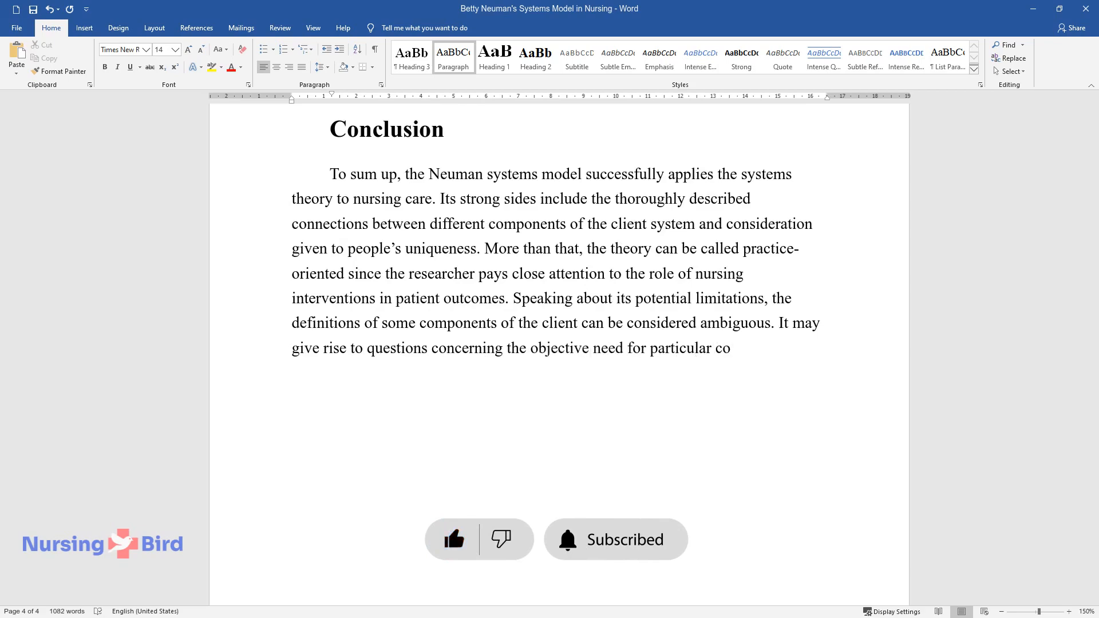
{"action": "type", "text": "mponents."}
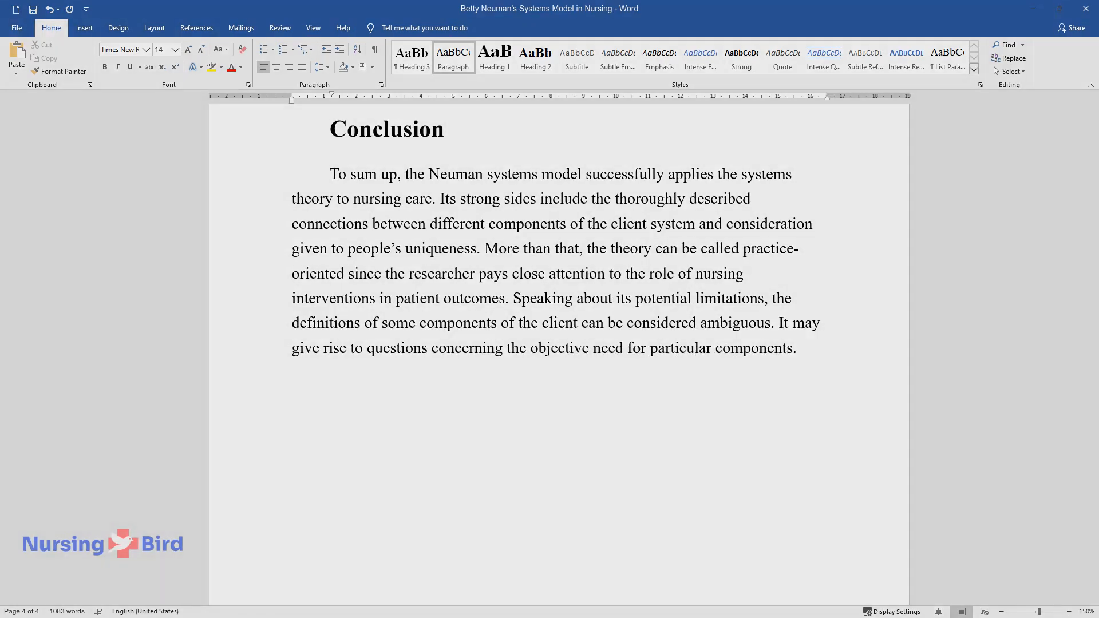